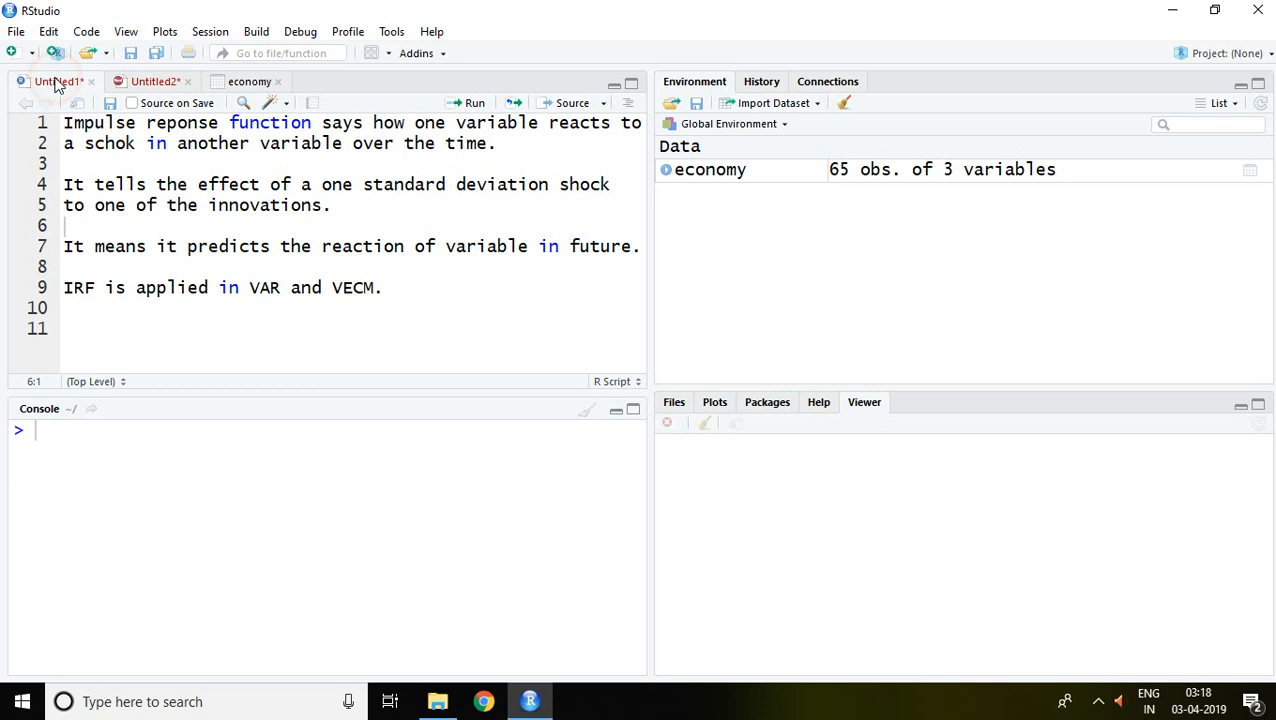
Step: Review the vars package name, the model1 VAR(..., ic) line and the plot(irf(...)) line in Untitled2
left_click(152, 80)
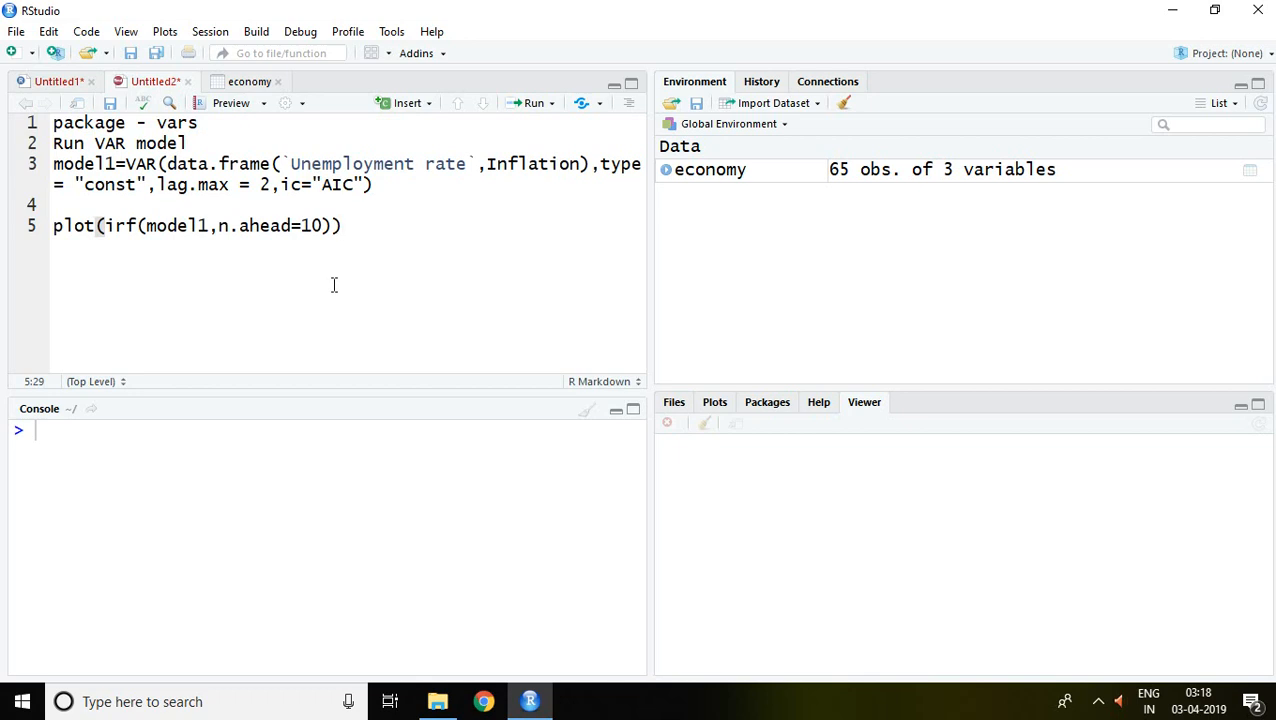
mouse_move(236, 136)
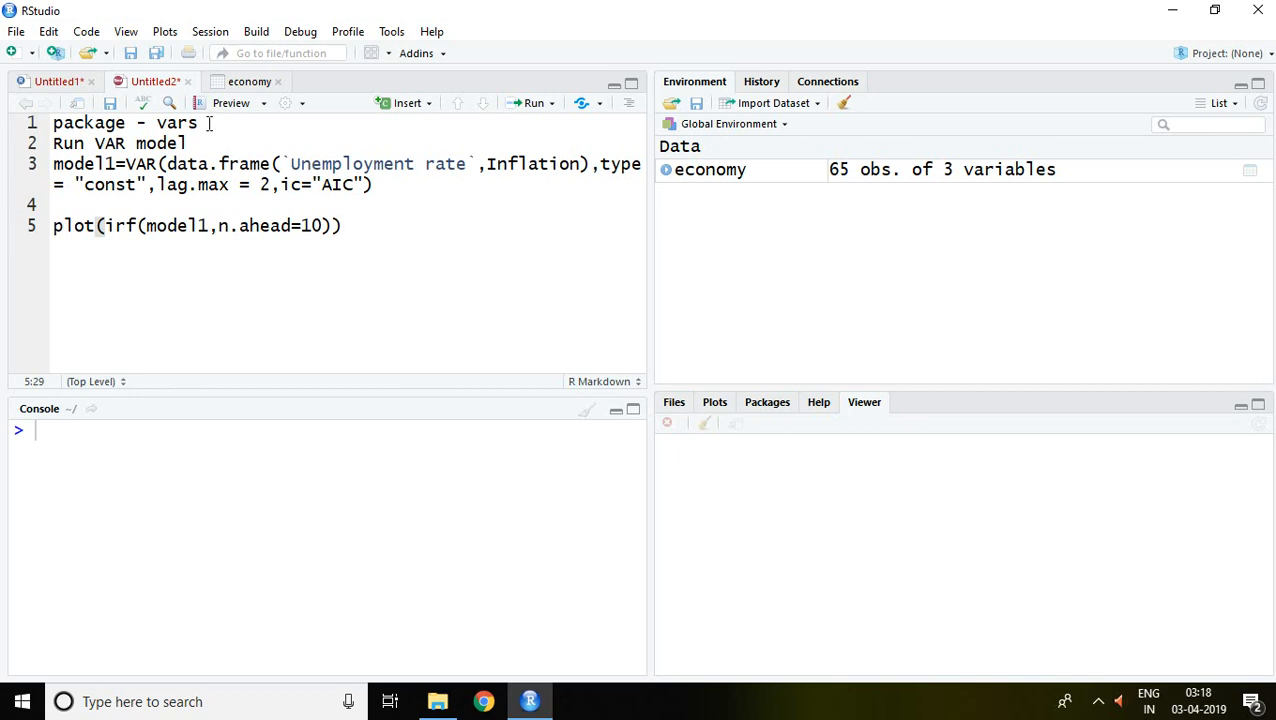
double_click(176, 122)
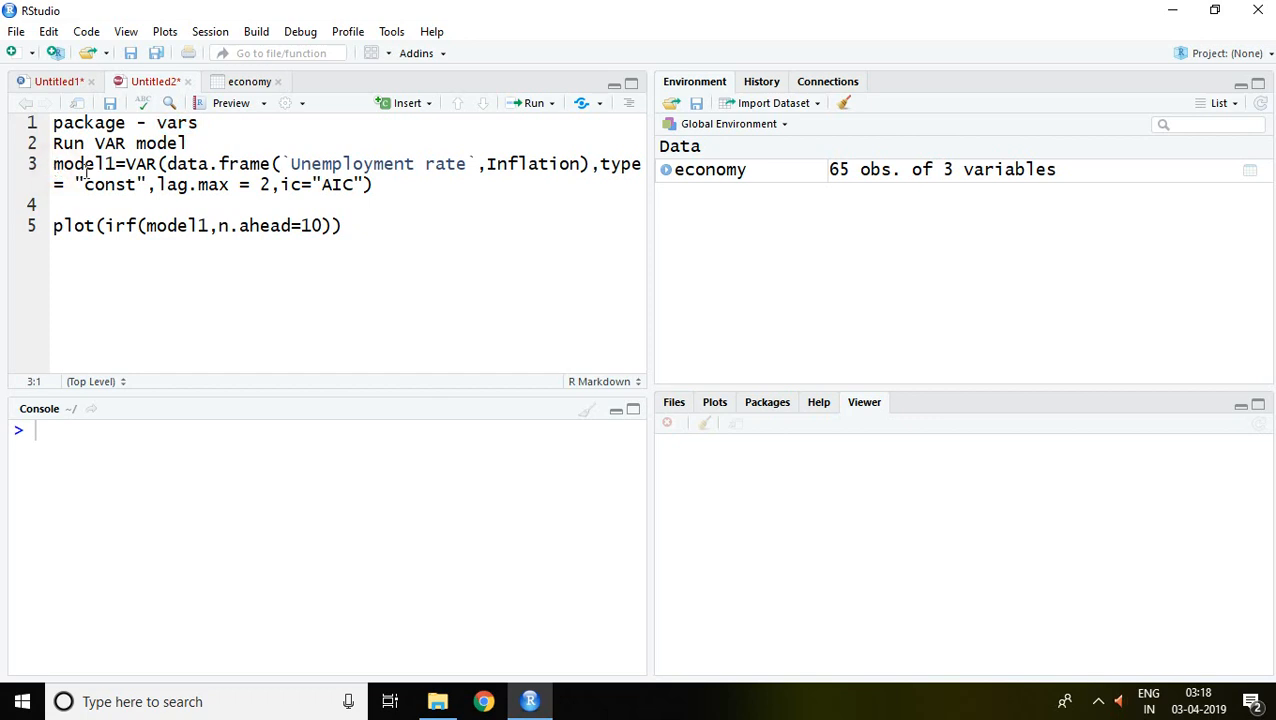
left_click_drag(52, 164, 336, 184)
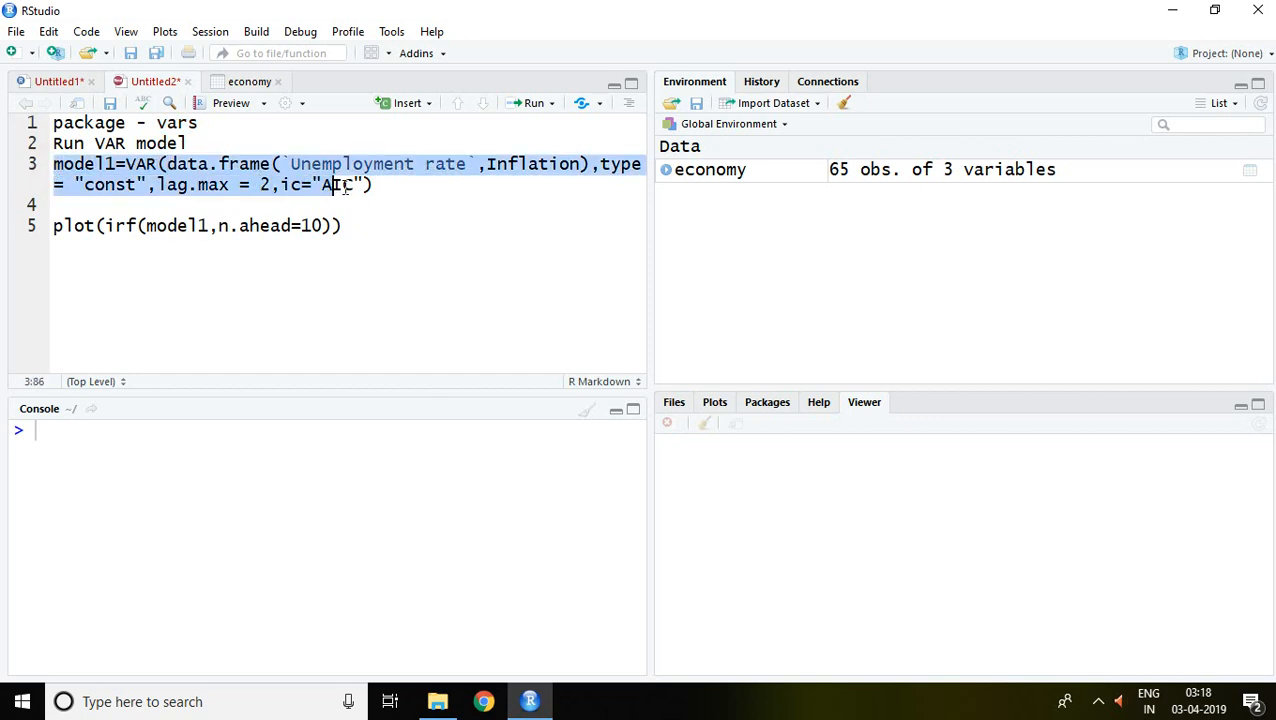
type("IC")
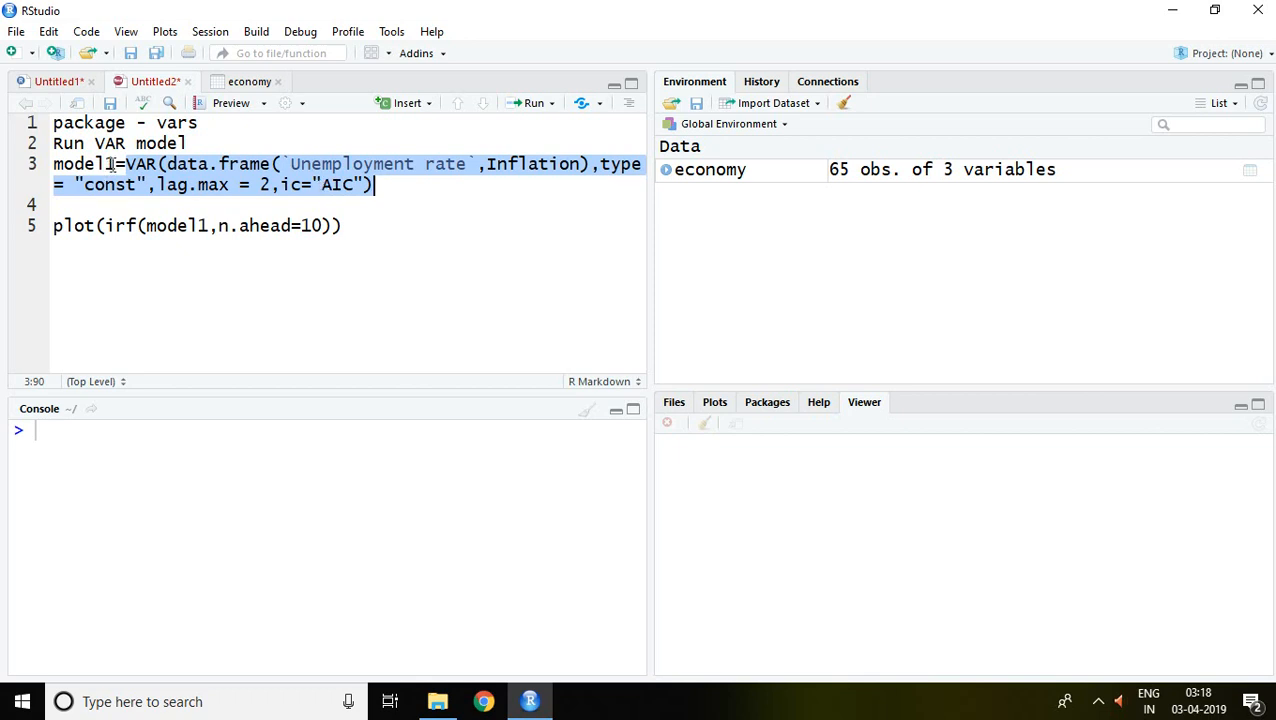
mouse_move(184, 184)
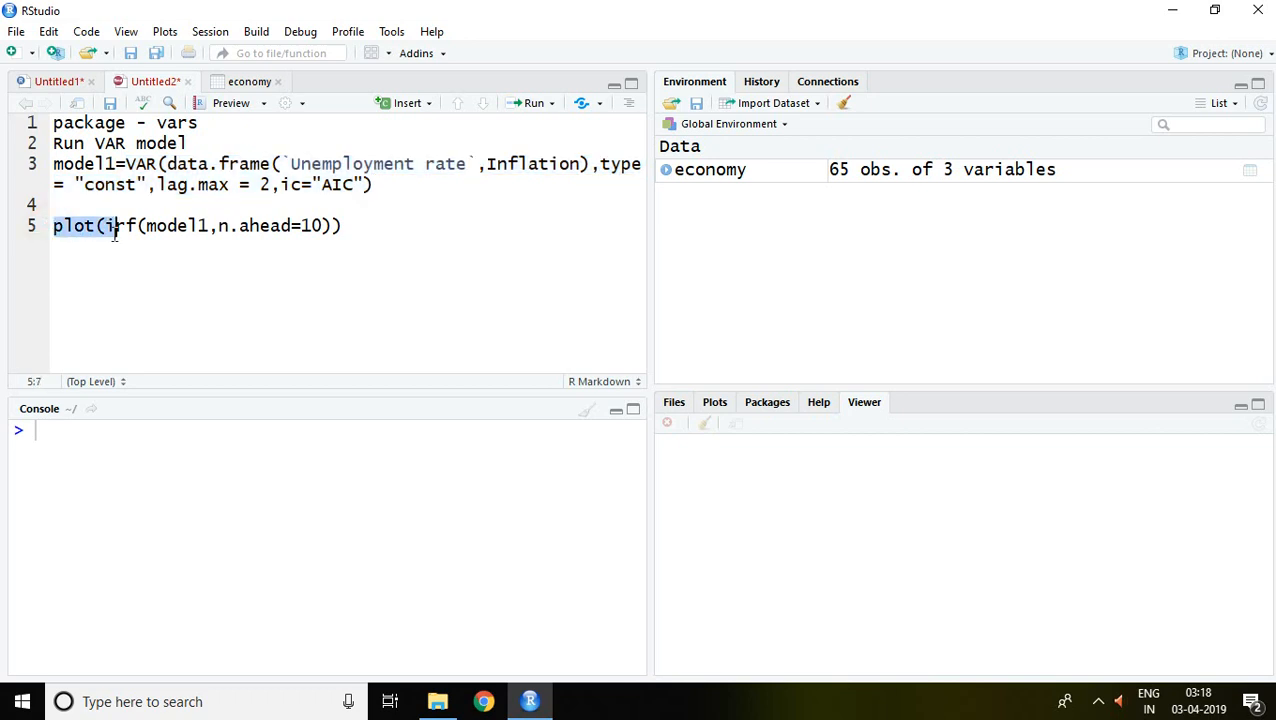
left_click_drag(106, 224, 240, 224)
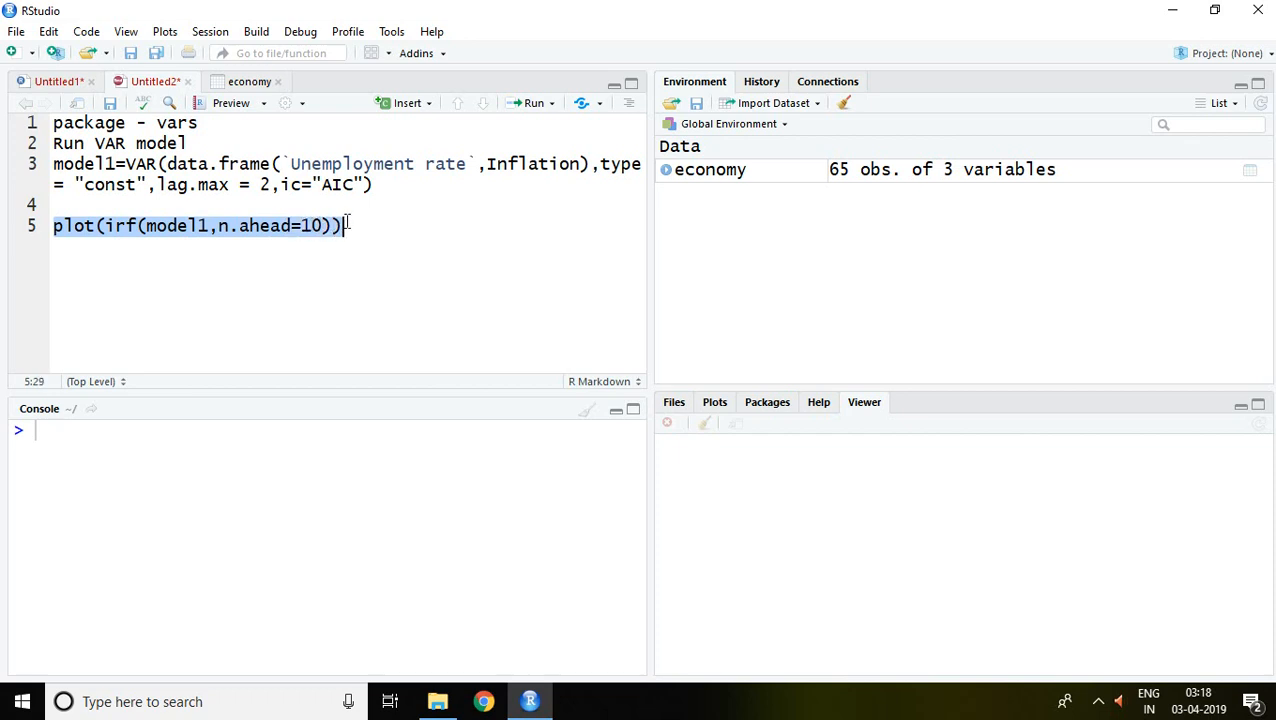
Step: View the economy dataset's Year, Unemployment rate and Inflation columns down to the 2014 rows
left_click(248, 80)
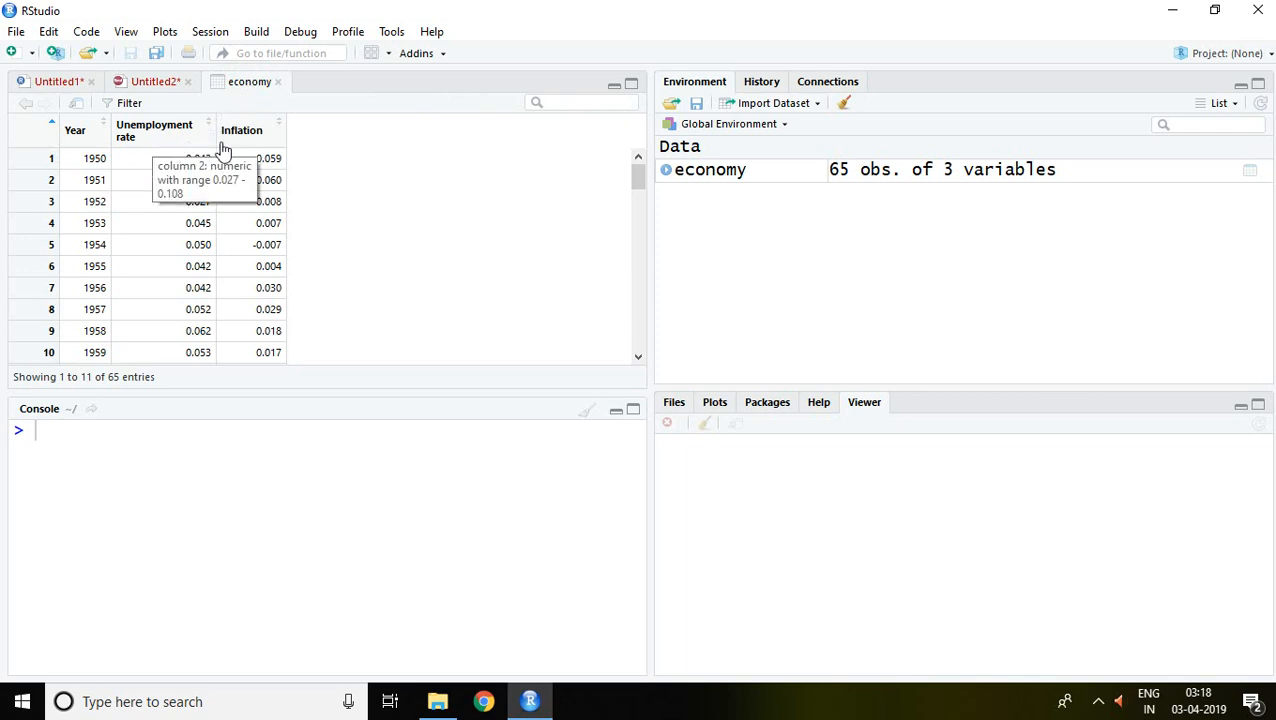
mouse_move(240, 140)
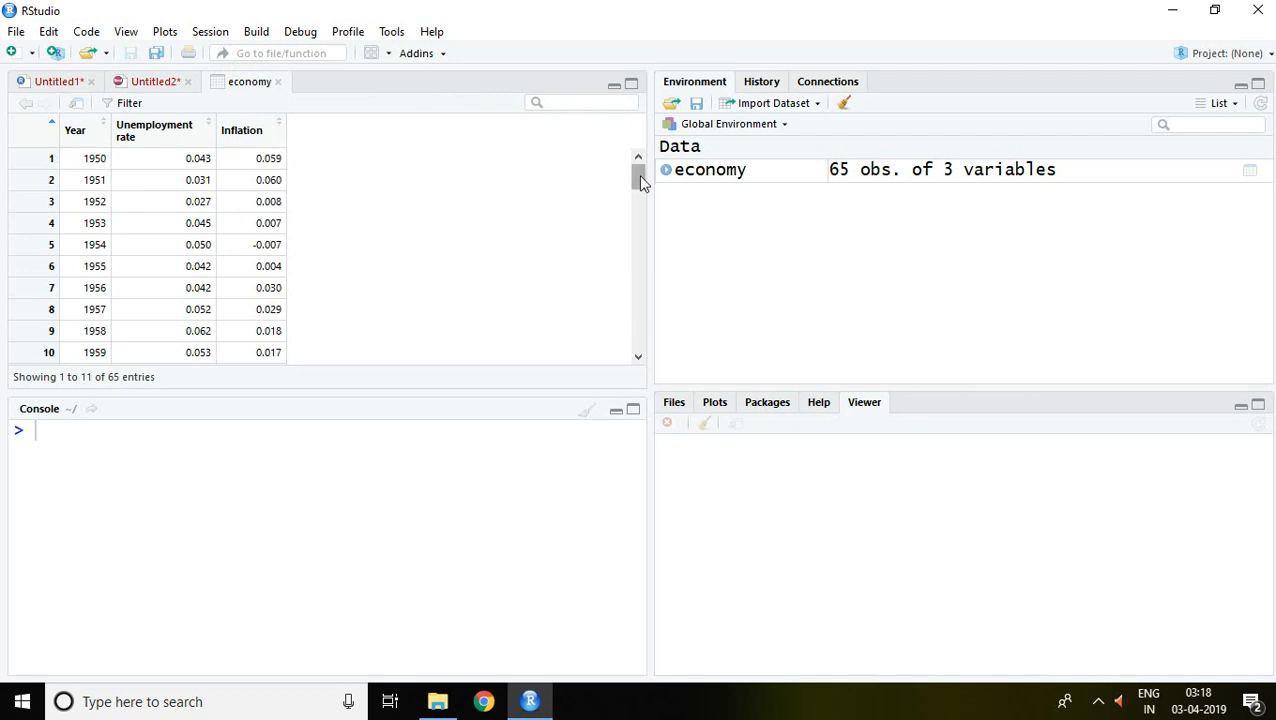
scroll("down", 3)
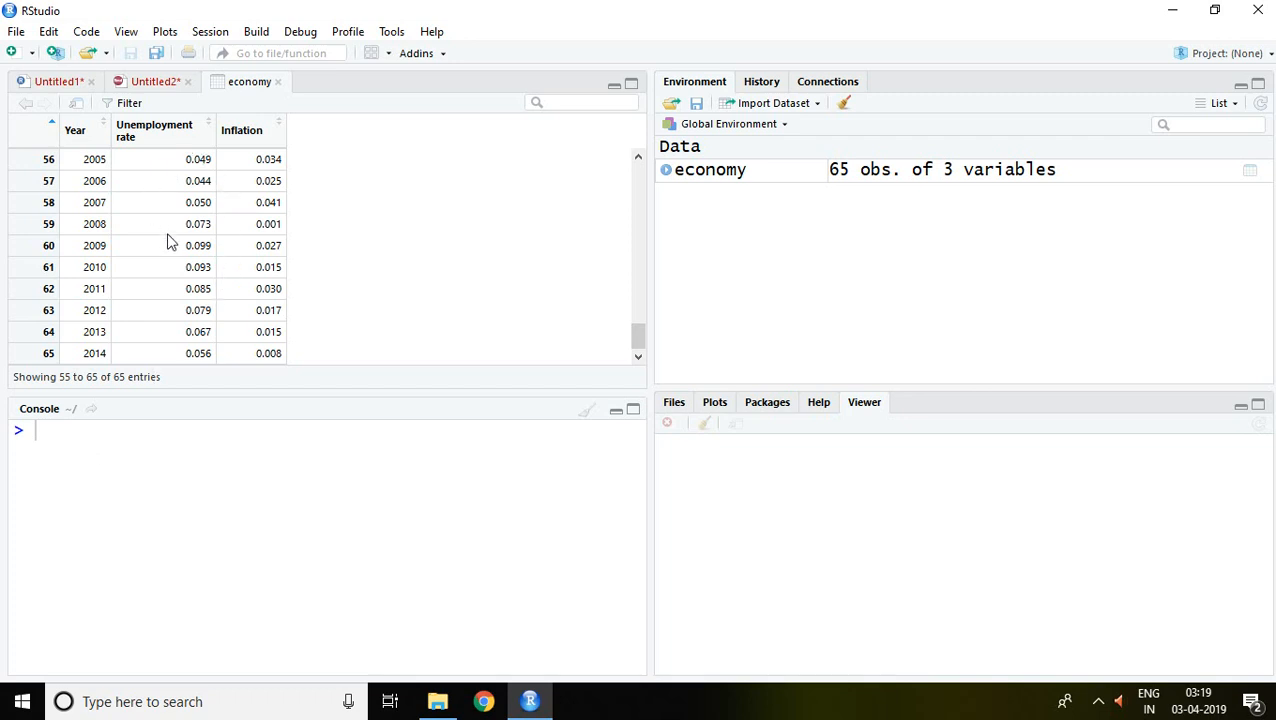
mouse_move(84, 104)
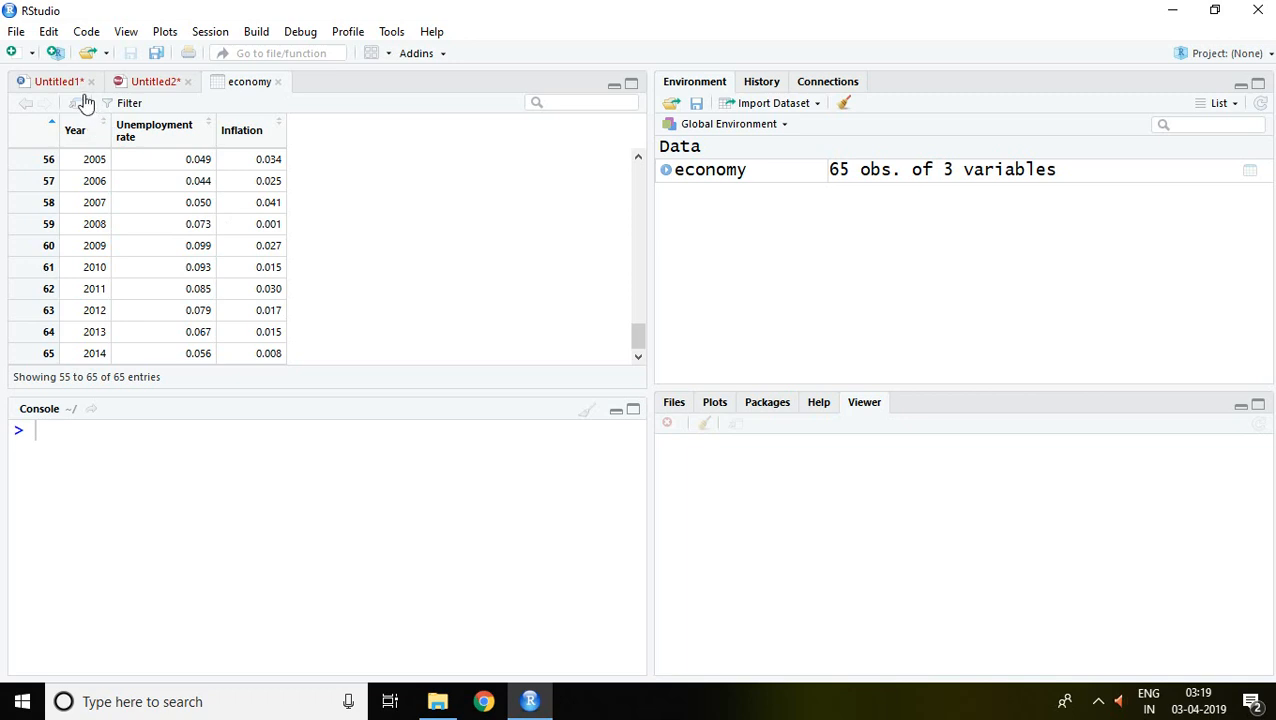
Step: Back in Untitled2, run library(vars) in the console to load the vars package
left_click(56, 80)
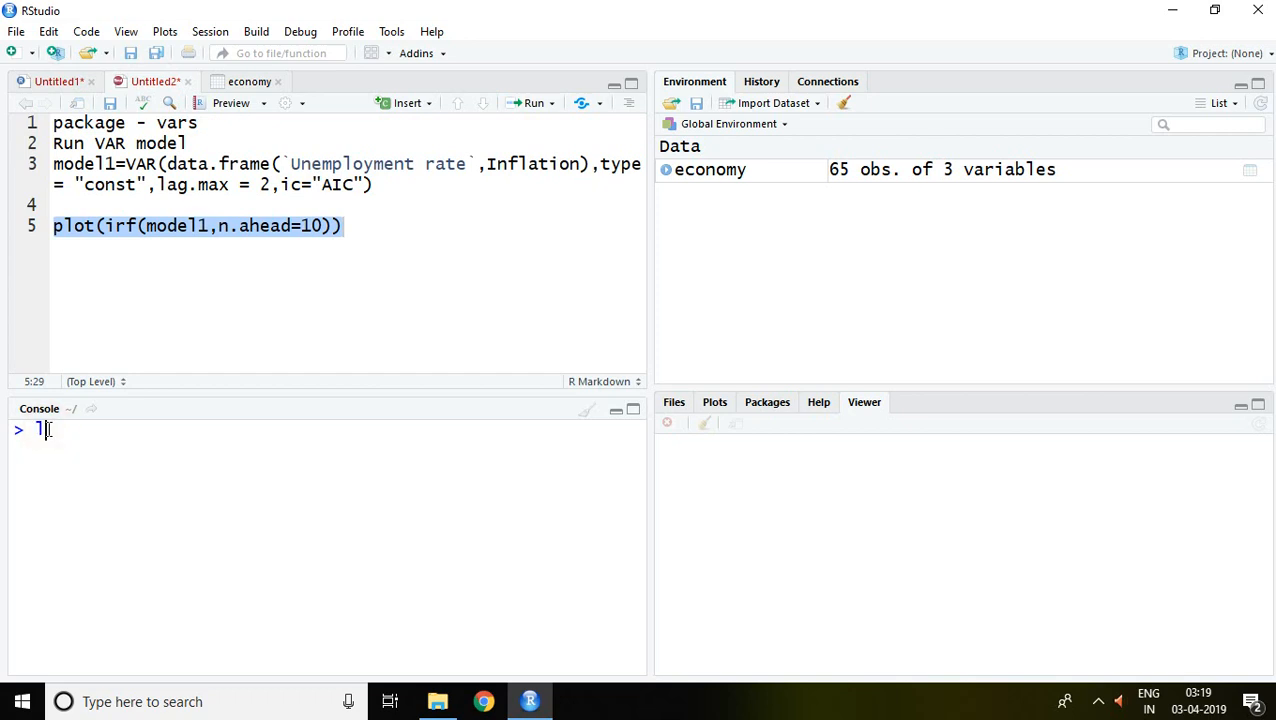
type("ibrary(")
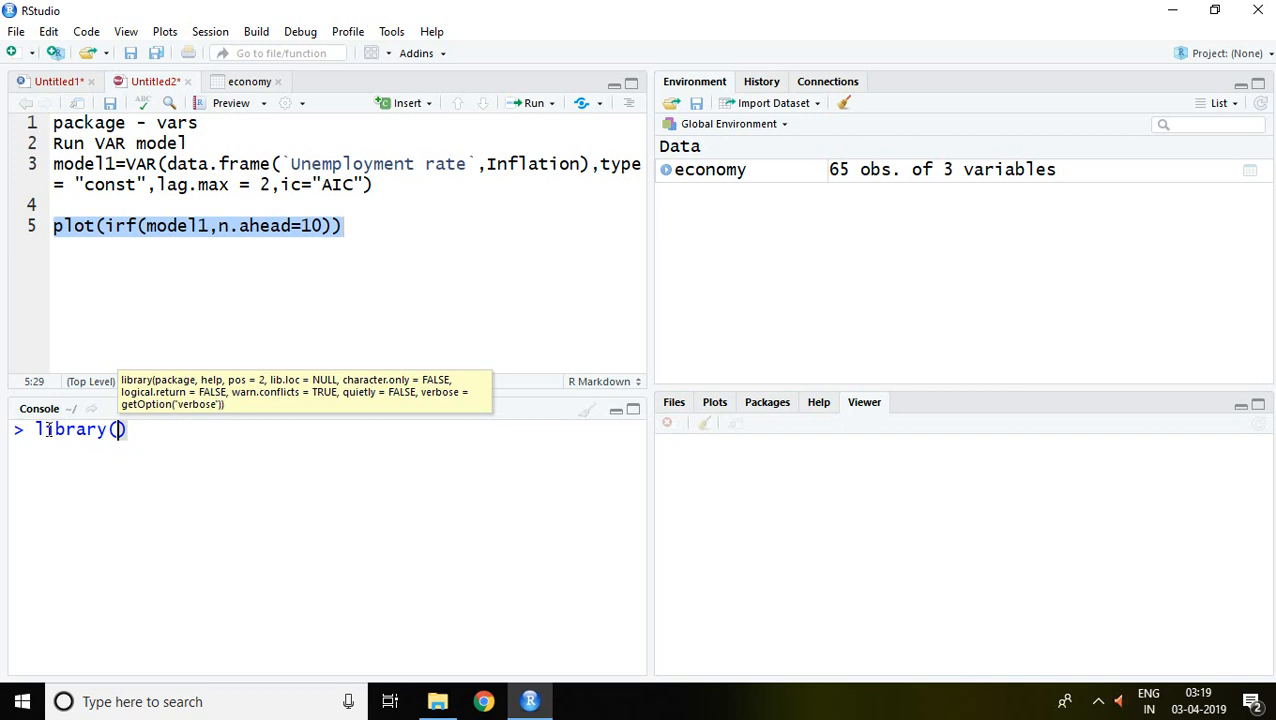
type("var")
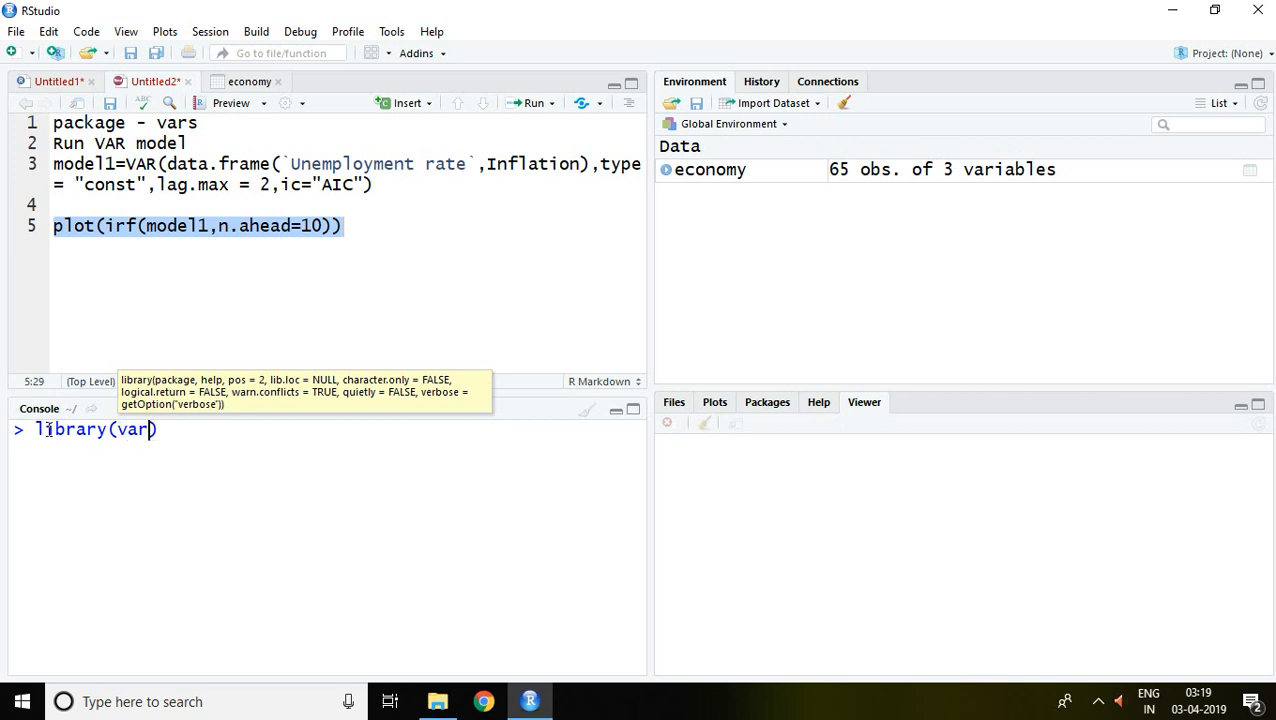
type("s")
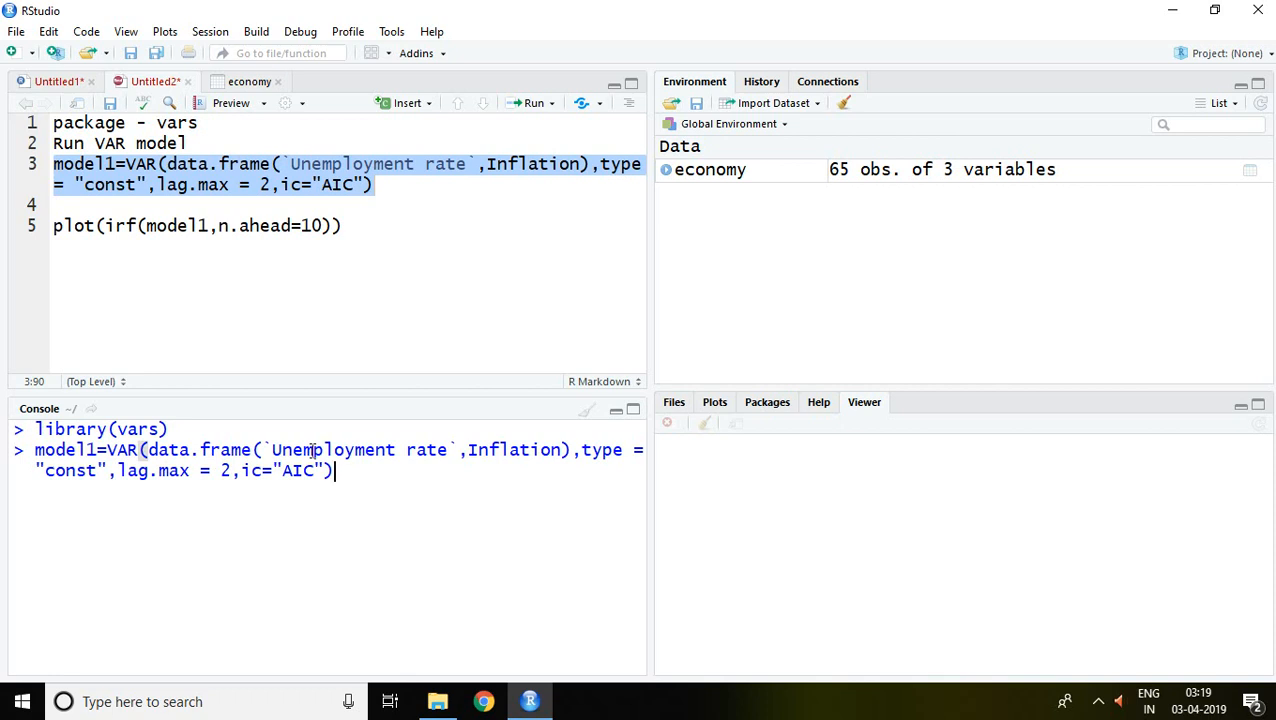
mouse_move(496, 450)
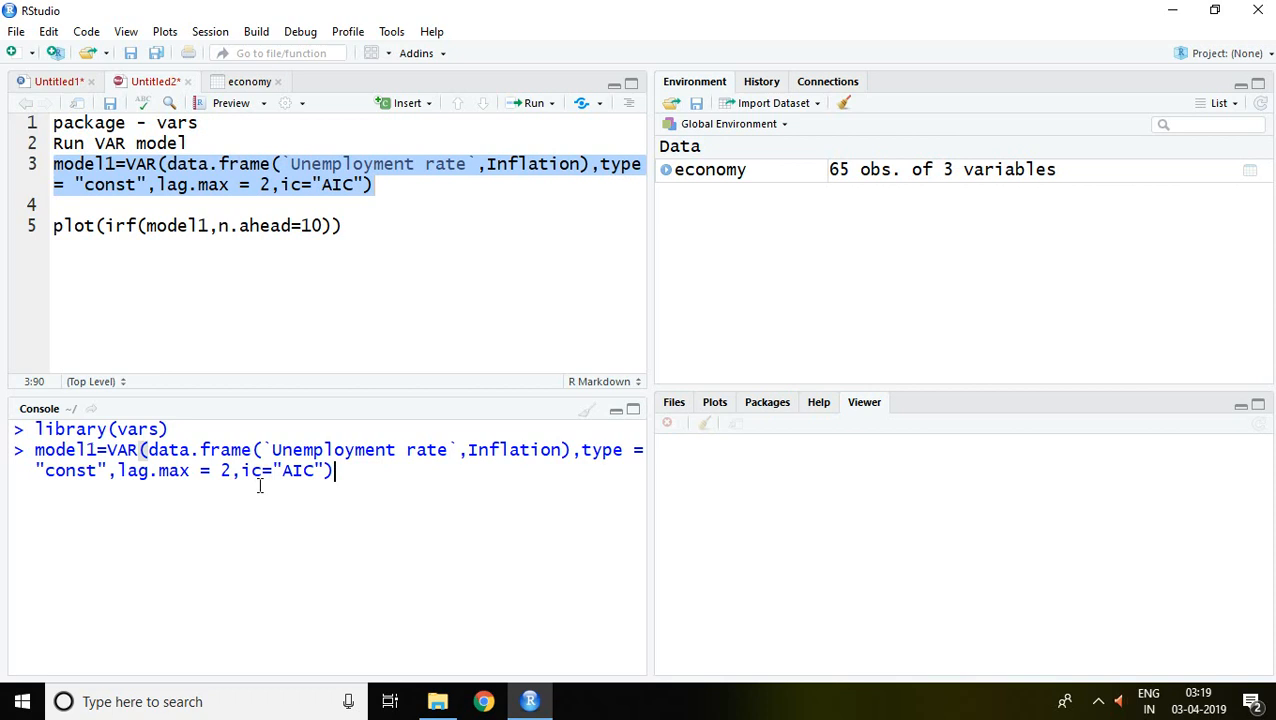
mouse_move(348, 476)
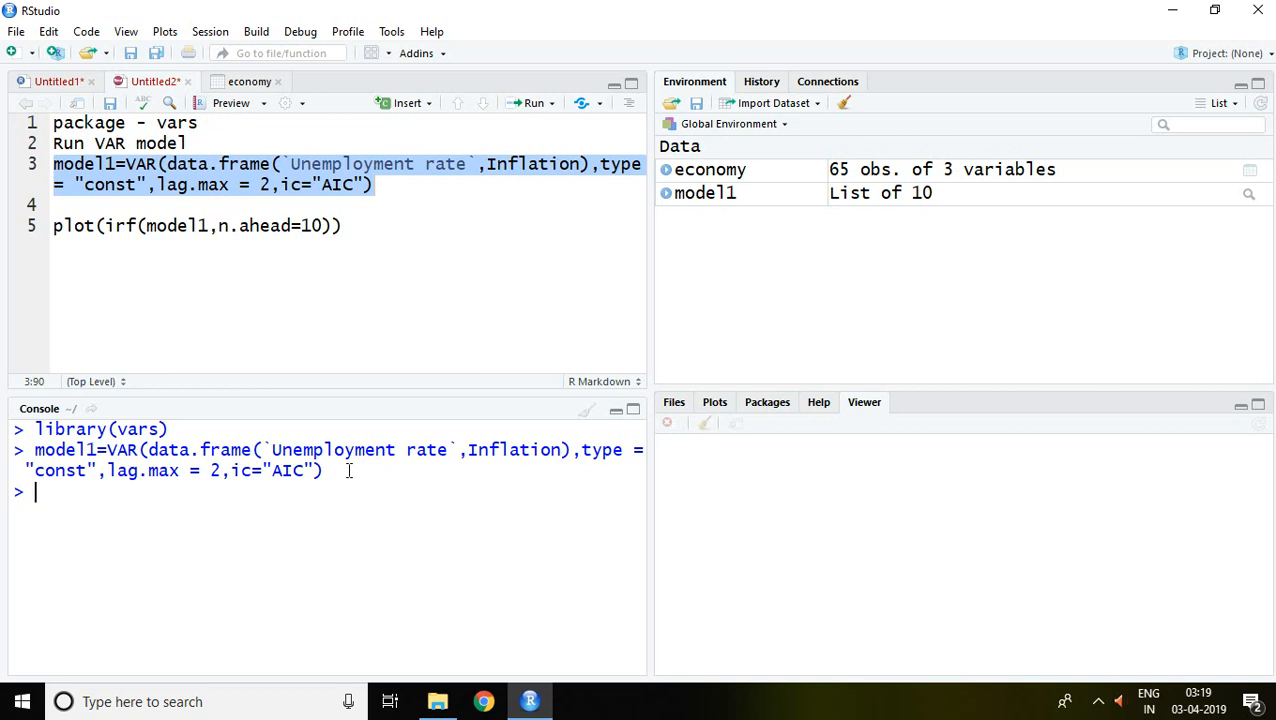
mouse_move(720, 192)
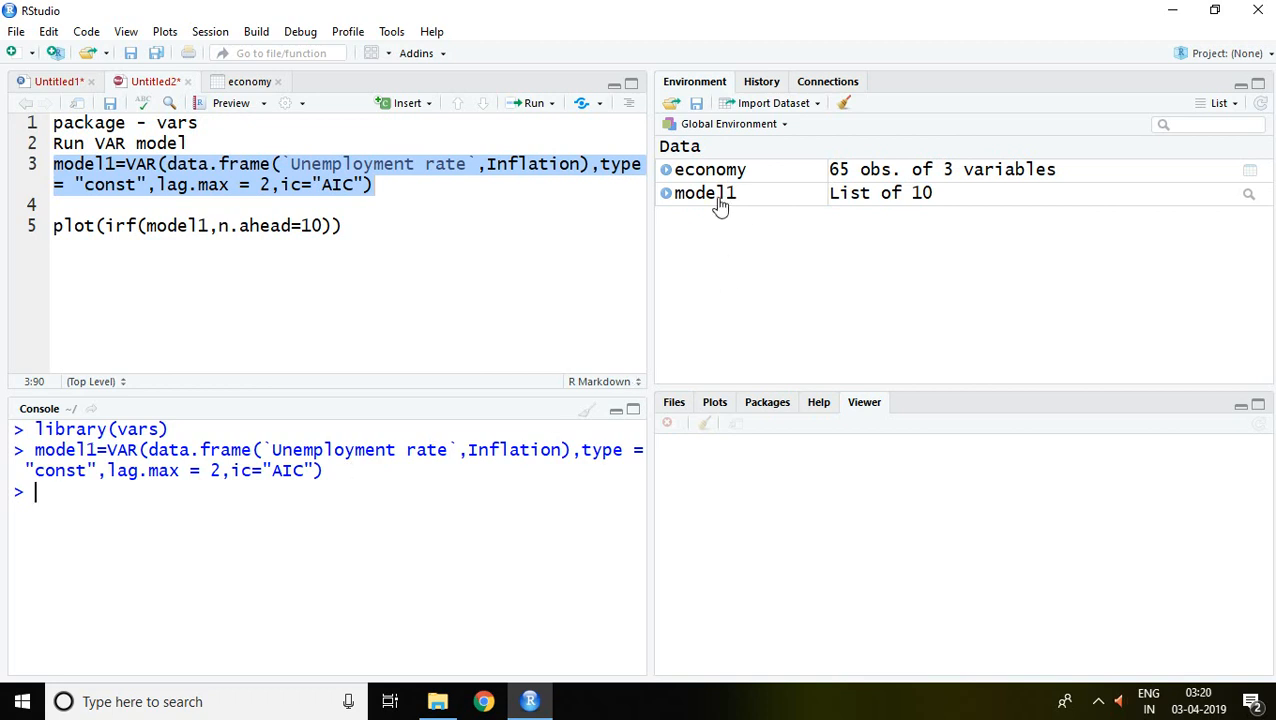
mouse_move(698, 204)
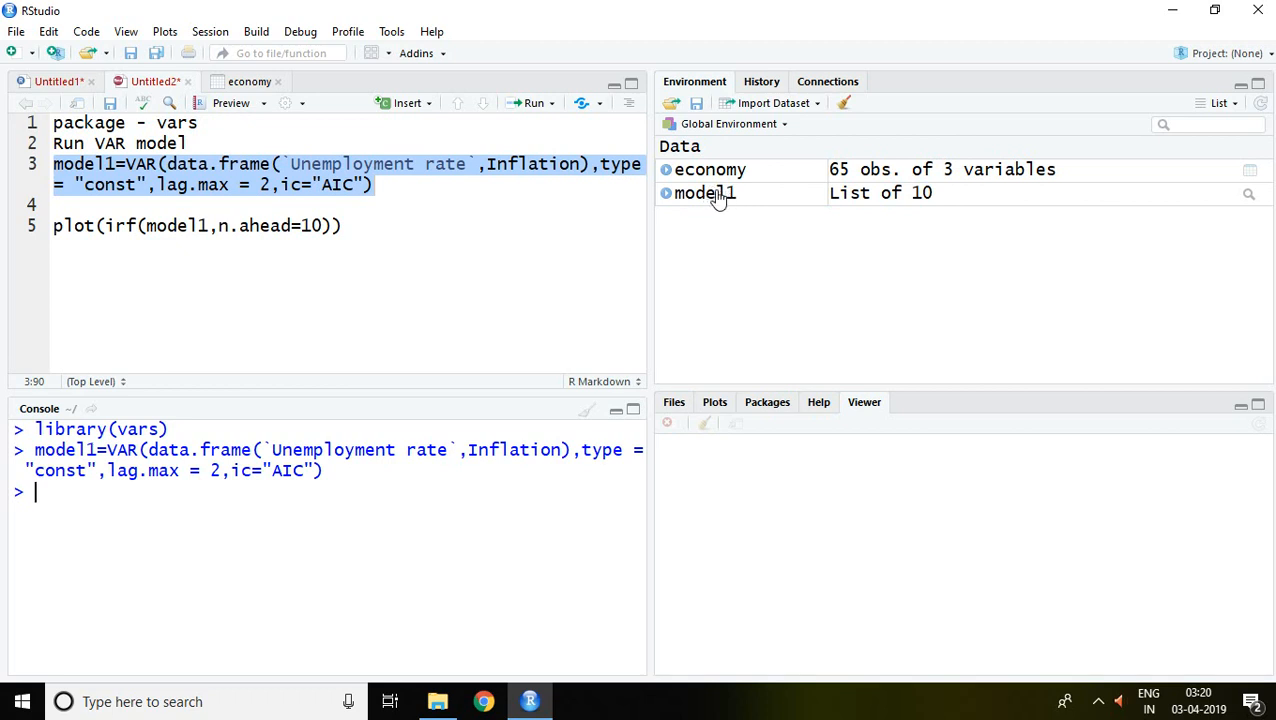
mouse_move(104, 508)
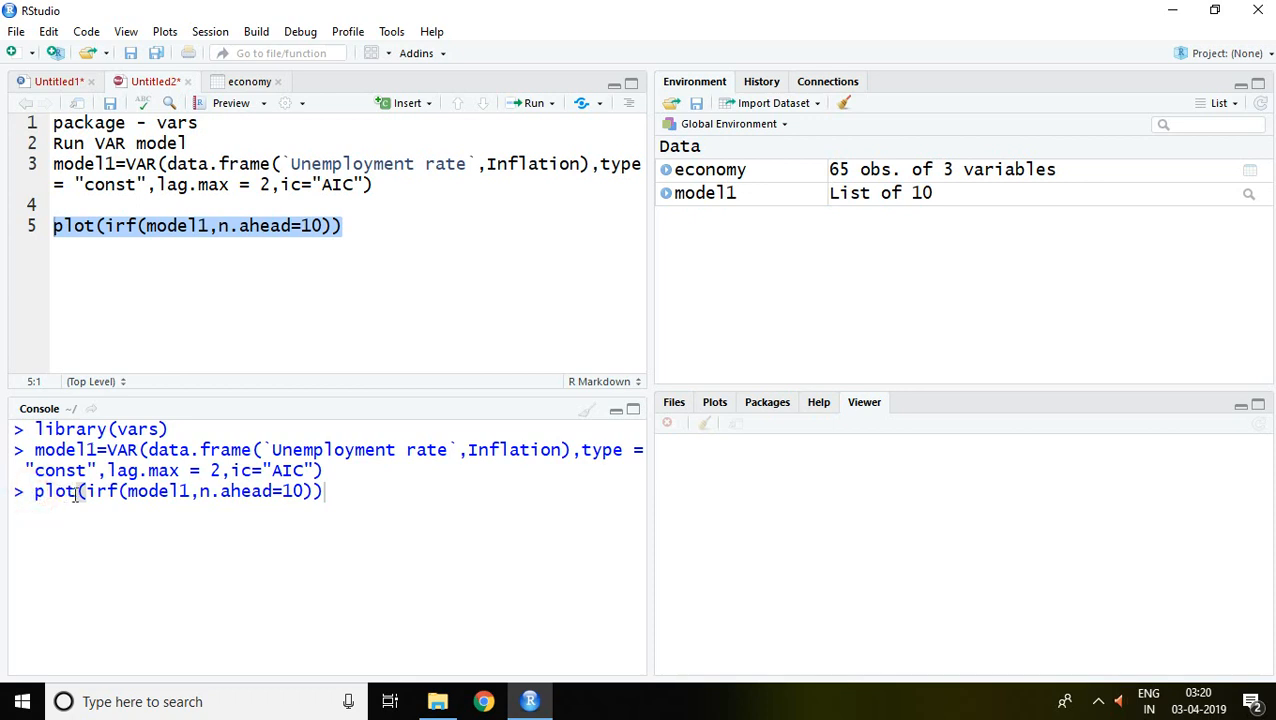
mouse_move(60, 492)
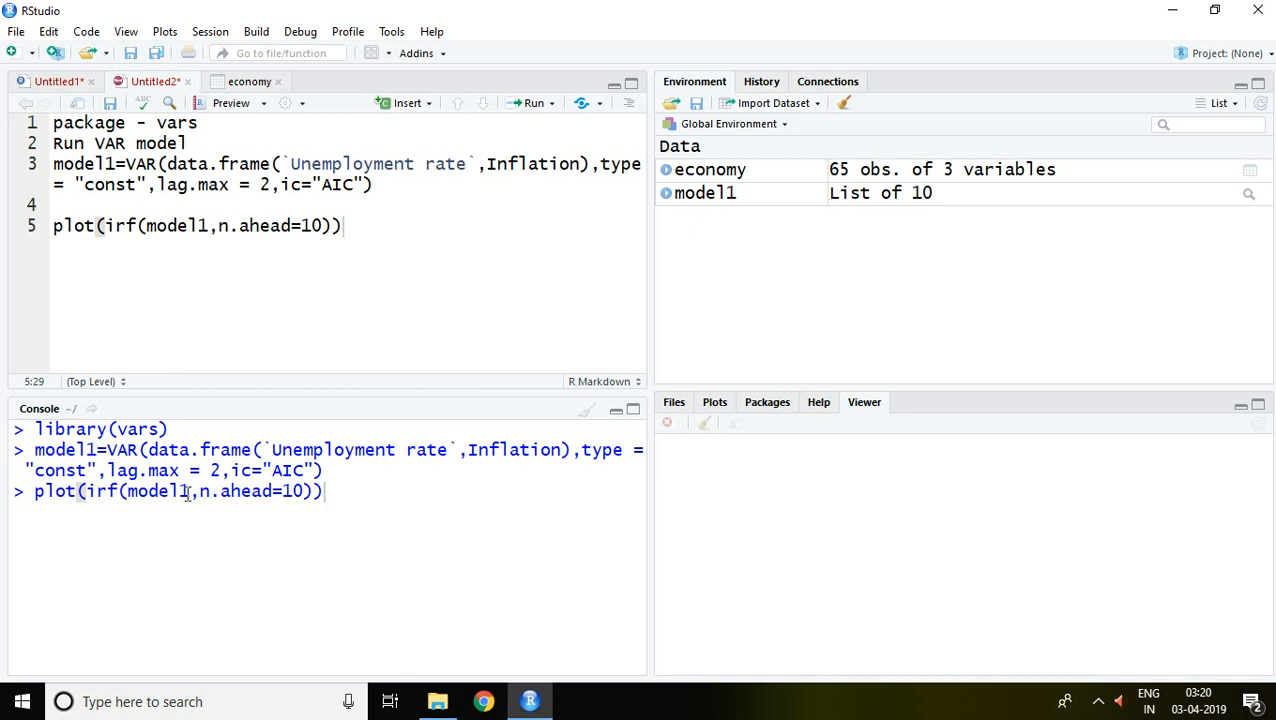
mouse_move(176, 496)
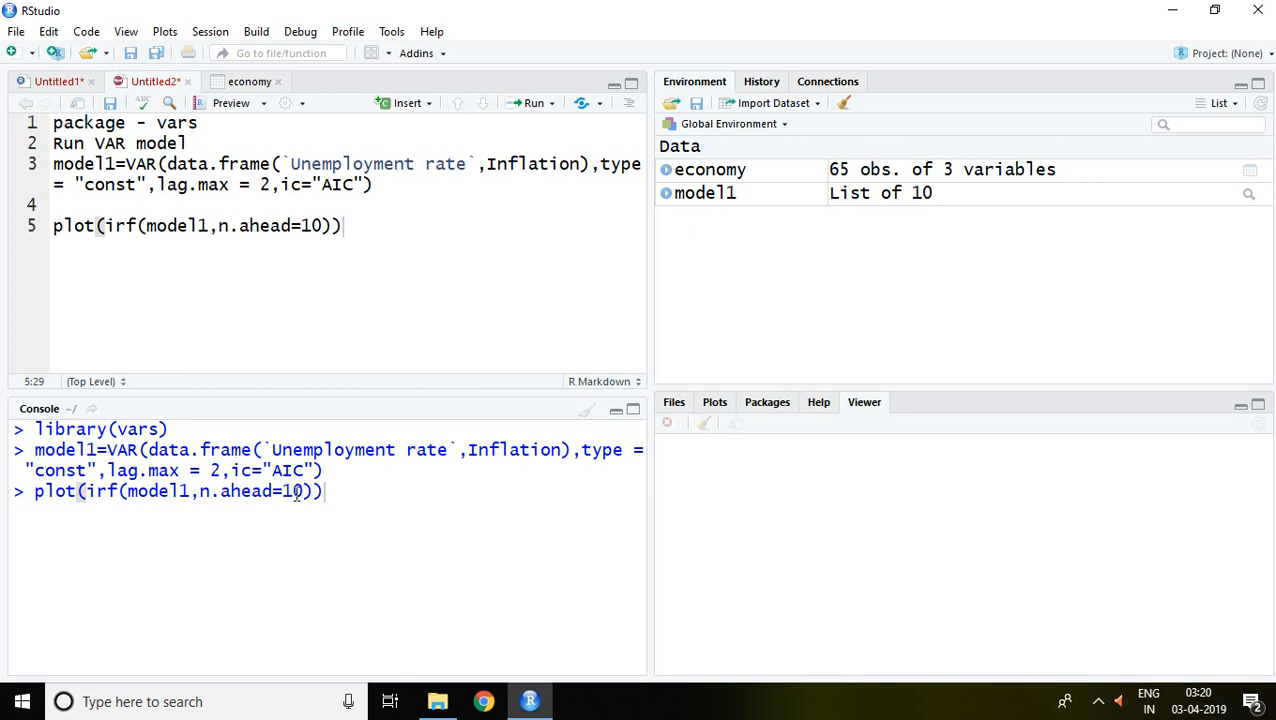
mouse_move(296, 512)
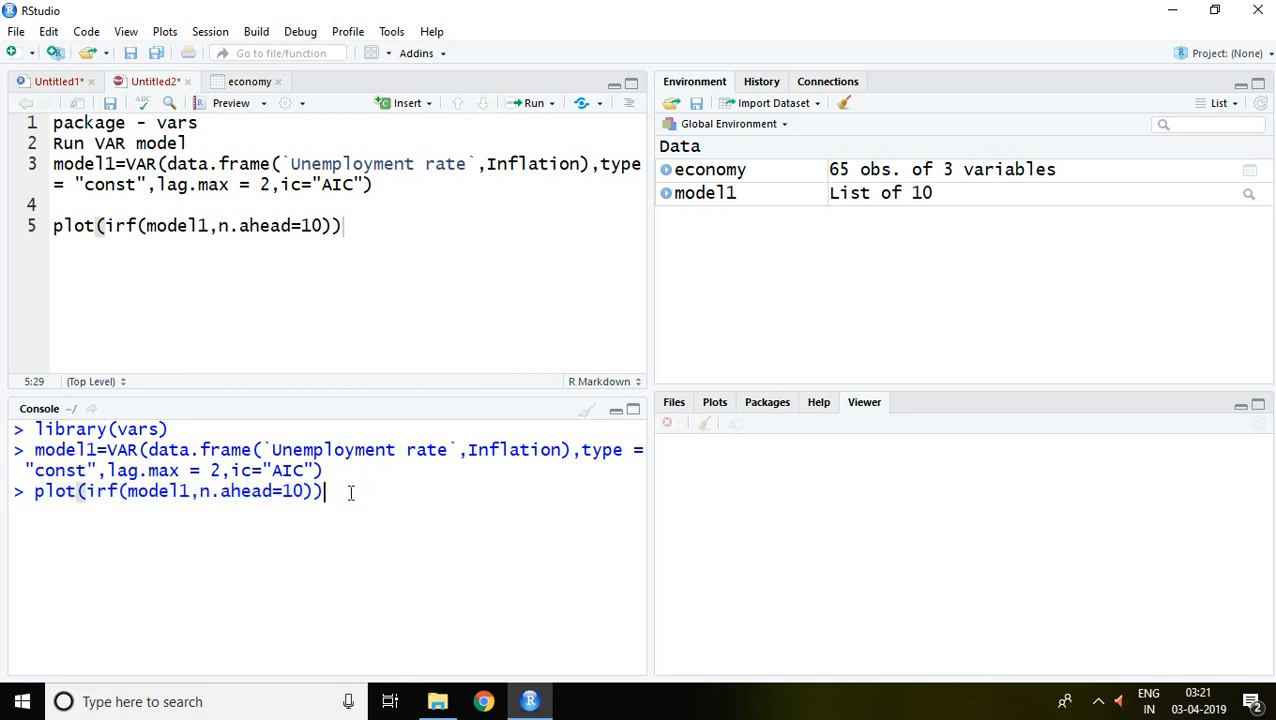
key("Return")
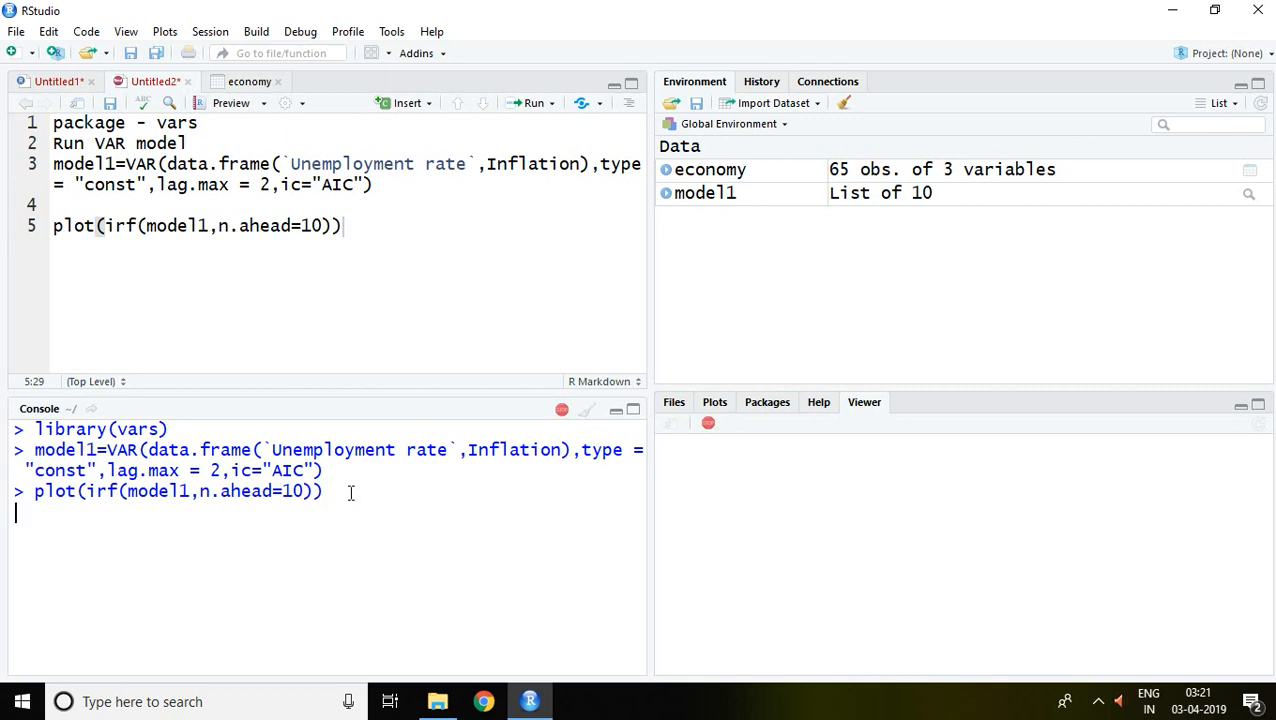
key("Return")
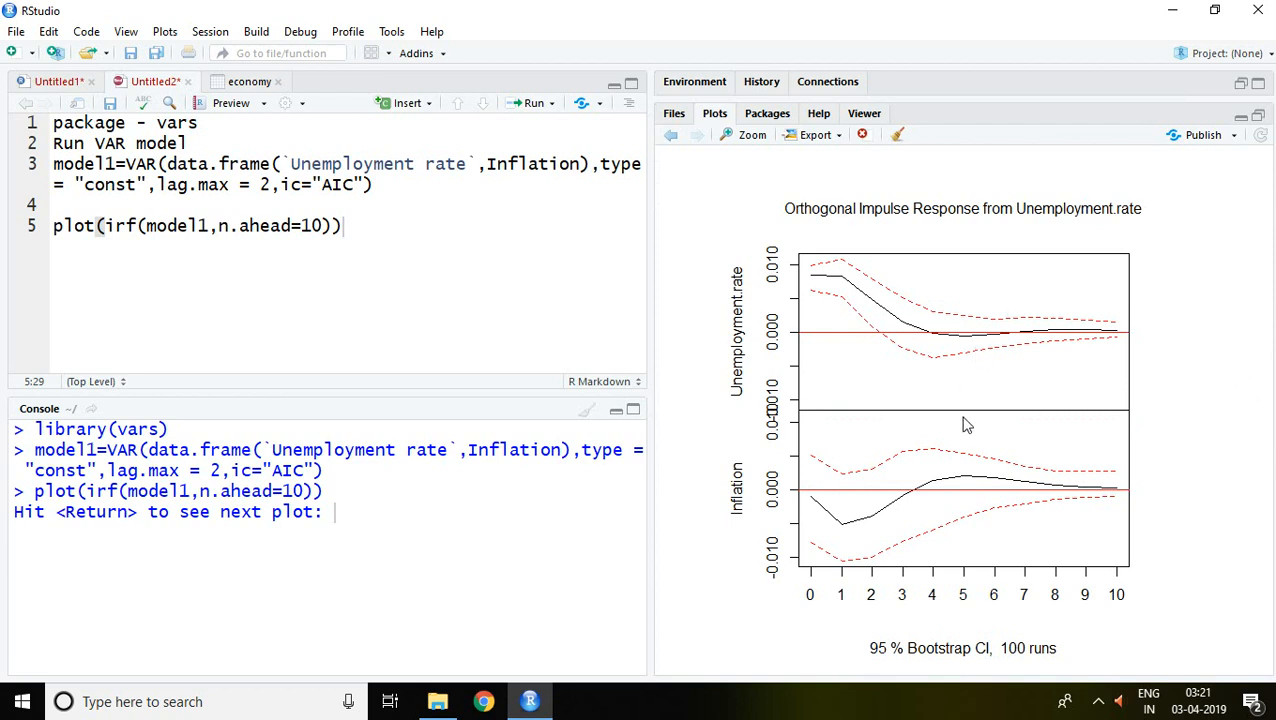
mouse_move(1008, 444)
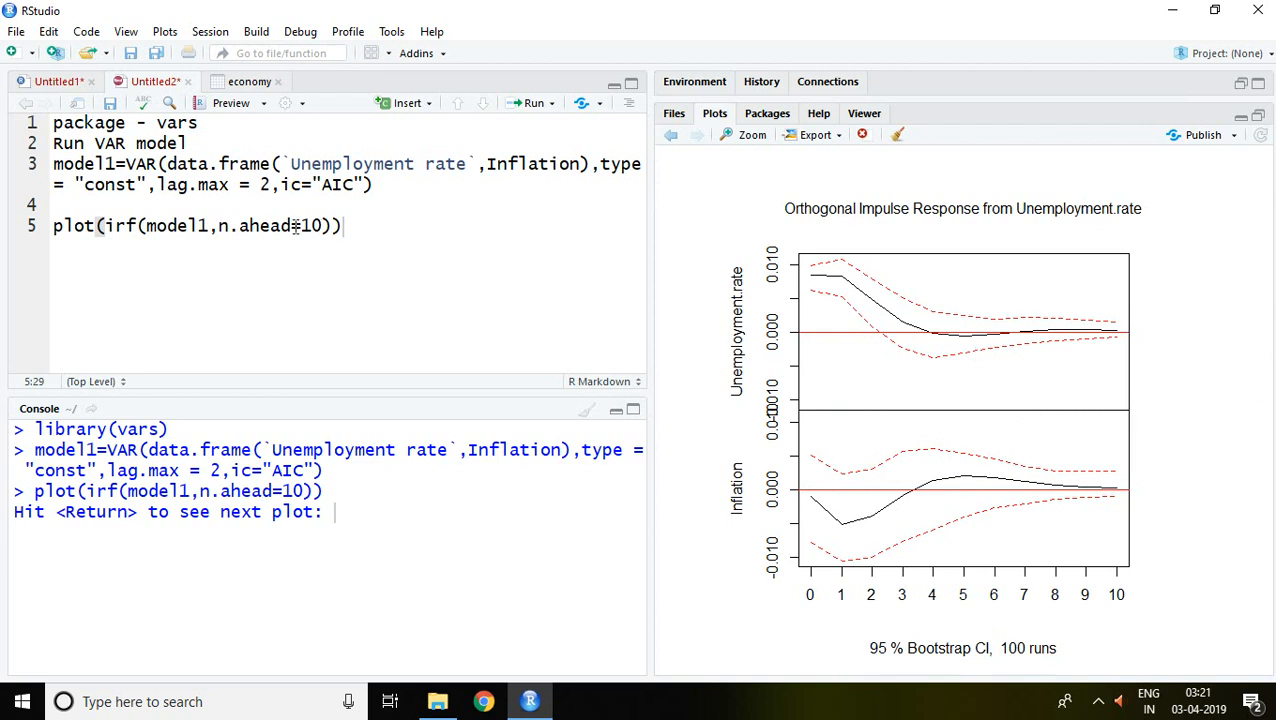
mouse_move(846, 260)
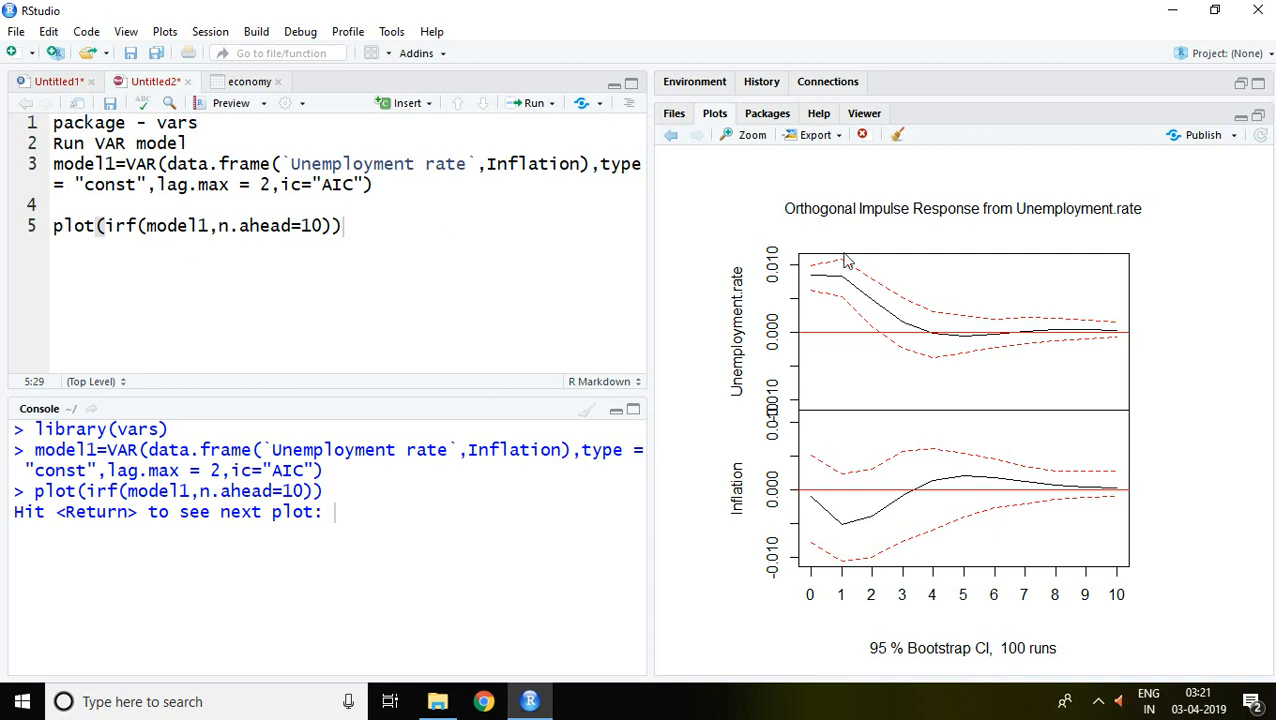
mouse_move(872, 228)
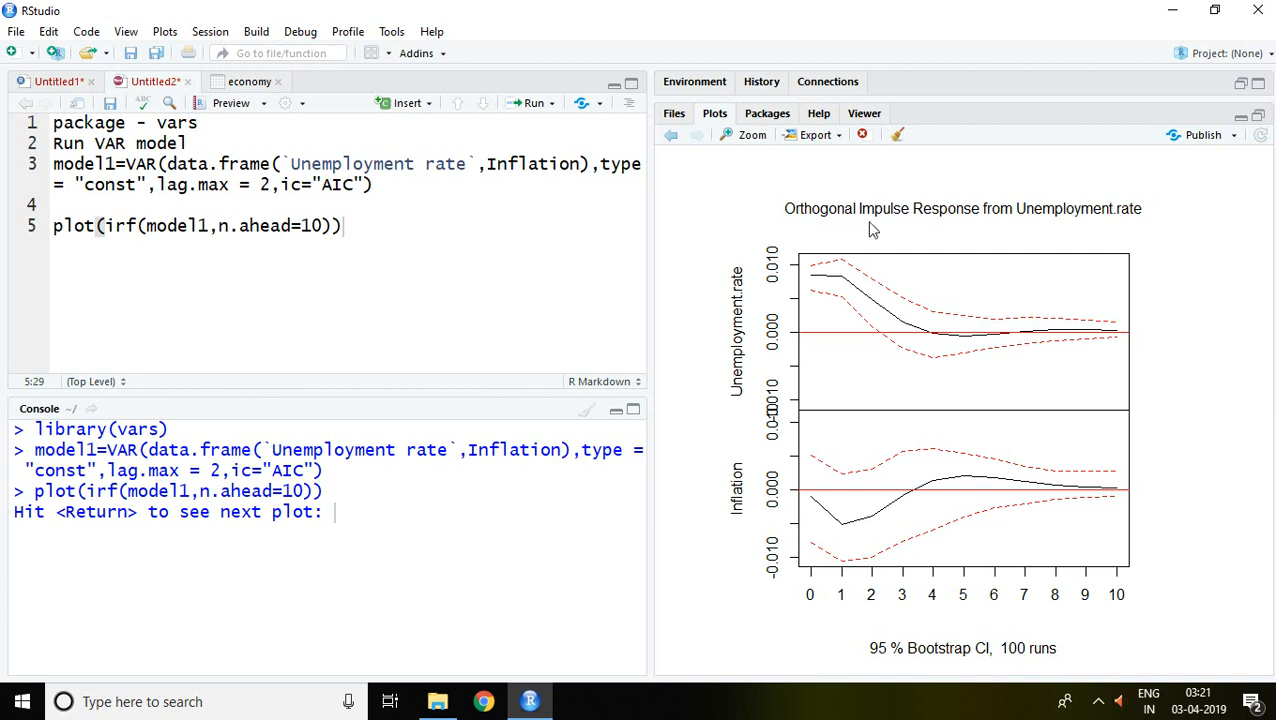
mouse_move(1022, 220)
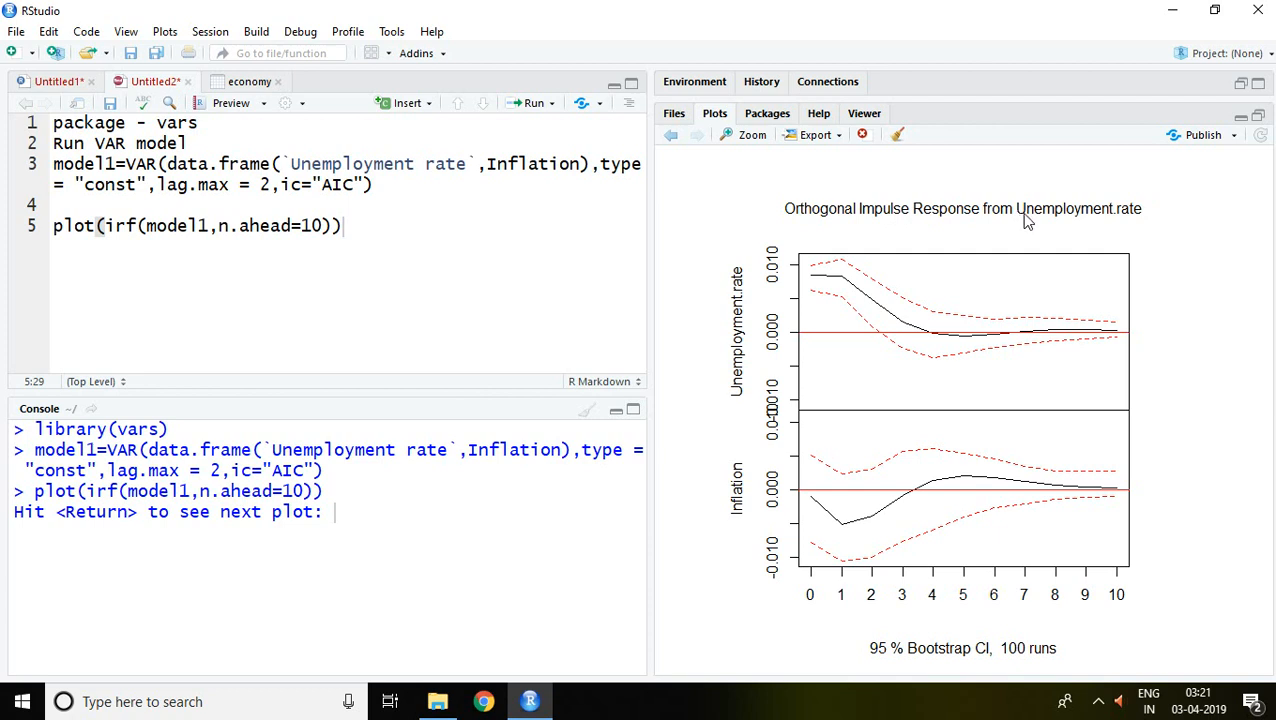
mouse_move(728, 316)
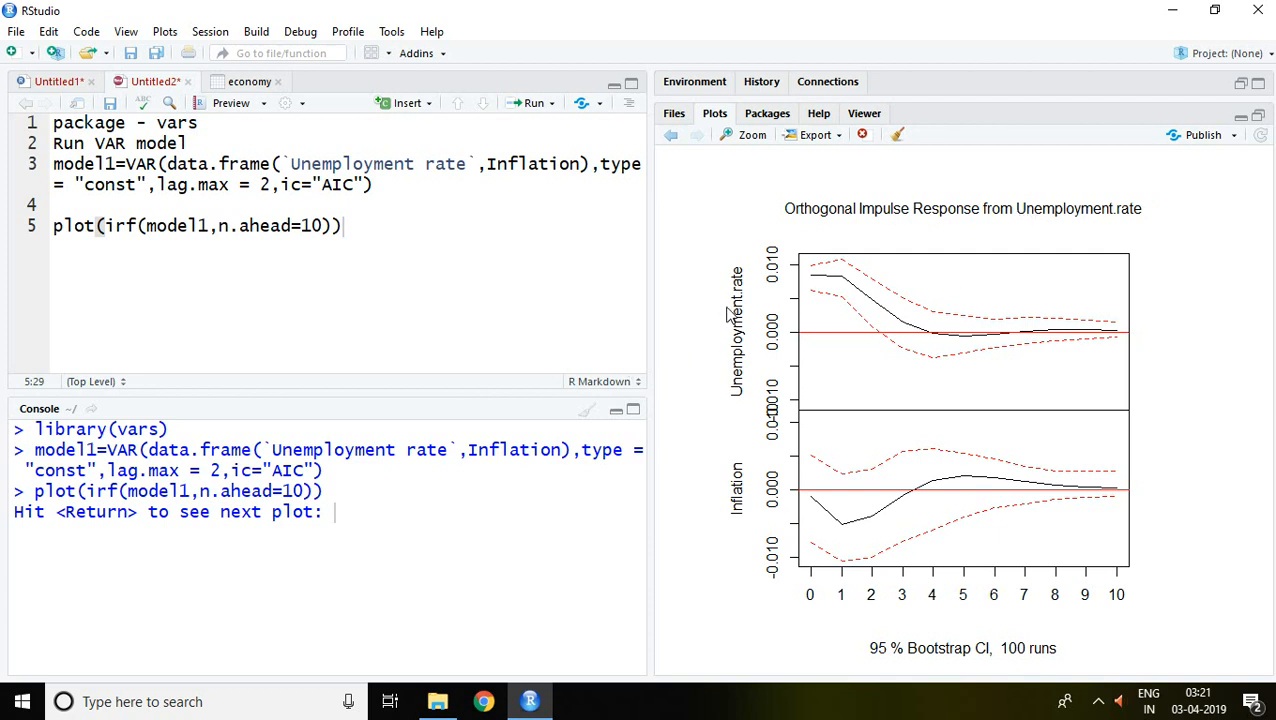
mouse_move(1060, 240)
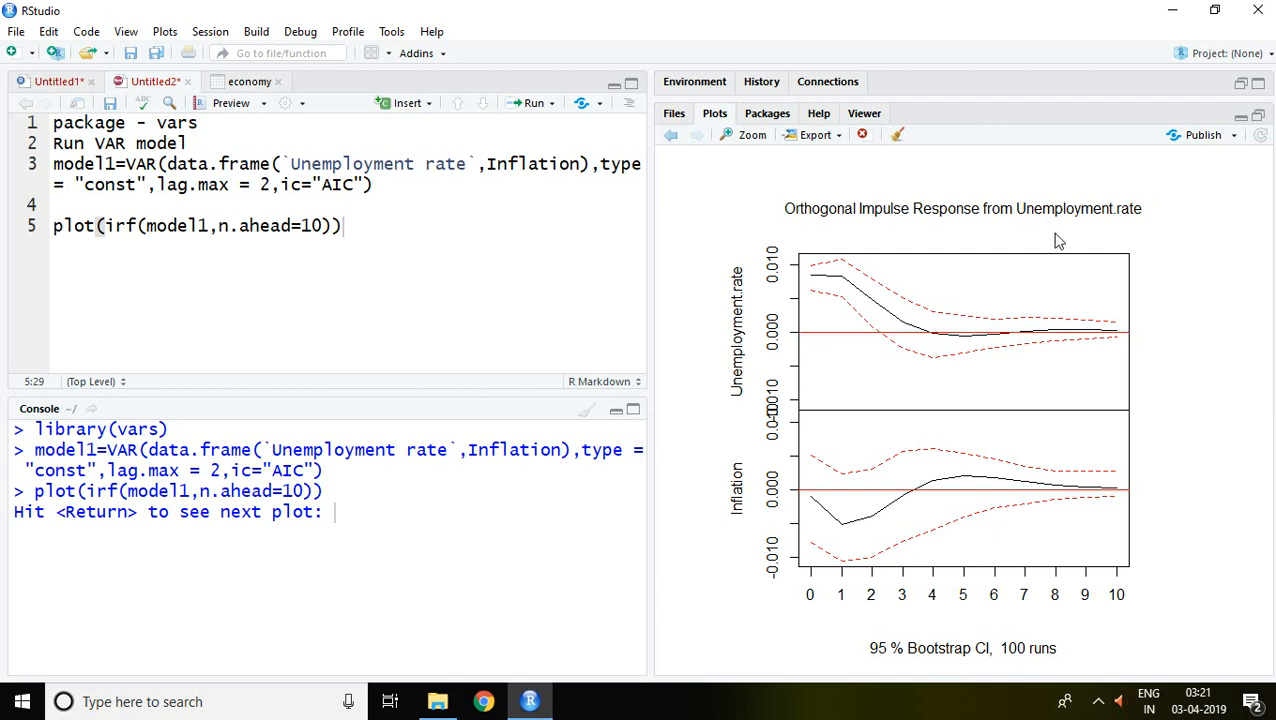
mouse_move(1124, 224)
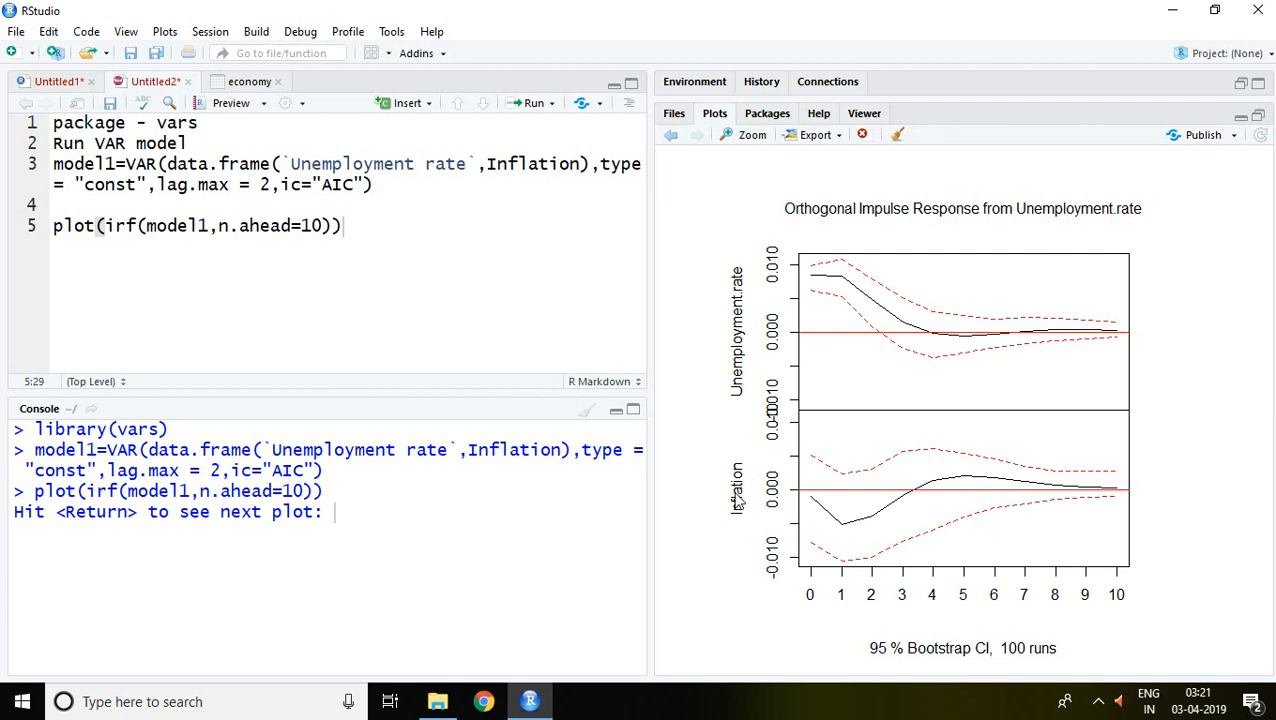
mouse_move(822, 596)
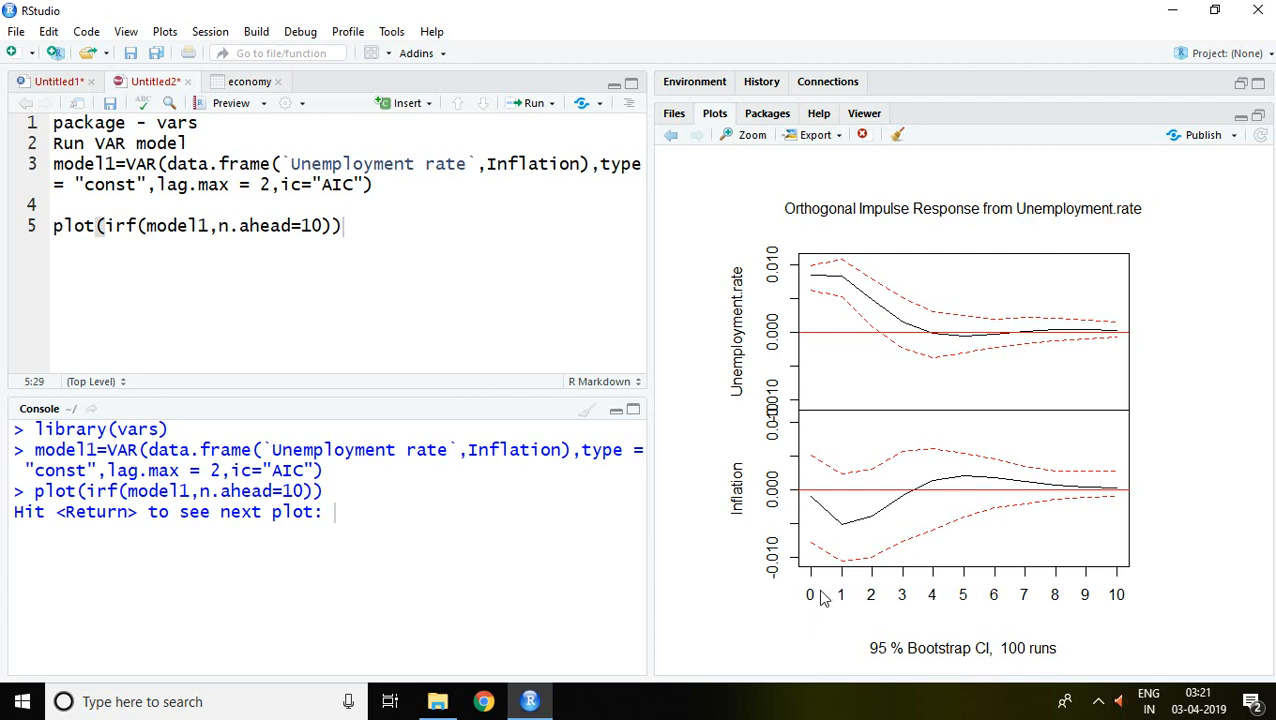
mouse_move(1104, 608)
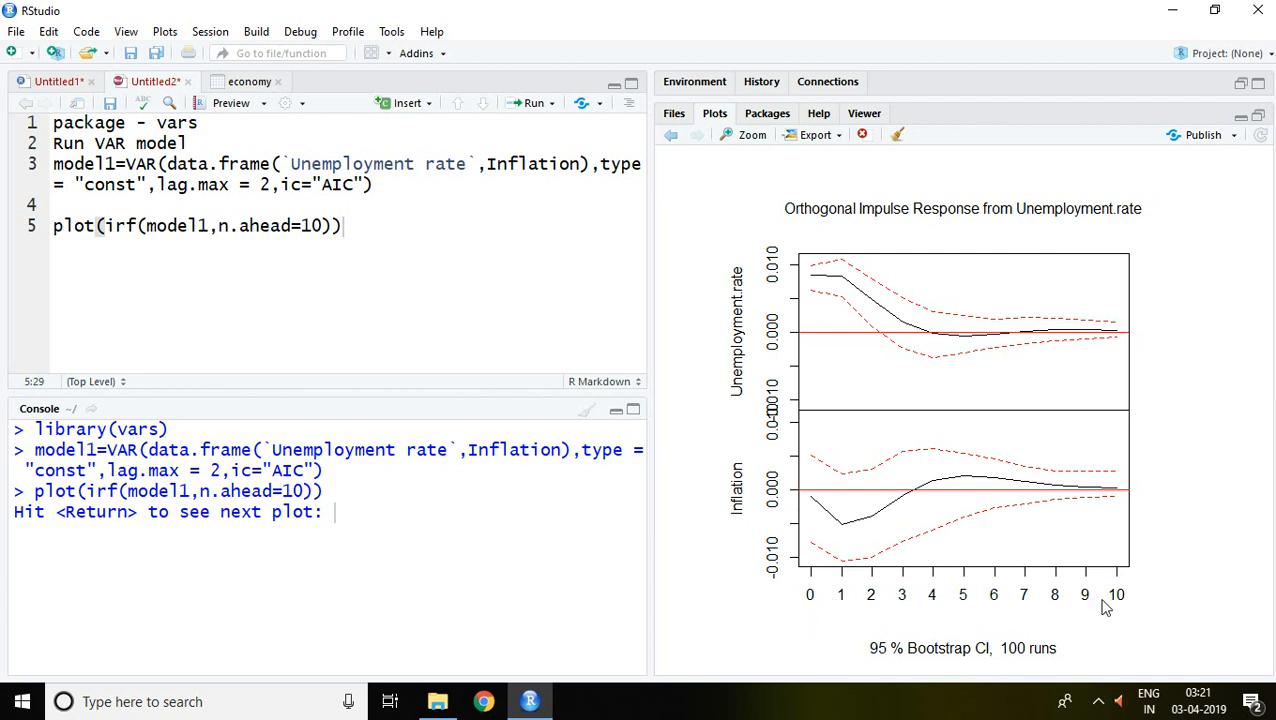
mouse_move(1104, 604)
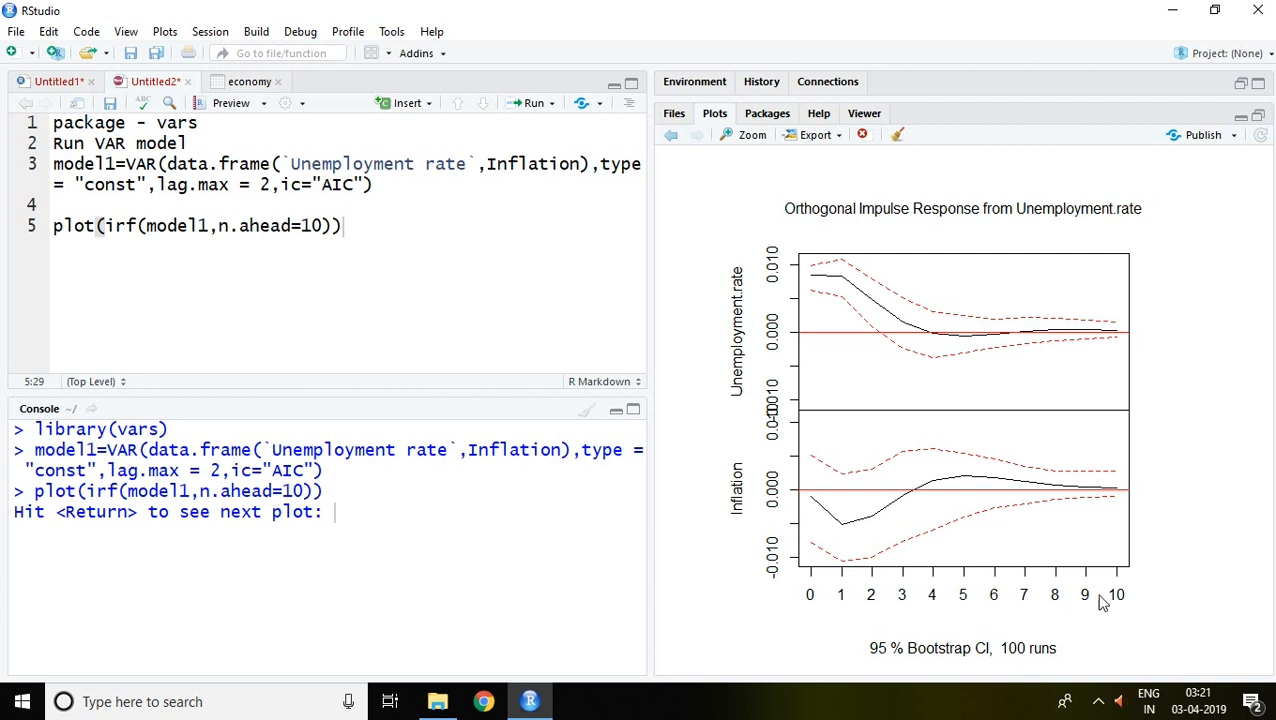
mouse_move(1084, 588)
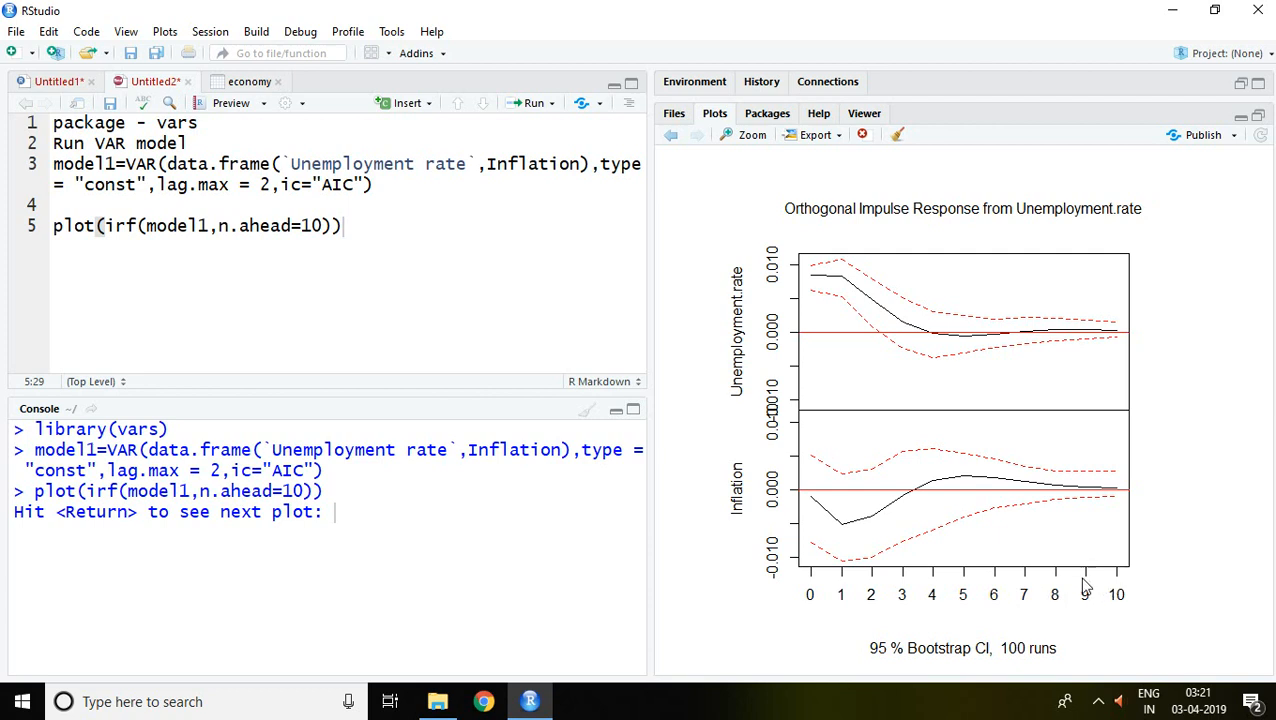
mouse_move(1084, 596)
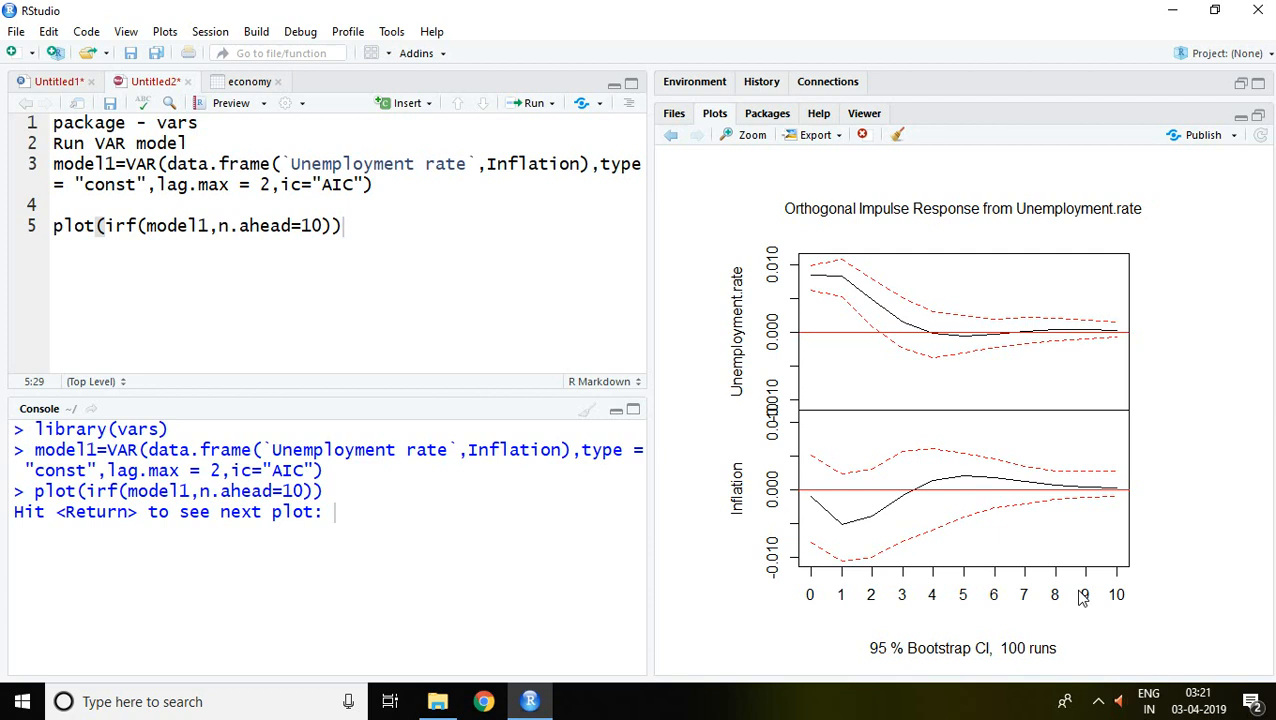
mouse_move(876, 330)
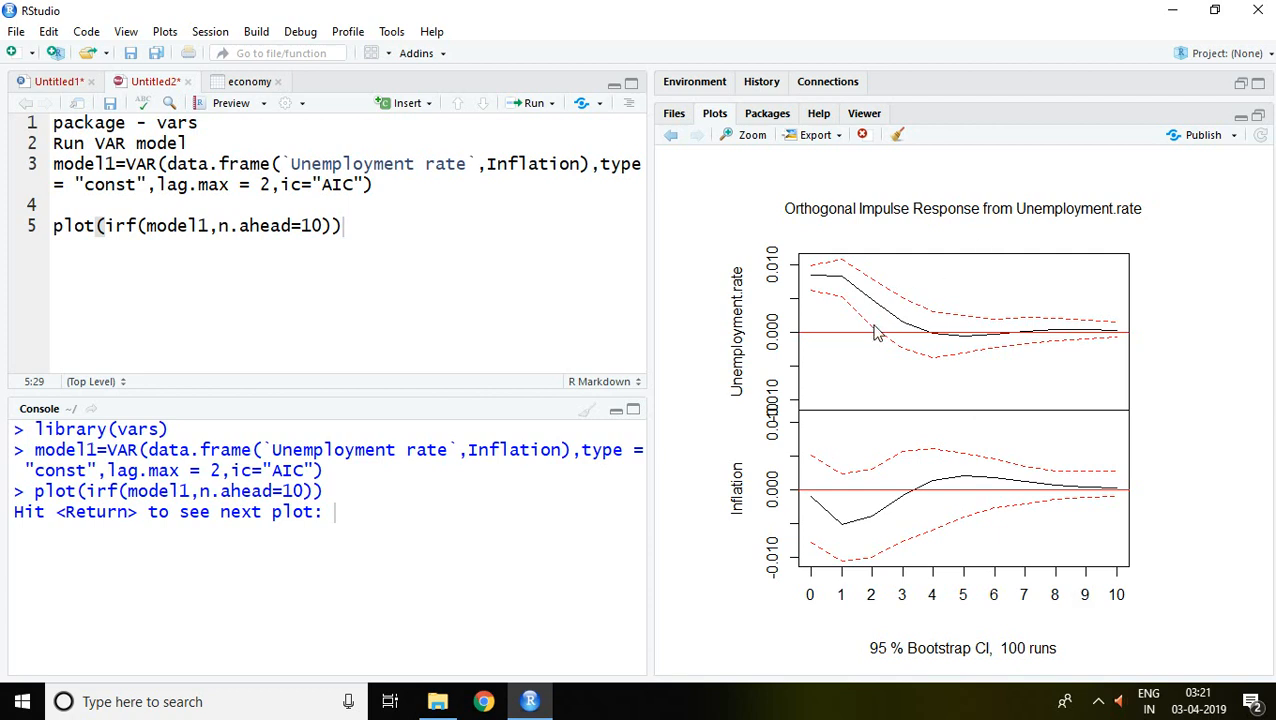
mouse_move(998, 236)
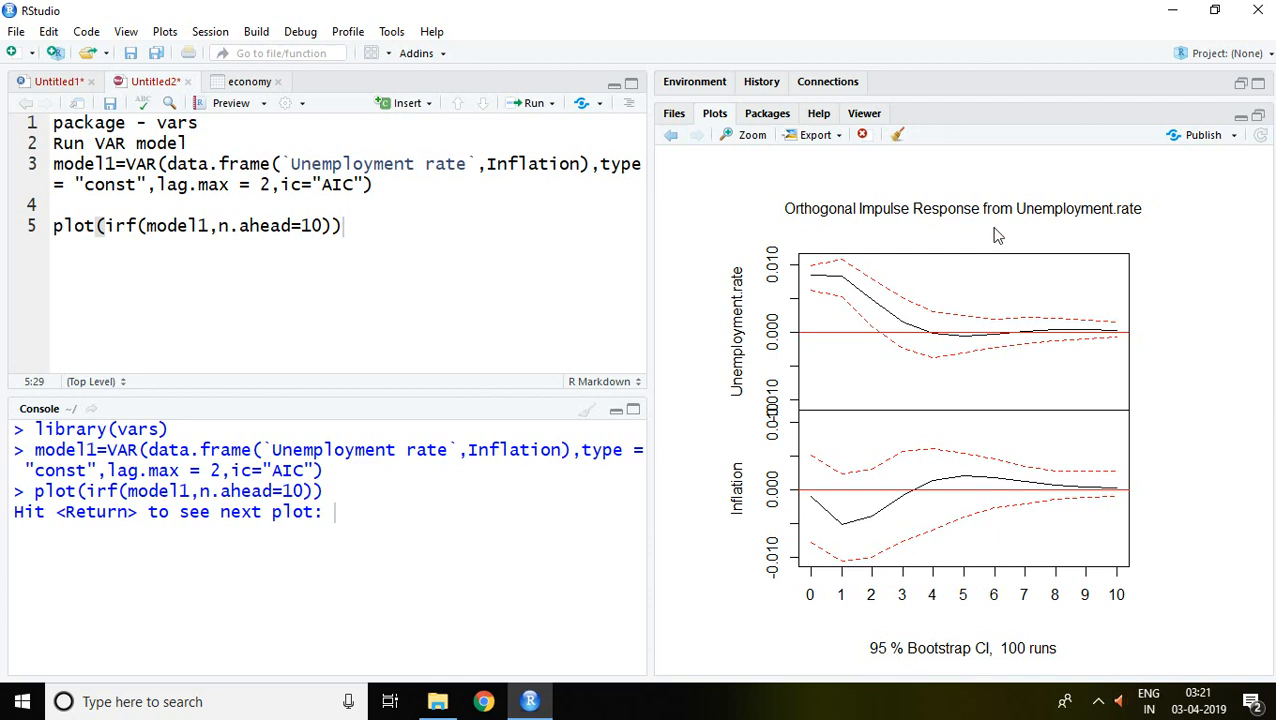
mouse_move(1116, 224)
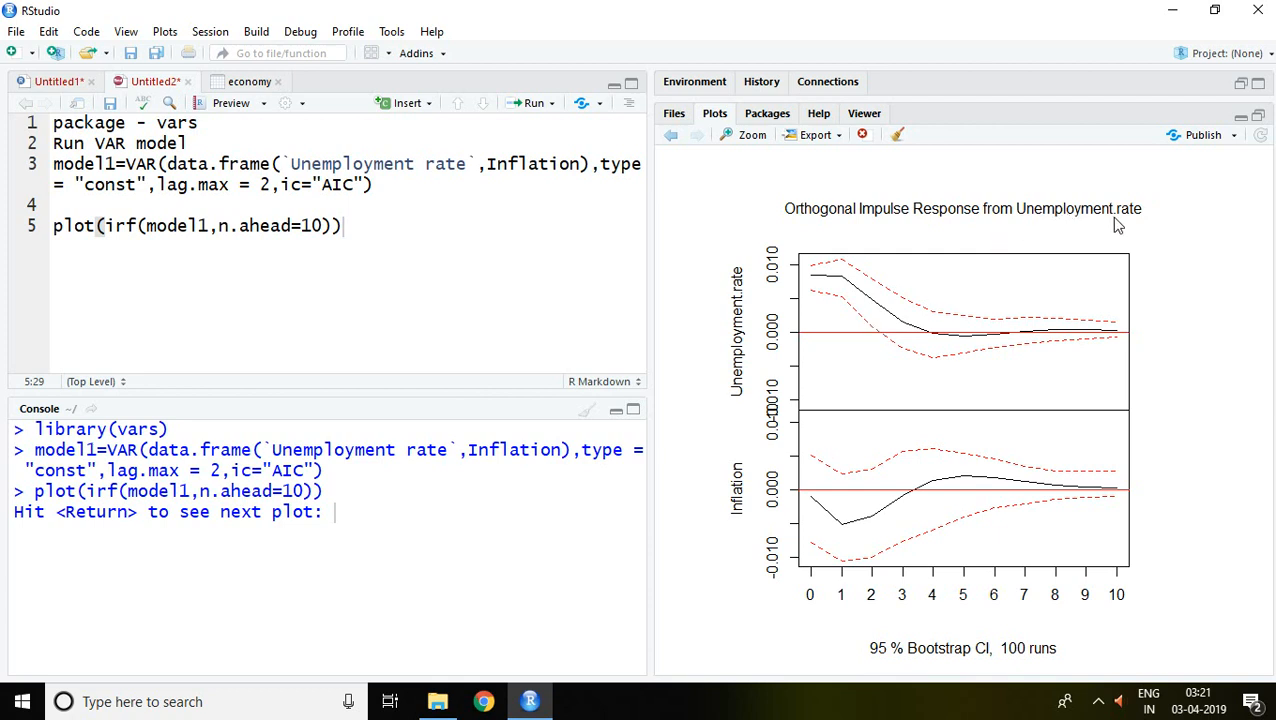
mouse_move(780, 328)
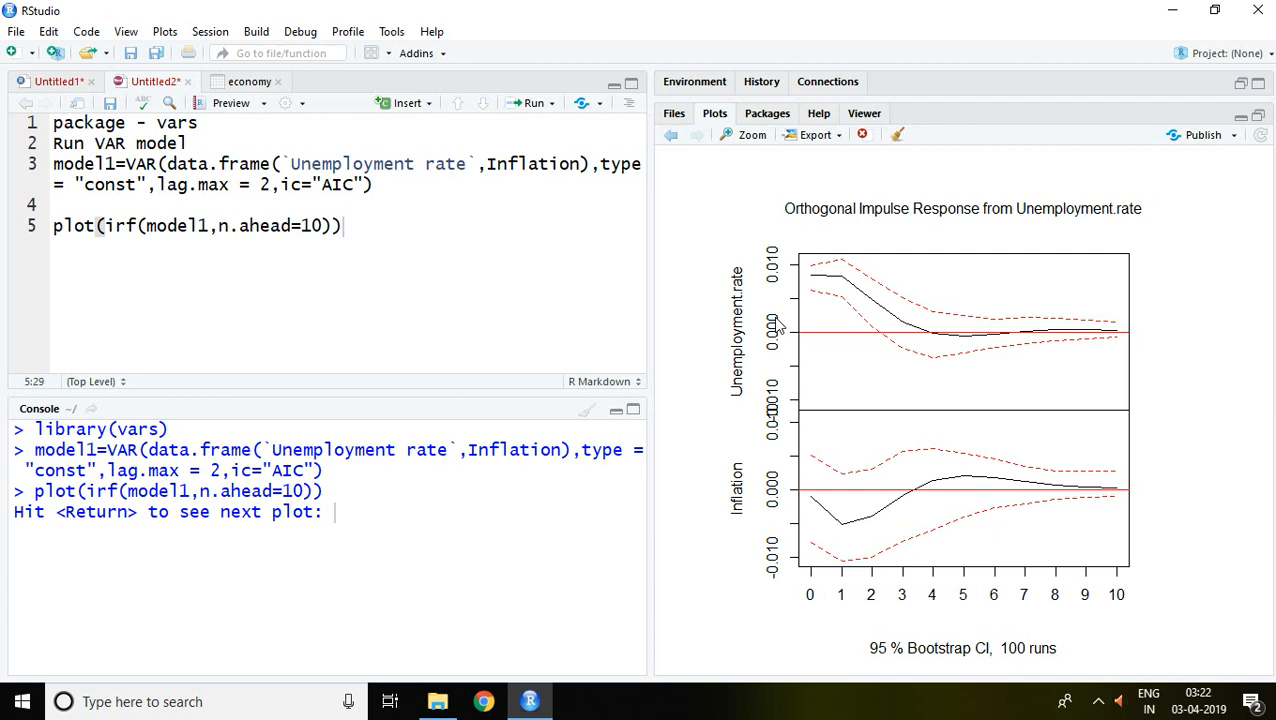
mouse_move(842, 284)
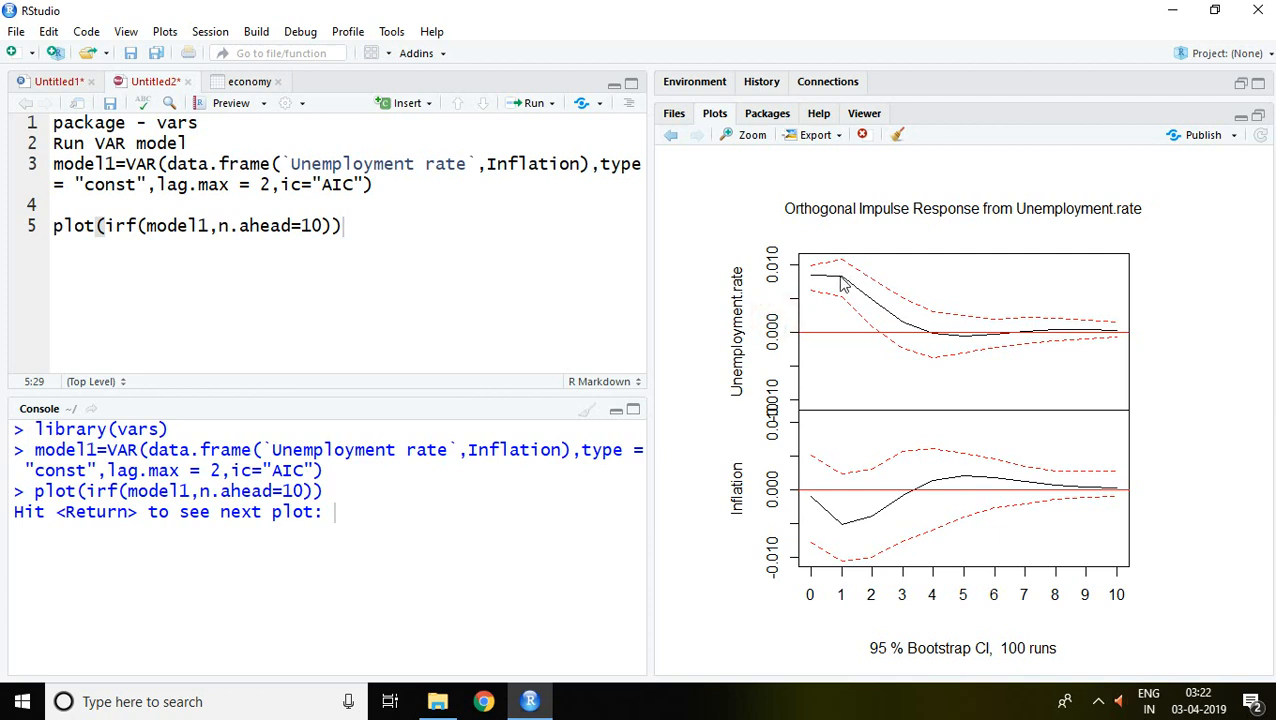
mouse_move(812, 582)
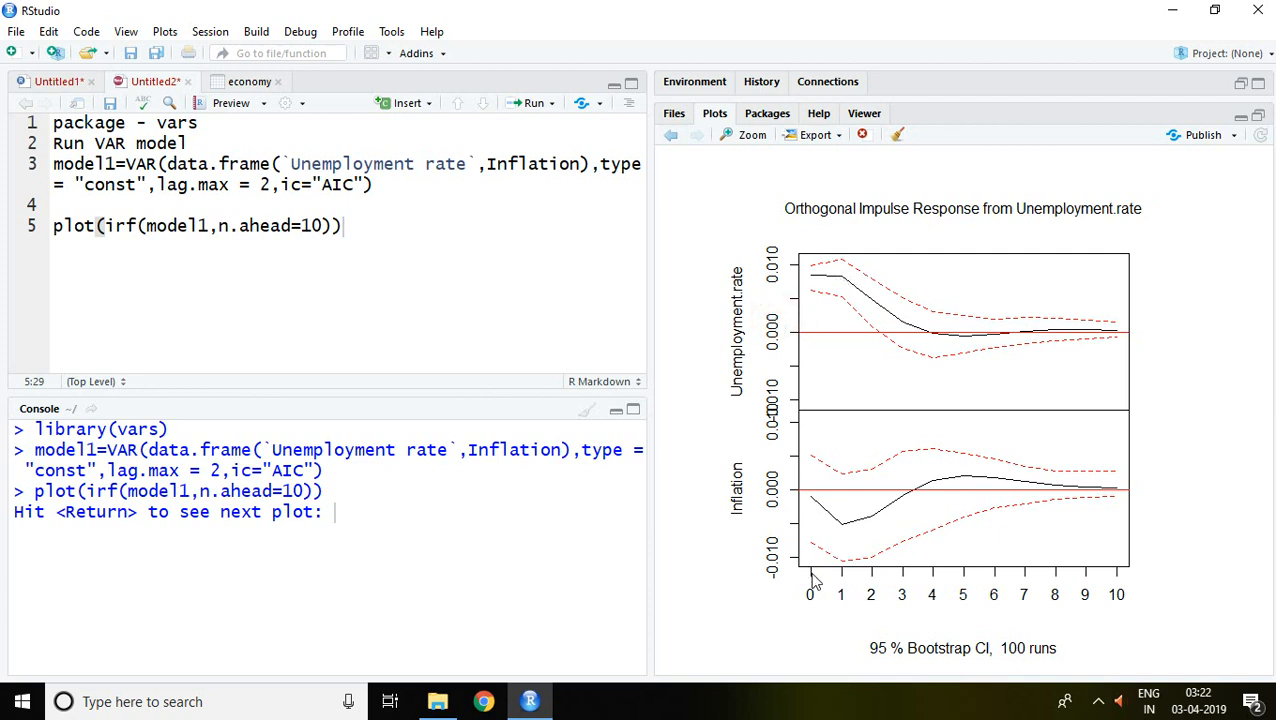
mouse_move(856, 312)
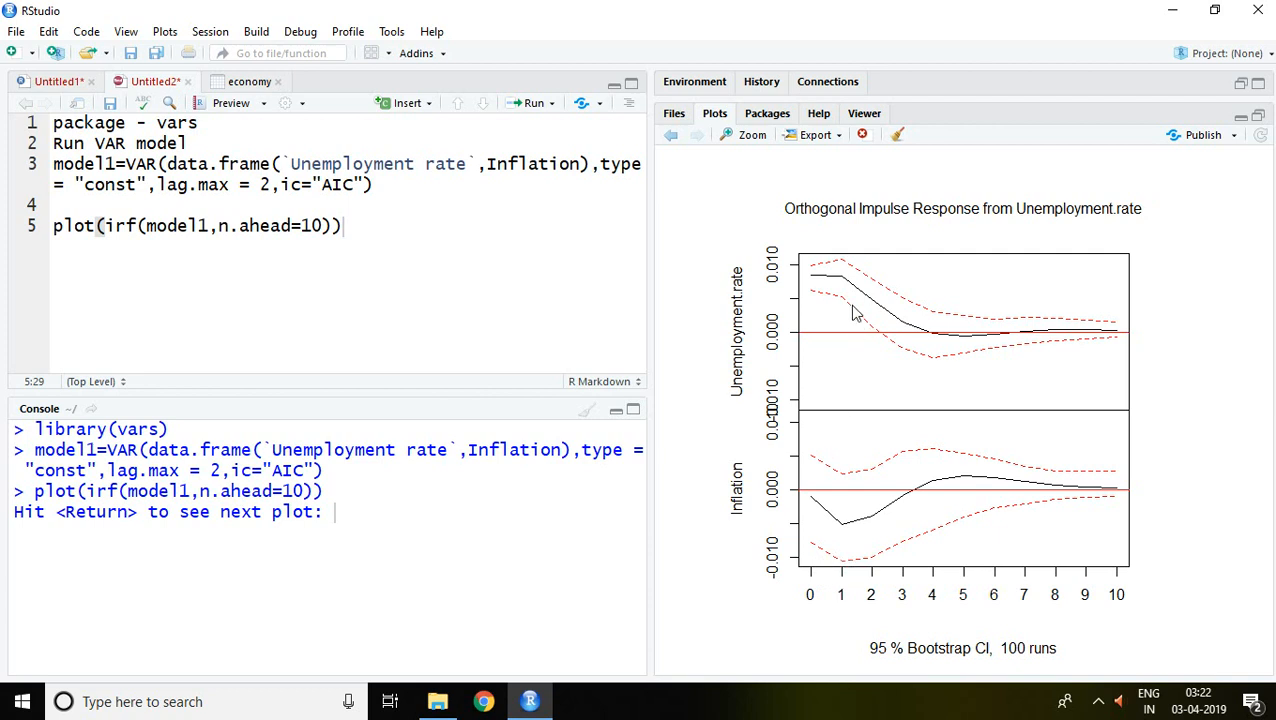
mouse_move(822, 282)
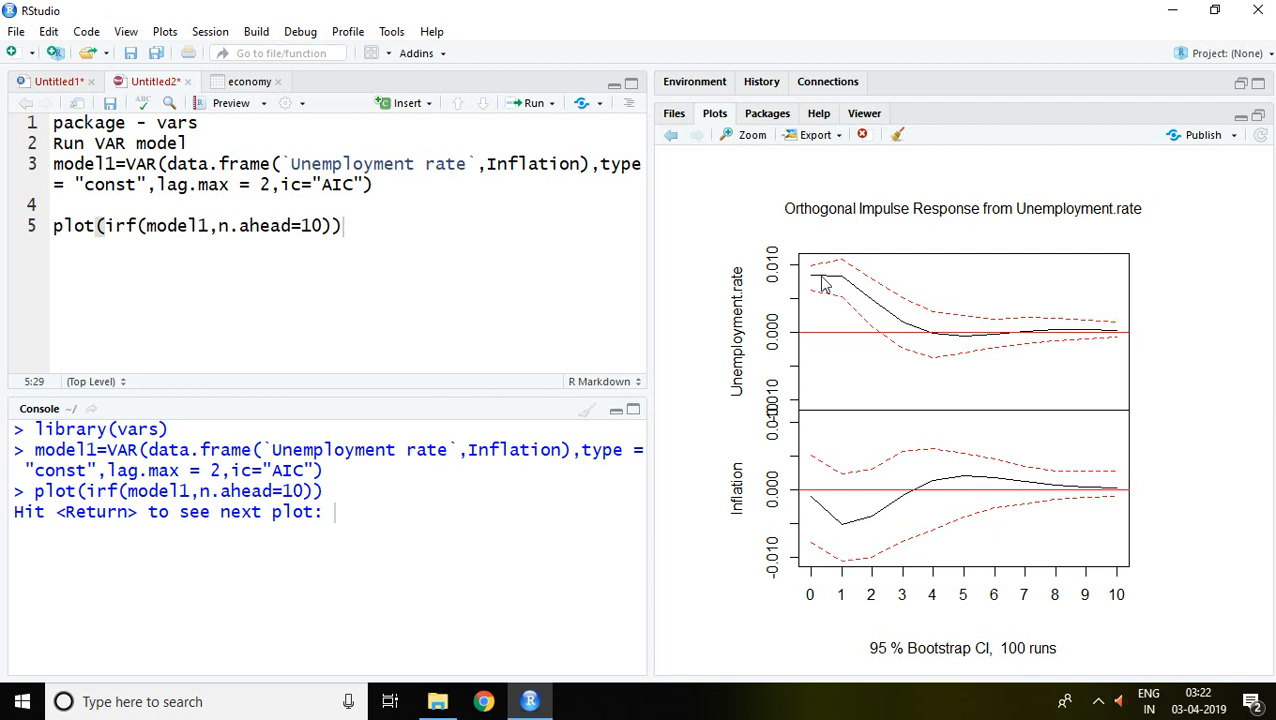
mouse_move(844, 284)
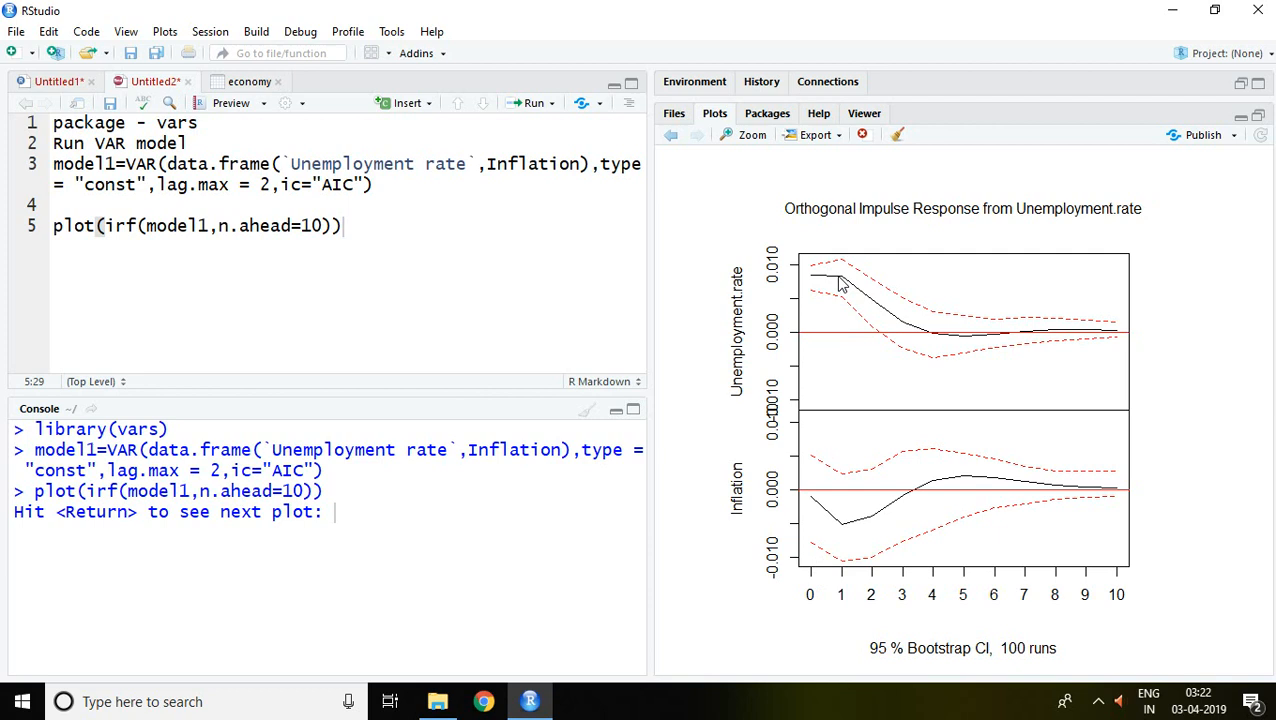
mouse_move(850, 288)
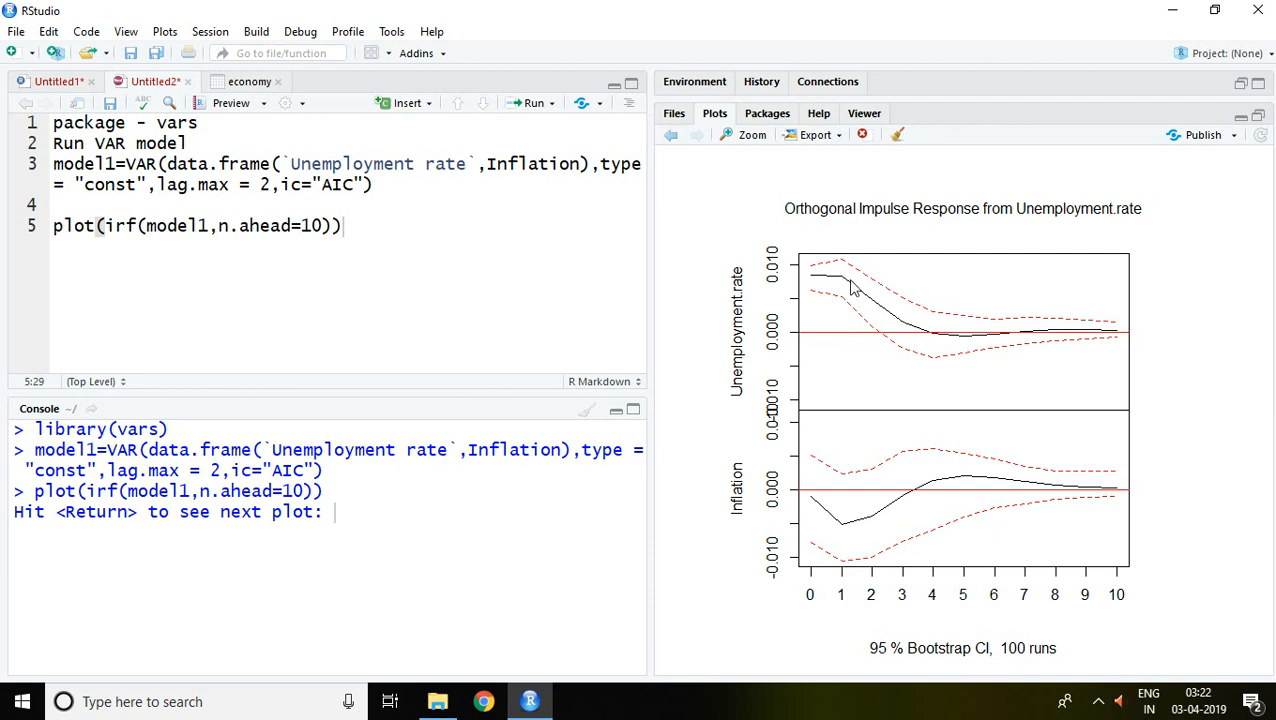
mouse_move(936, 340)
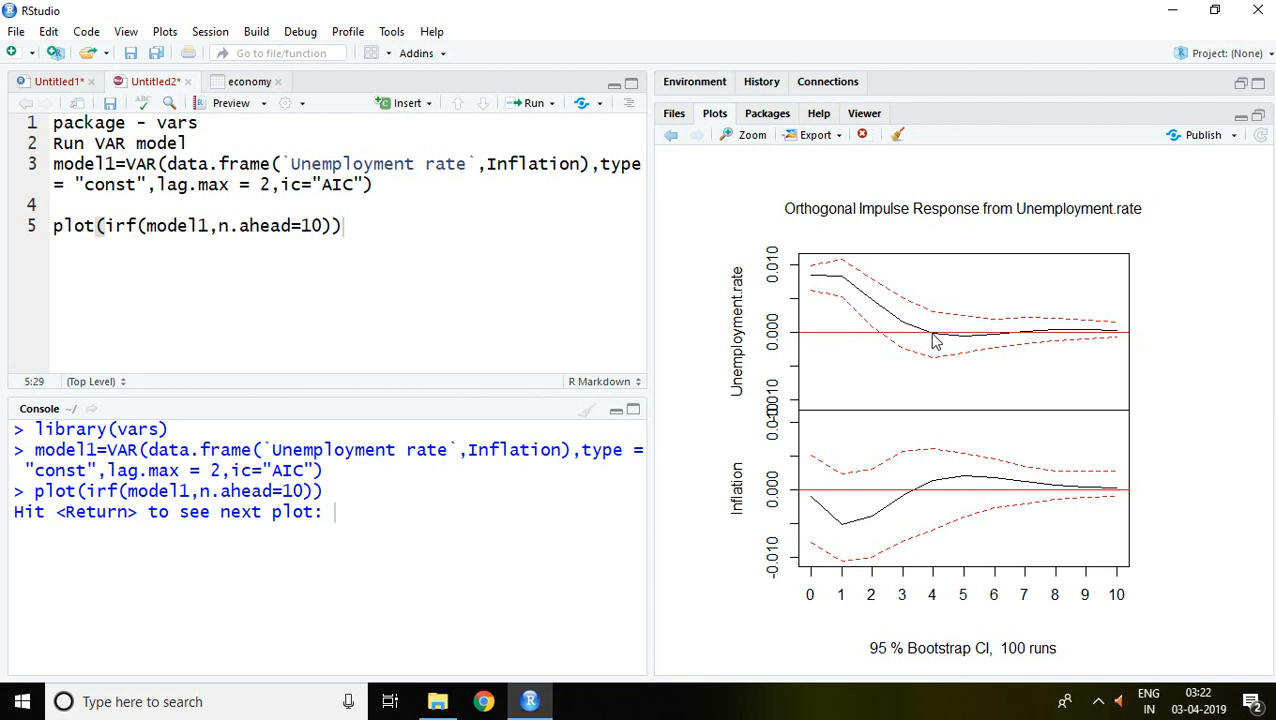
mouse_move(932, 340)
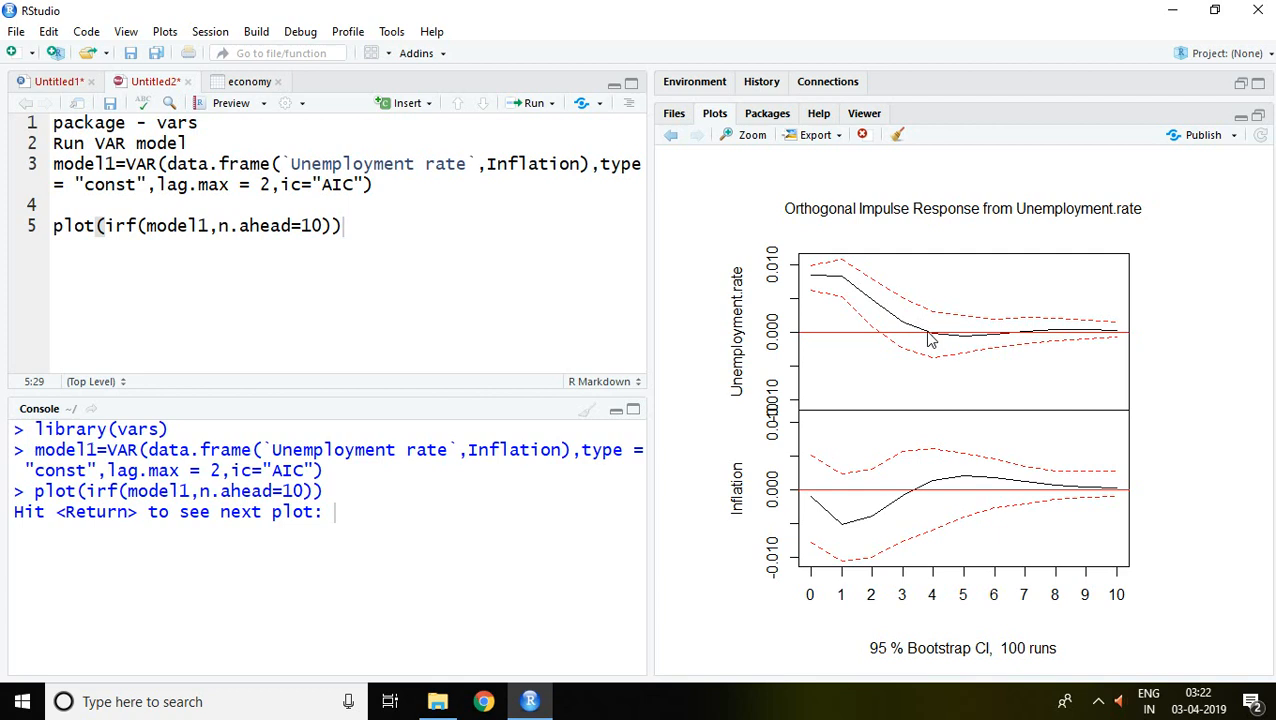
mouse_move(984, 344)
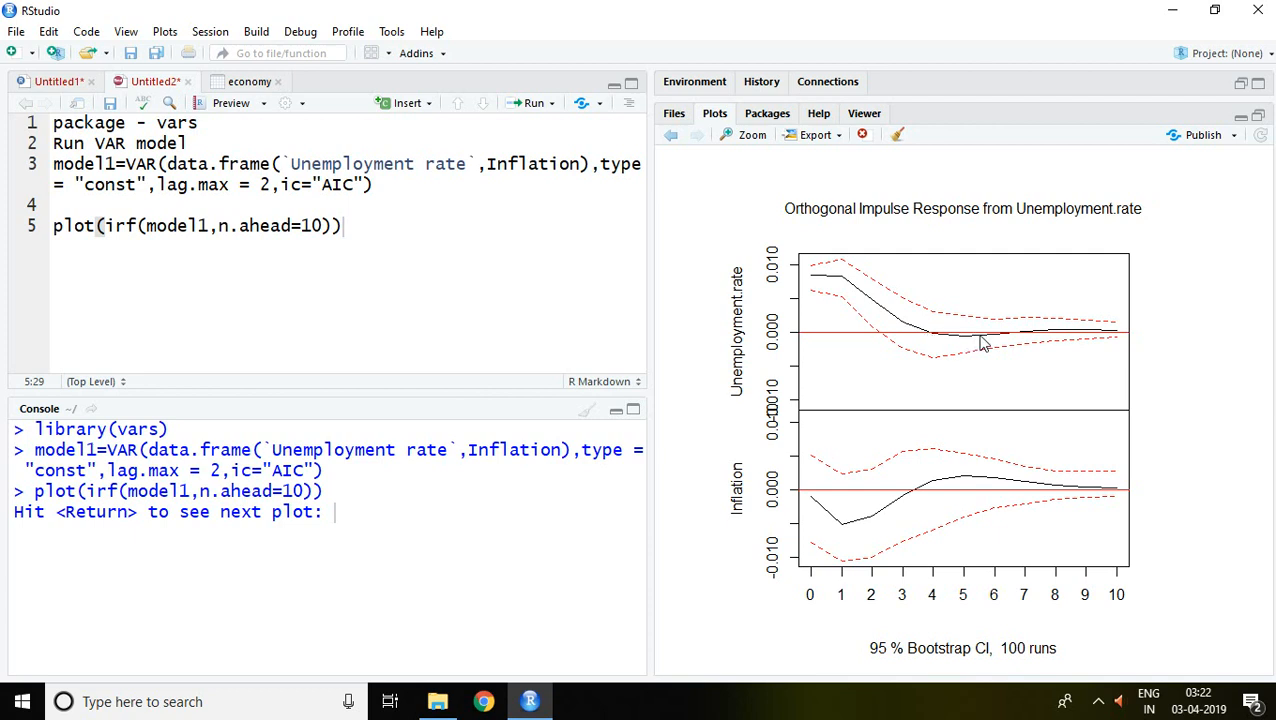
mouse_move(1004, 344)
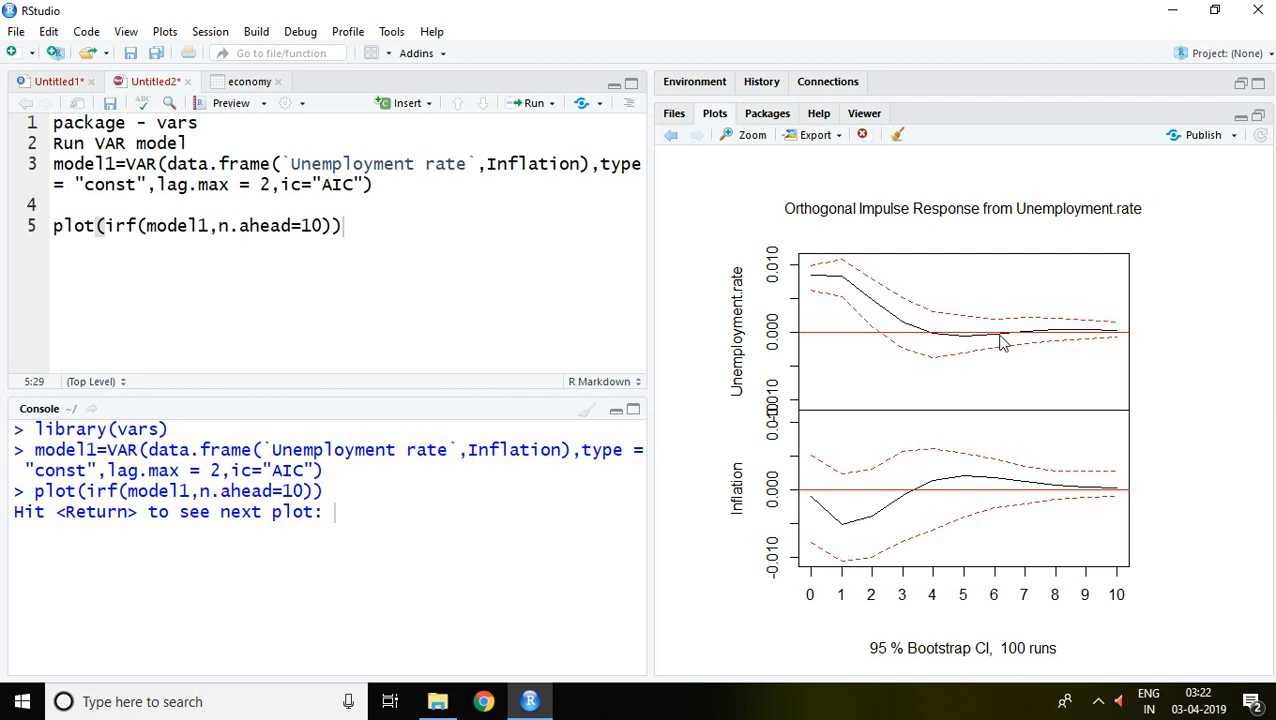
mouse_move(976, 346)
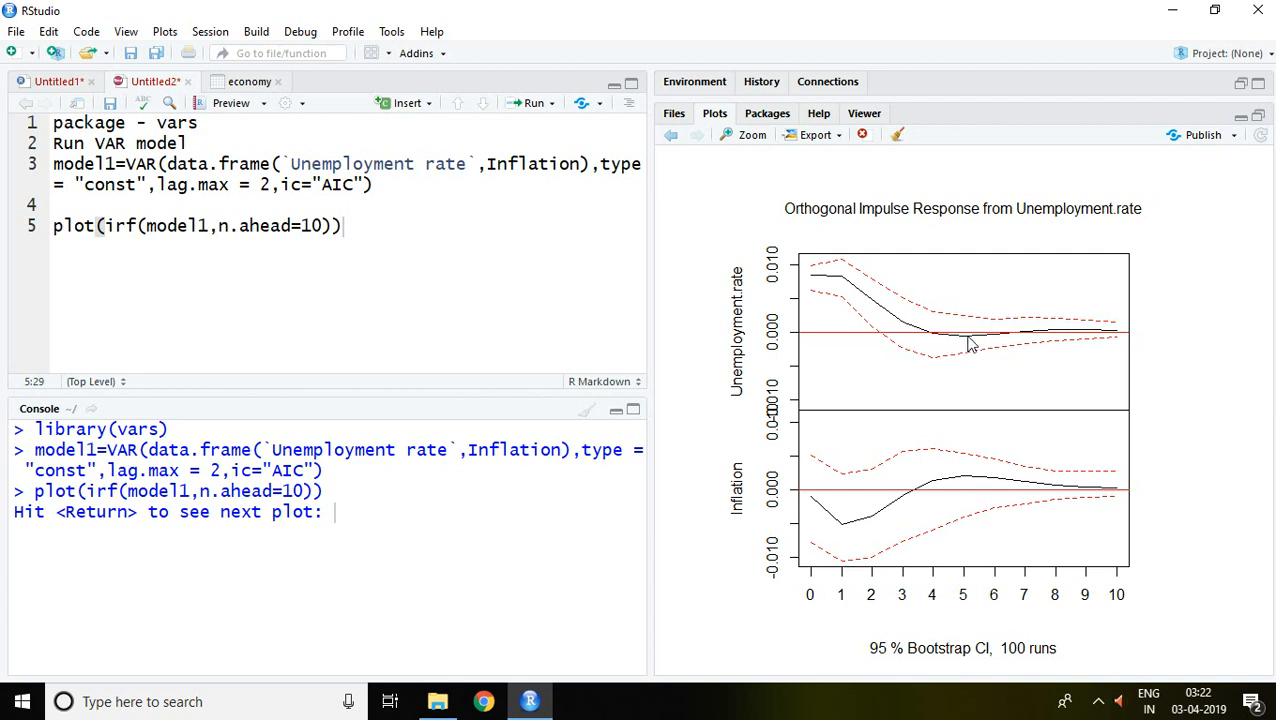
mouse_move(944, 344)
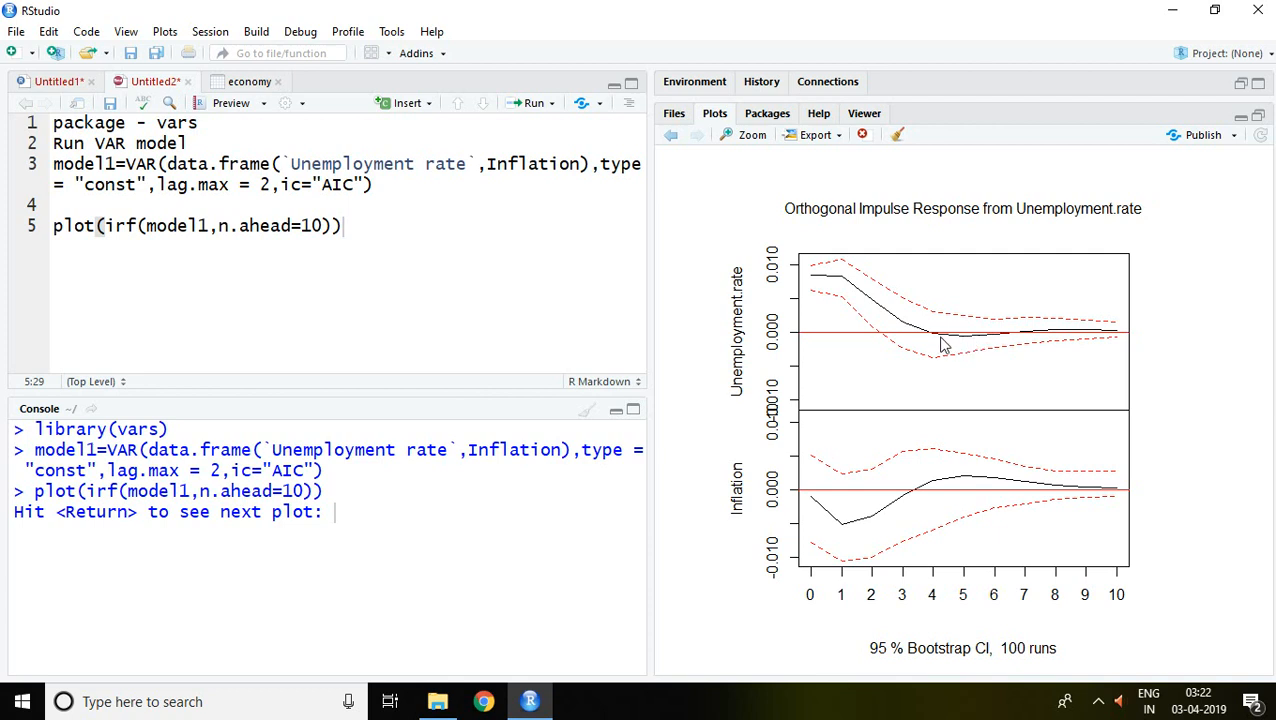
mouse_move(1008, 340)
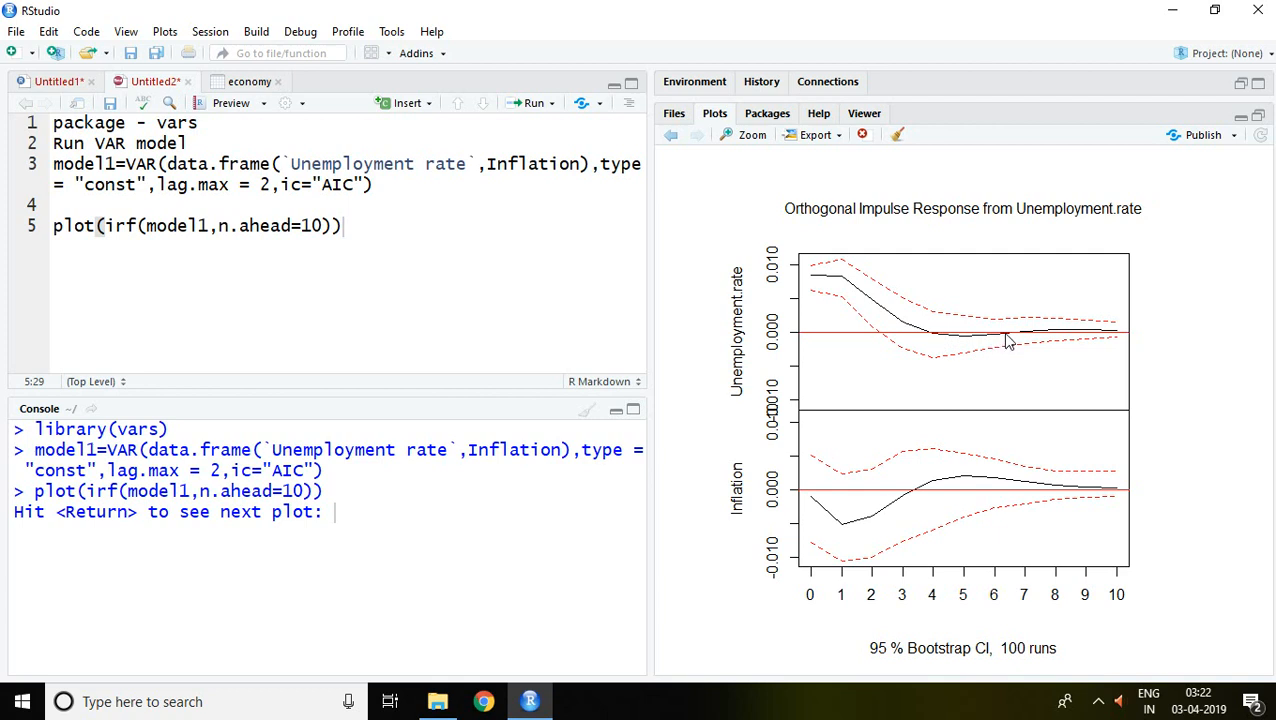
mouse_move(1022, 338)
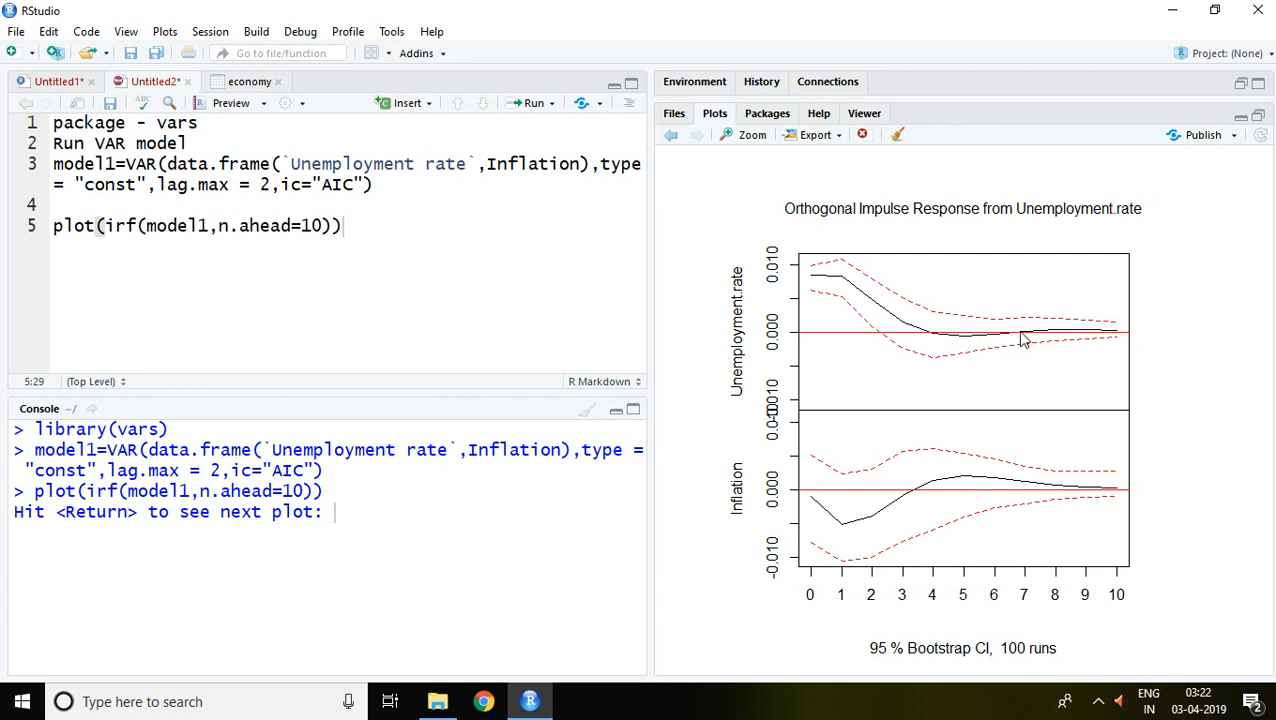
mouse_move(1050, 338)
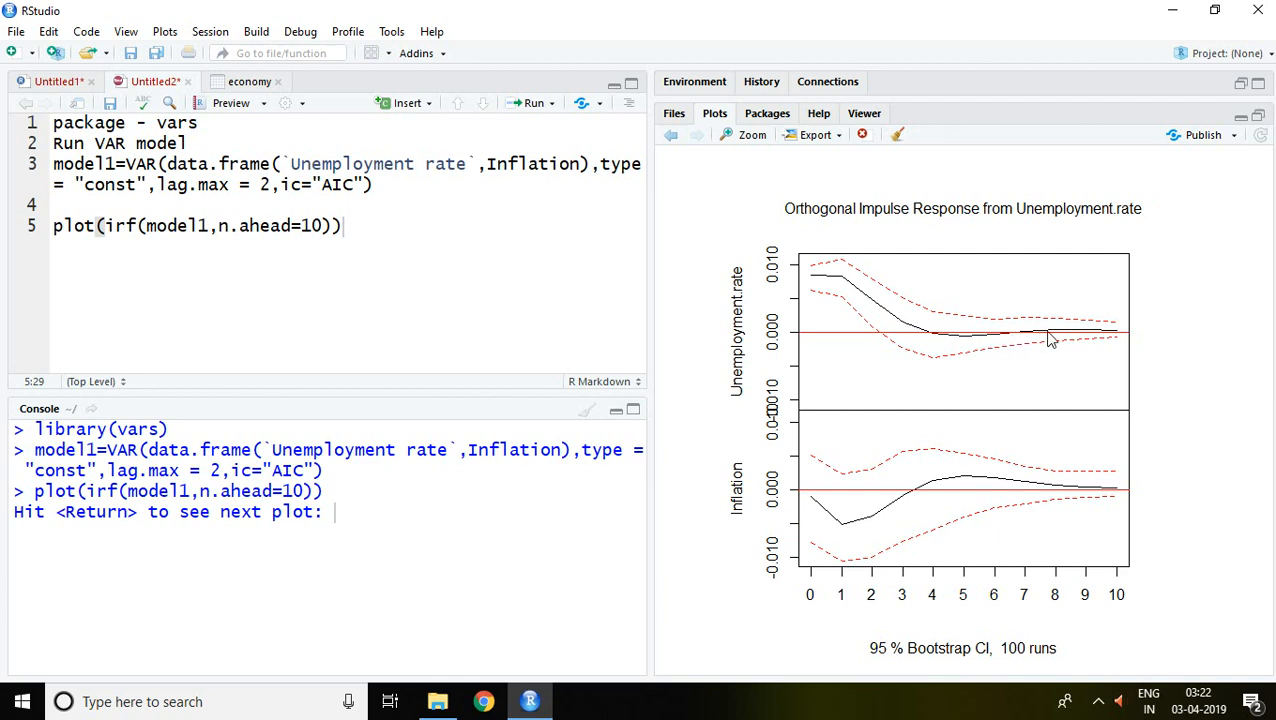
mouse_move(1090, 336)
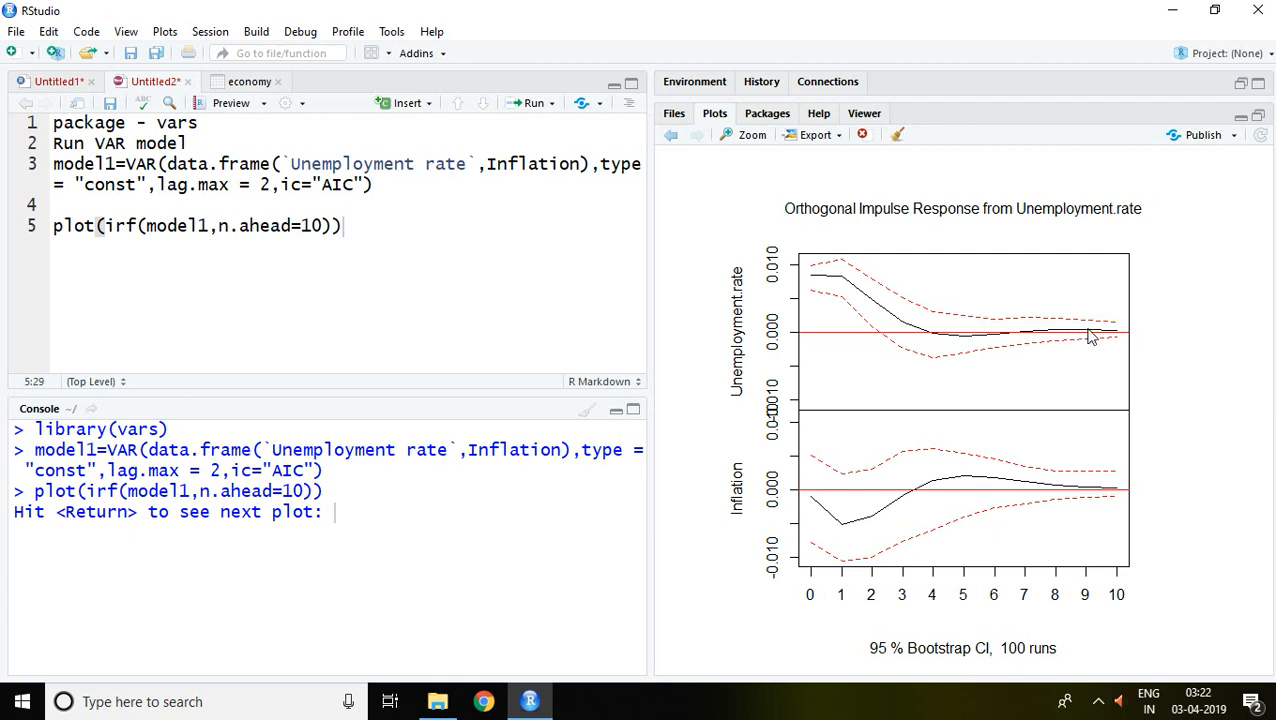
mouse_move(1114, 338)
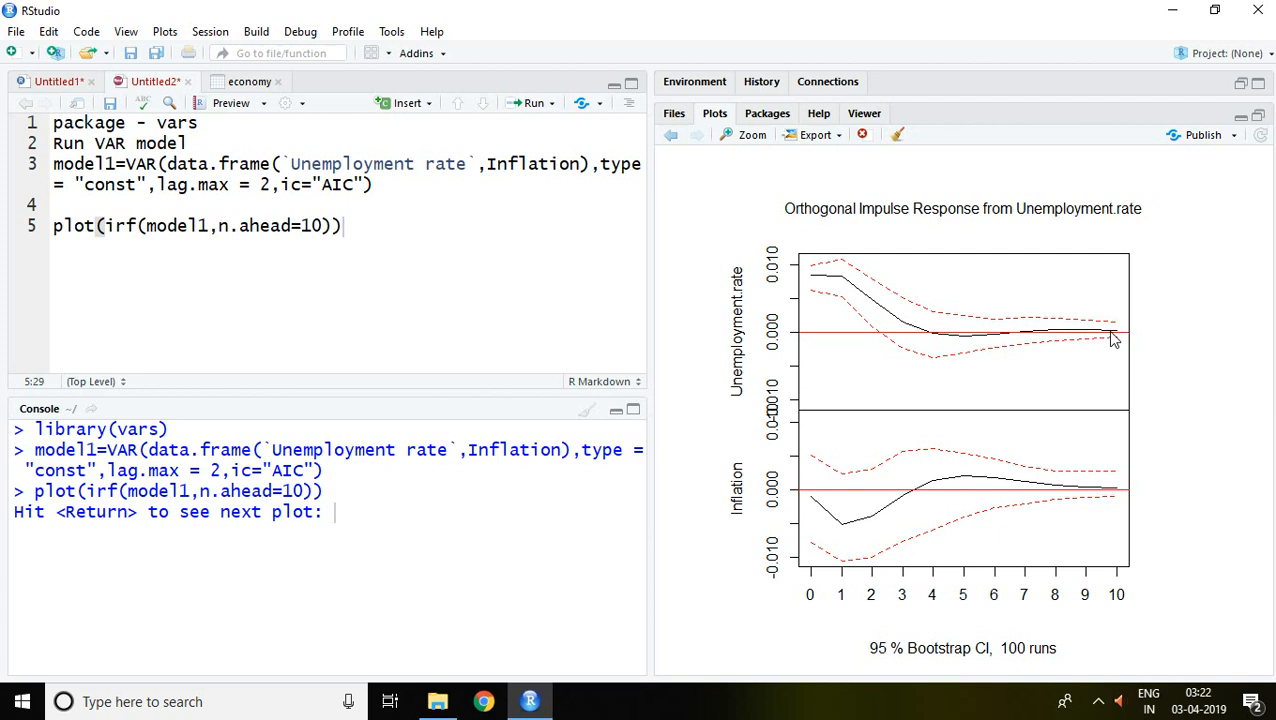
mouse_move(902, 322)
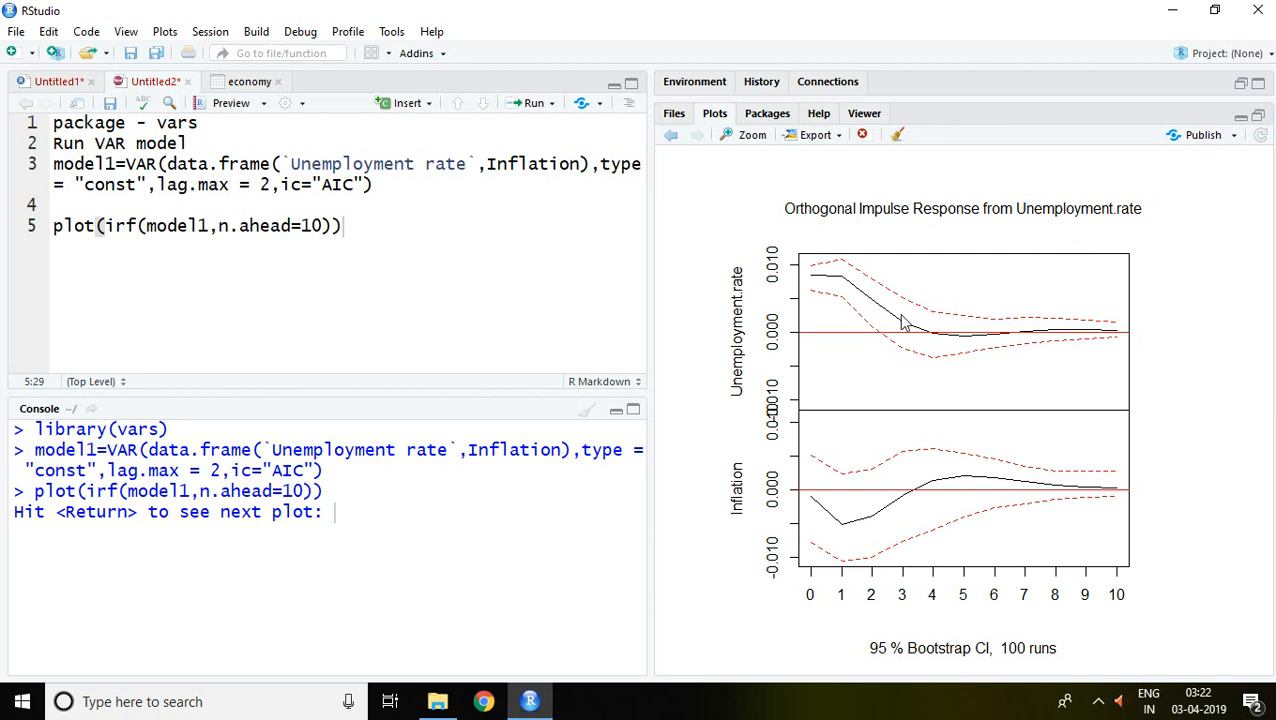
mouse_move(756, 328)
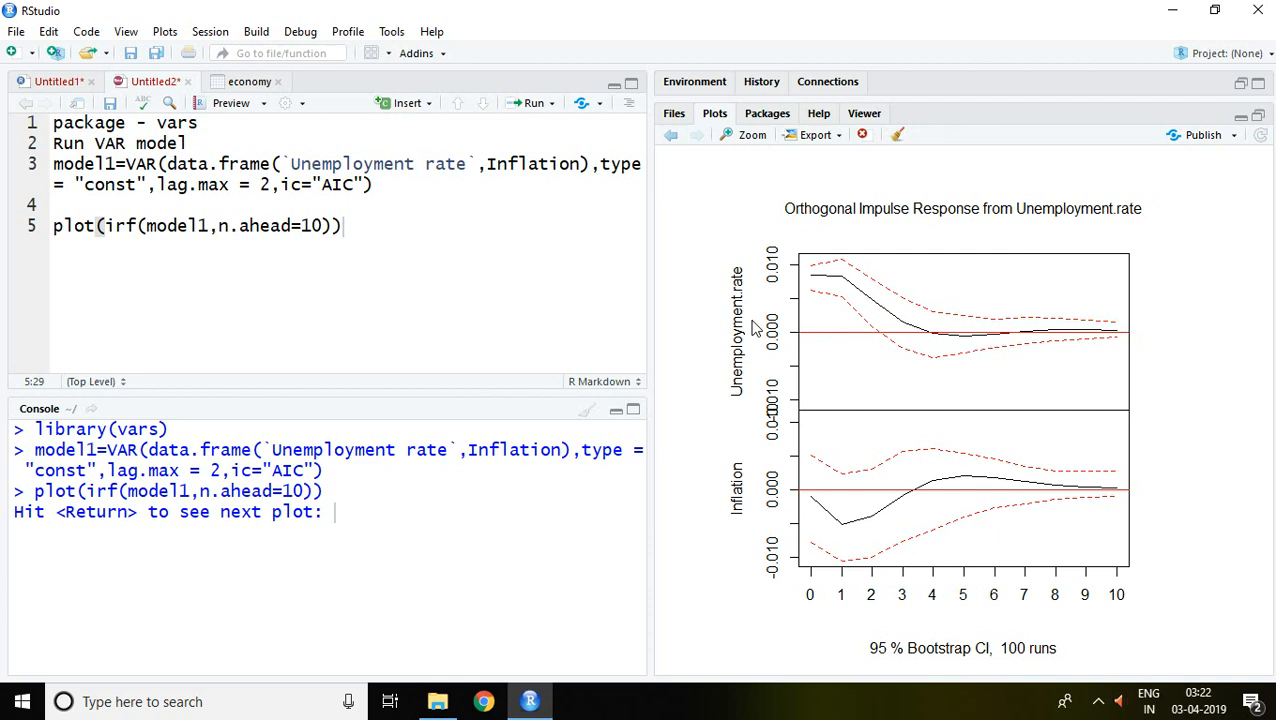
mouse_move(1040, 288)
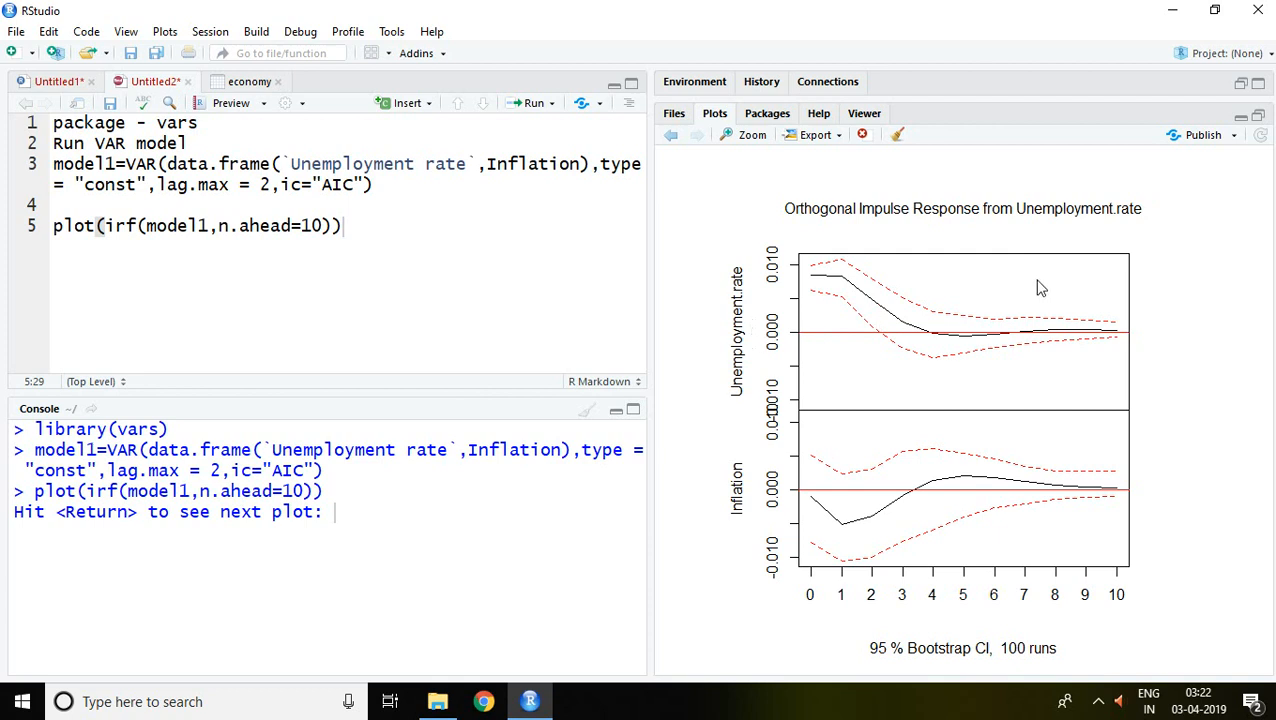
mouse_move(998, 248)
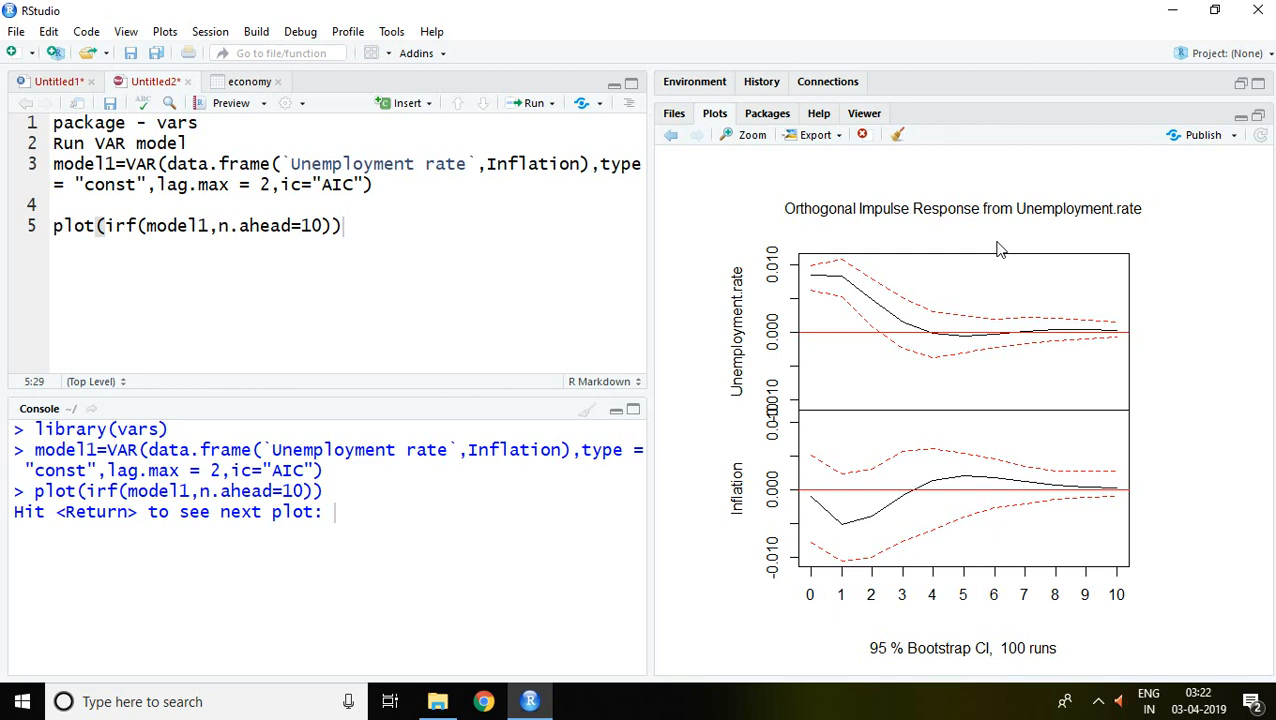
mouse_move(1040, 228)
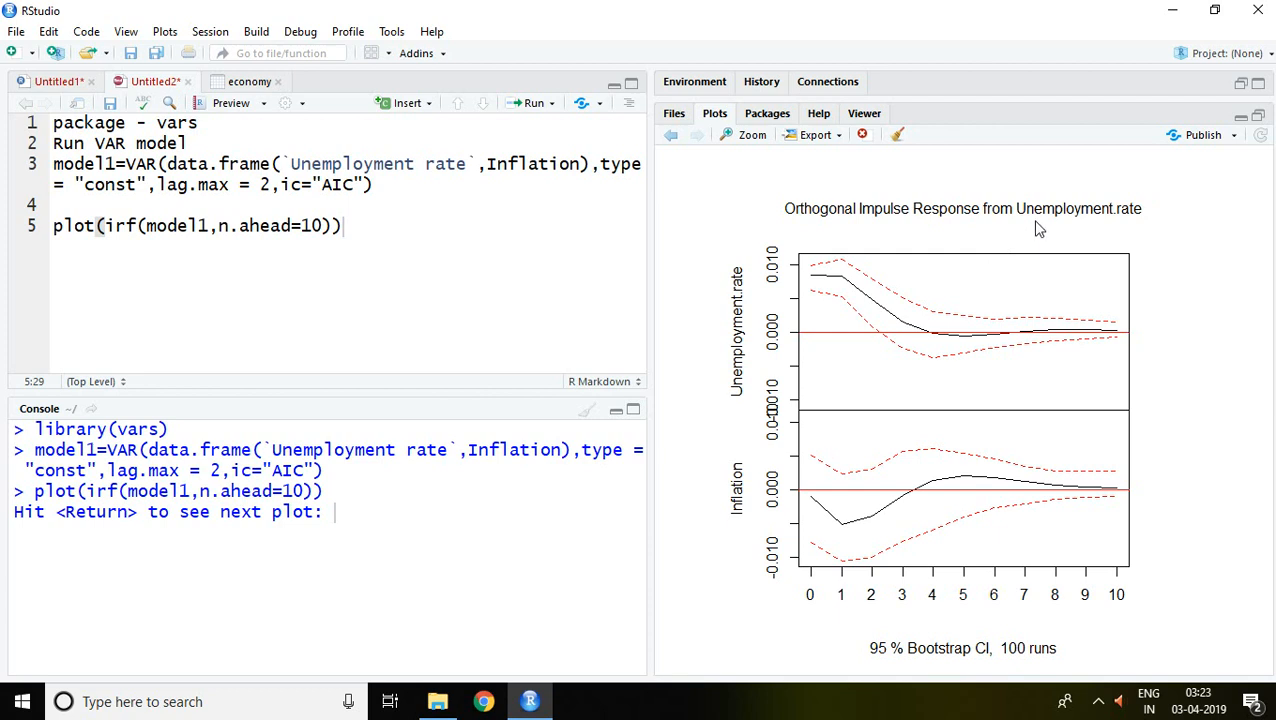
mouse_move(1130, 248)
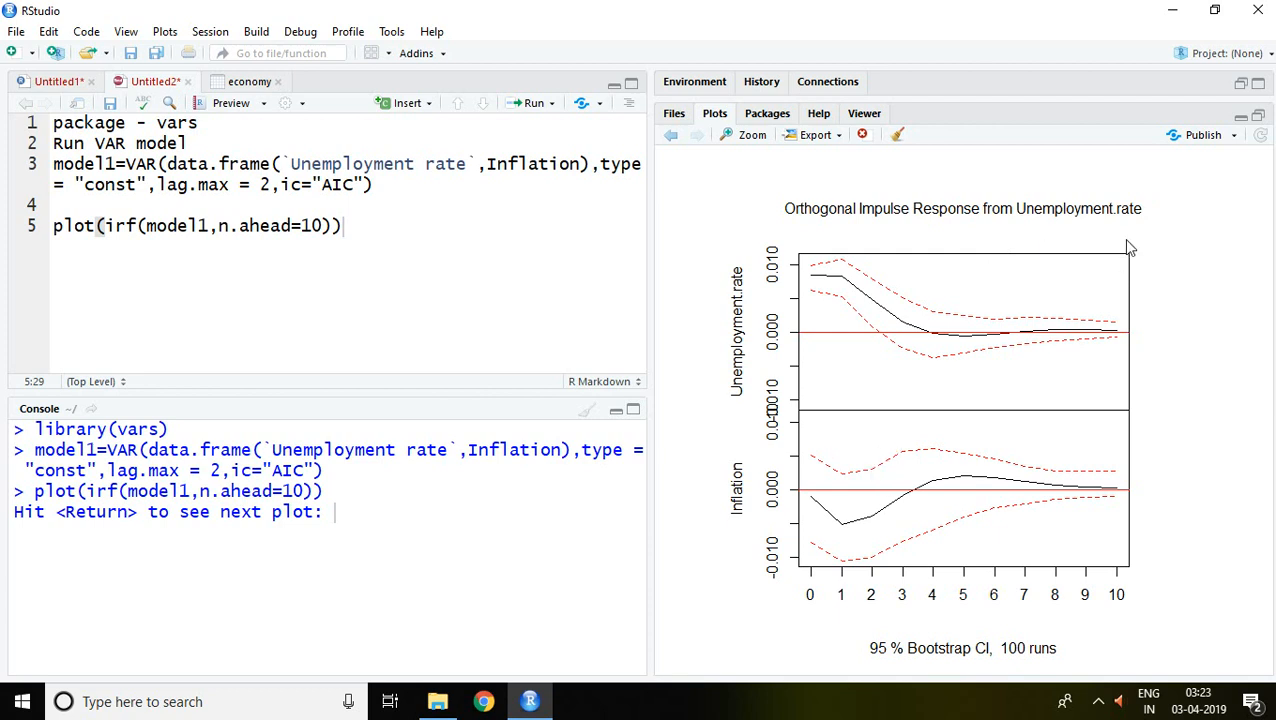
mouse_move(1104, 228)
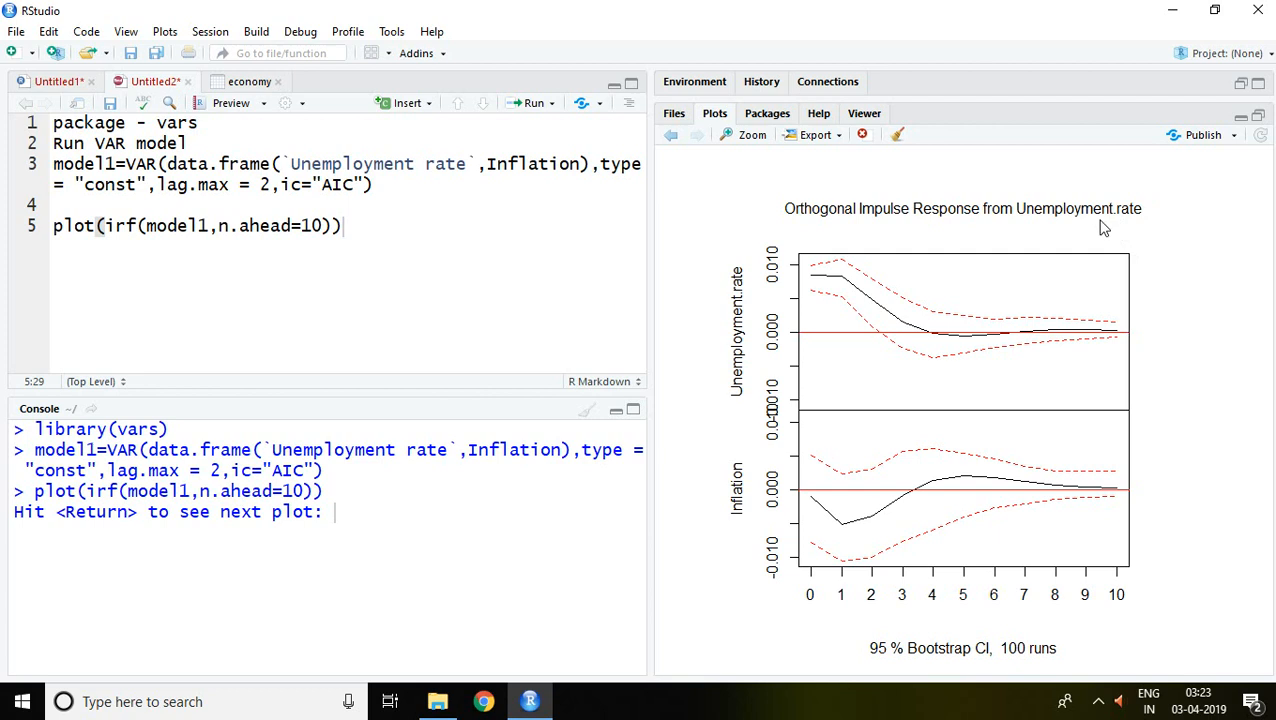
mouse_move(1094, 216)
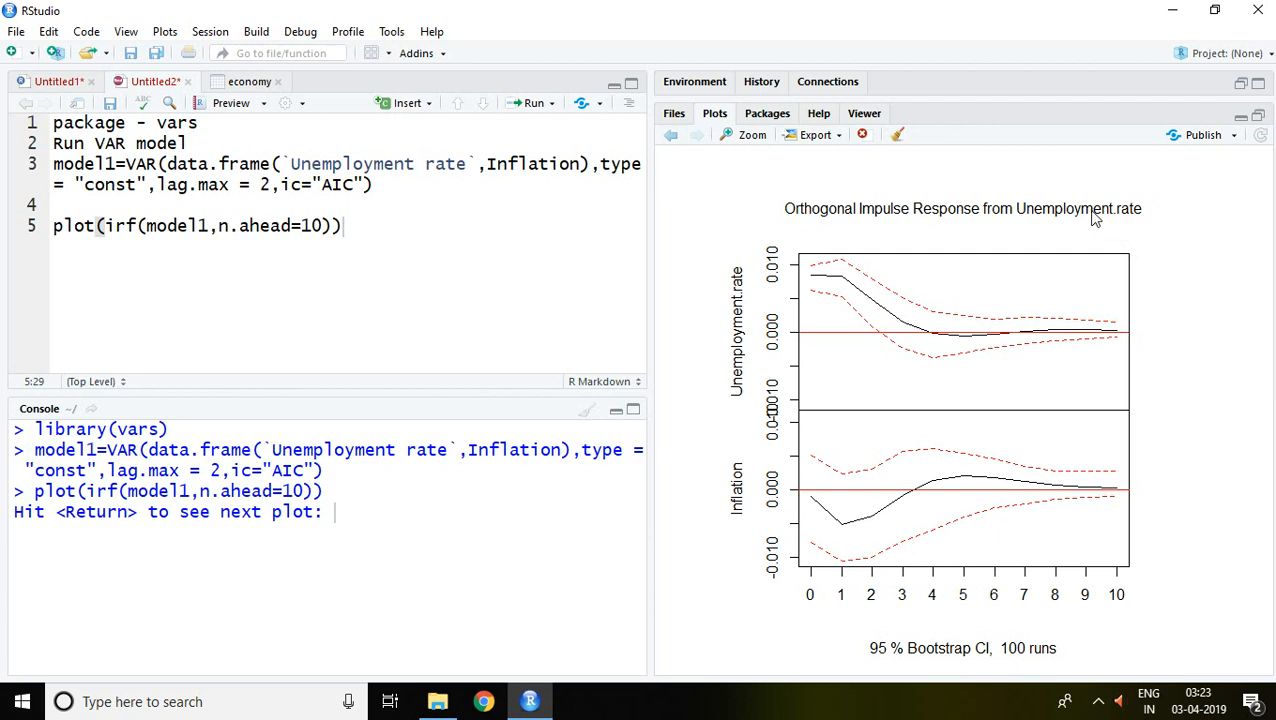
mouse_move(856, 480)
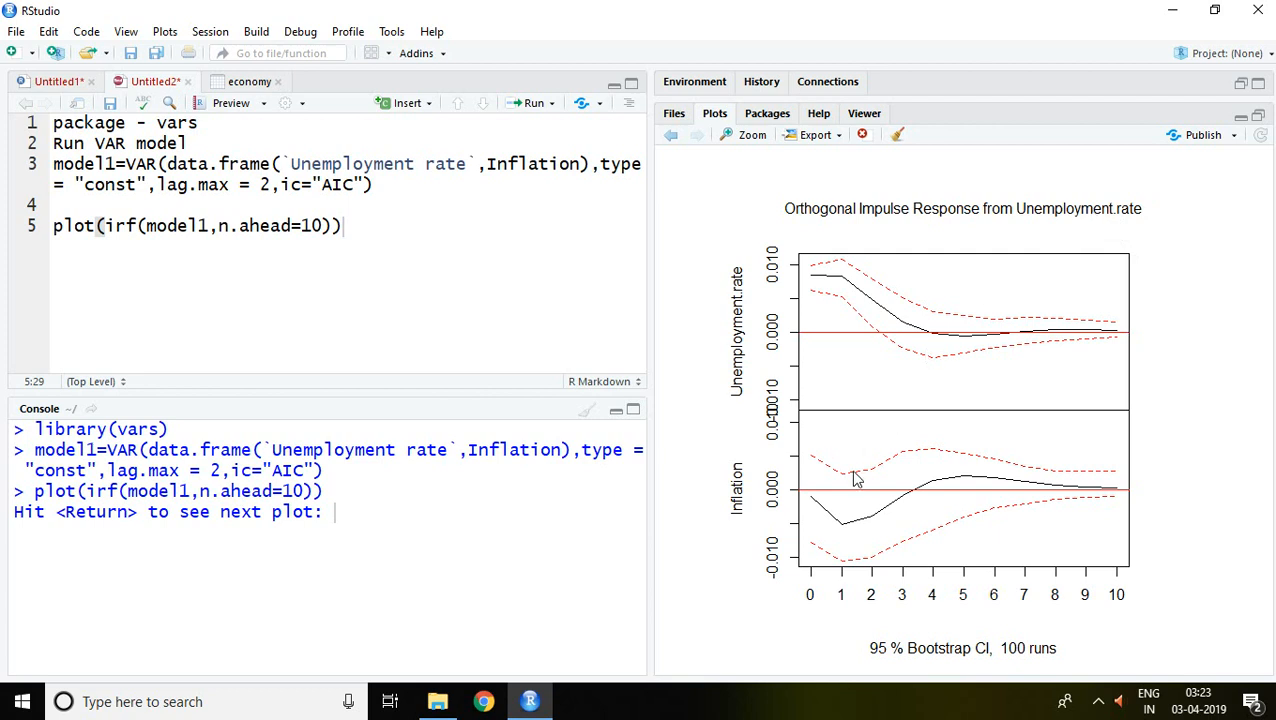
mouse_move(822, 516)
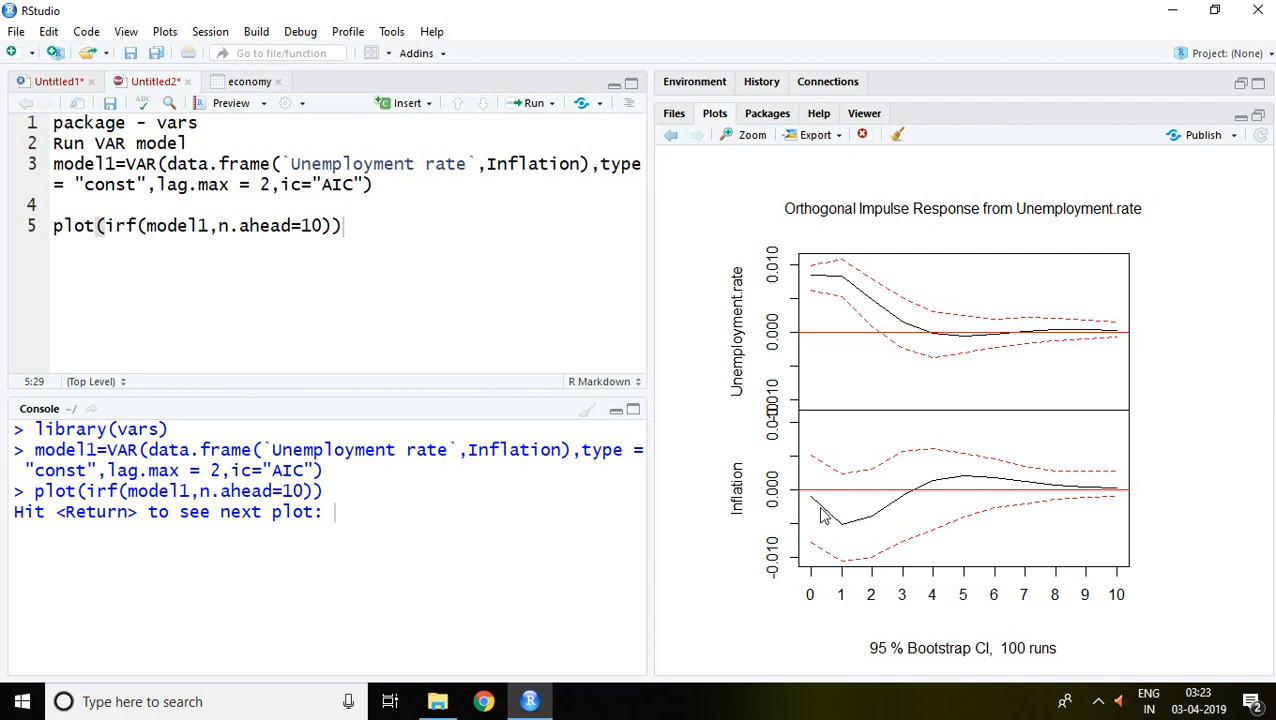
mouse_move(818, 504)
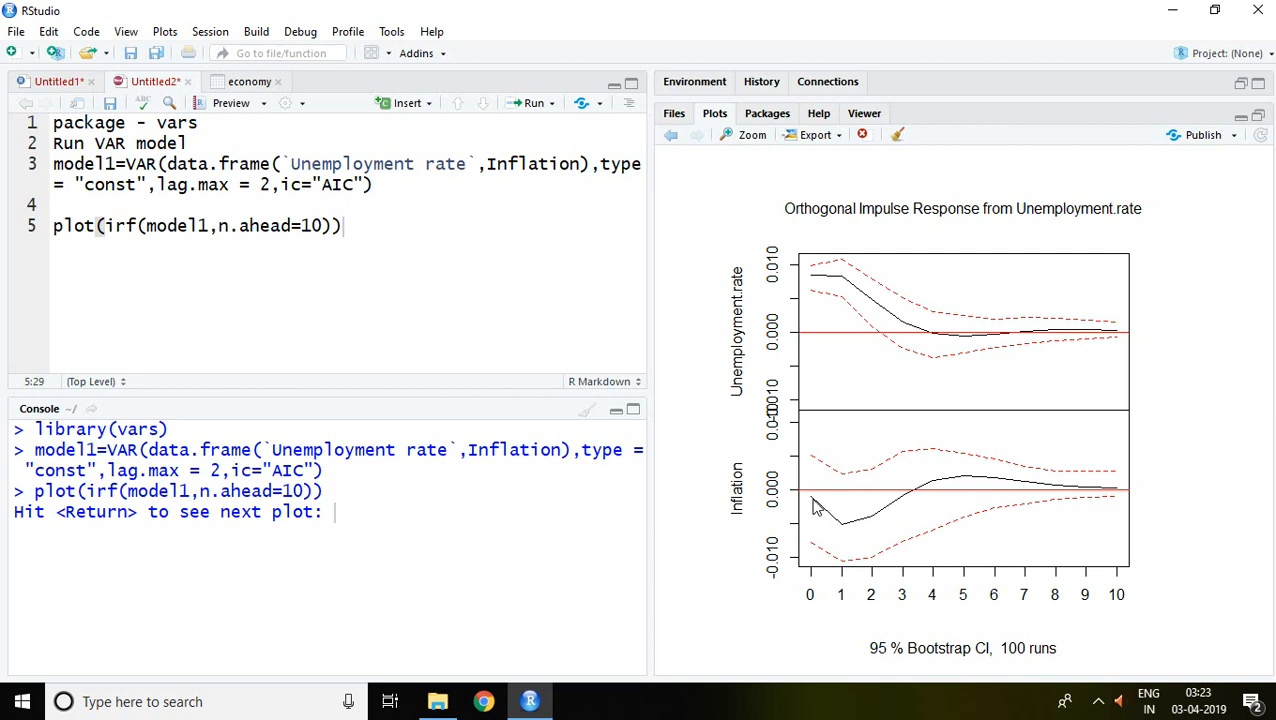
mouse_move(920, 500)
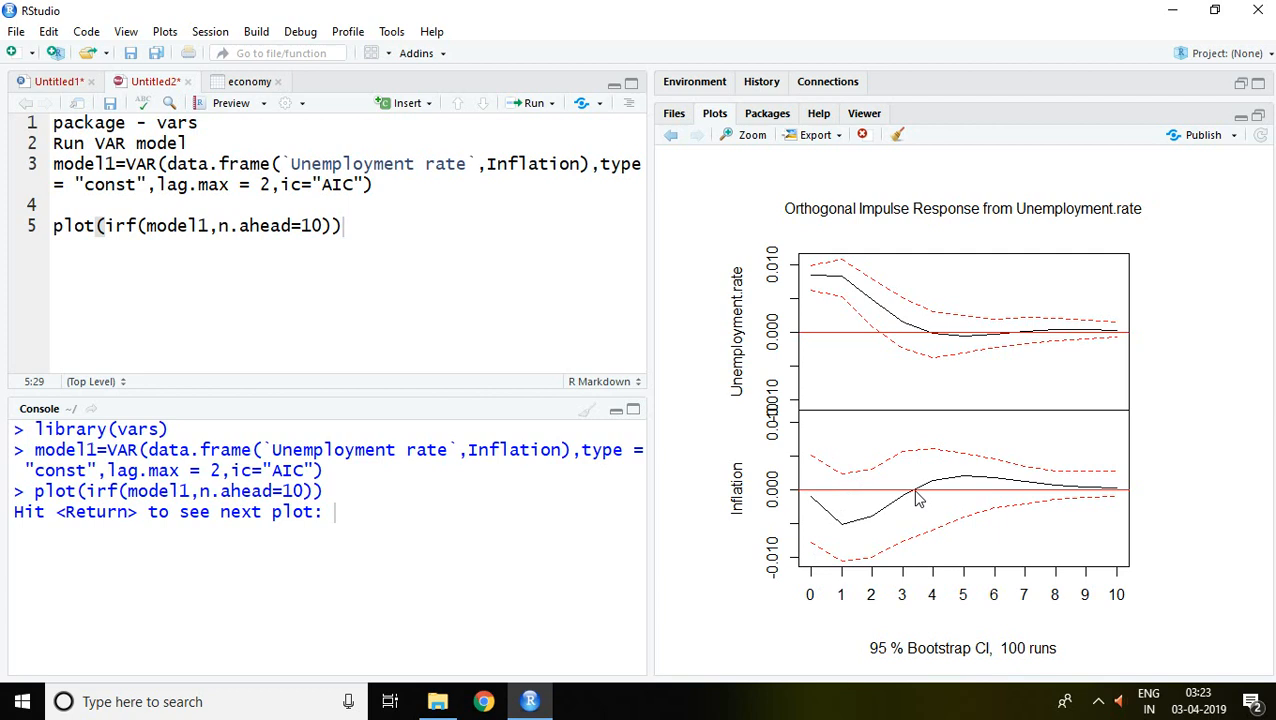
mouse_move(912, 498)
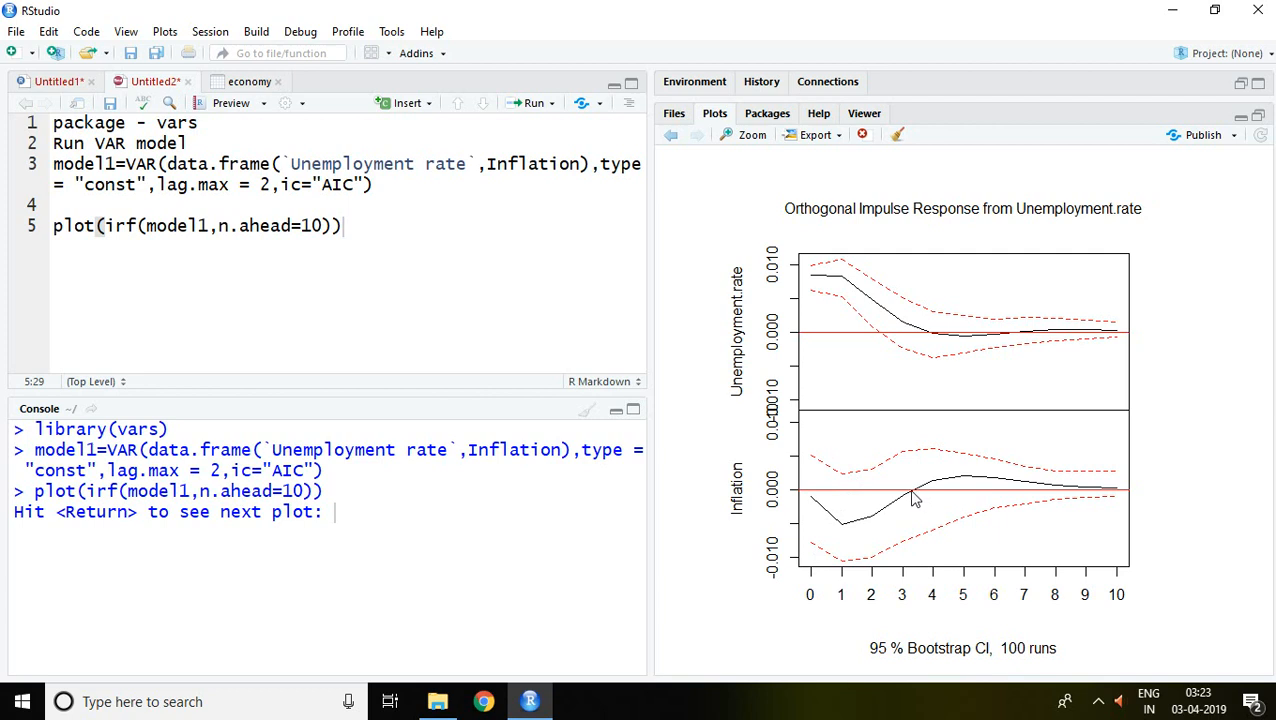
mouse_move(838, 512)
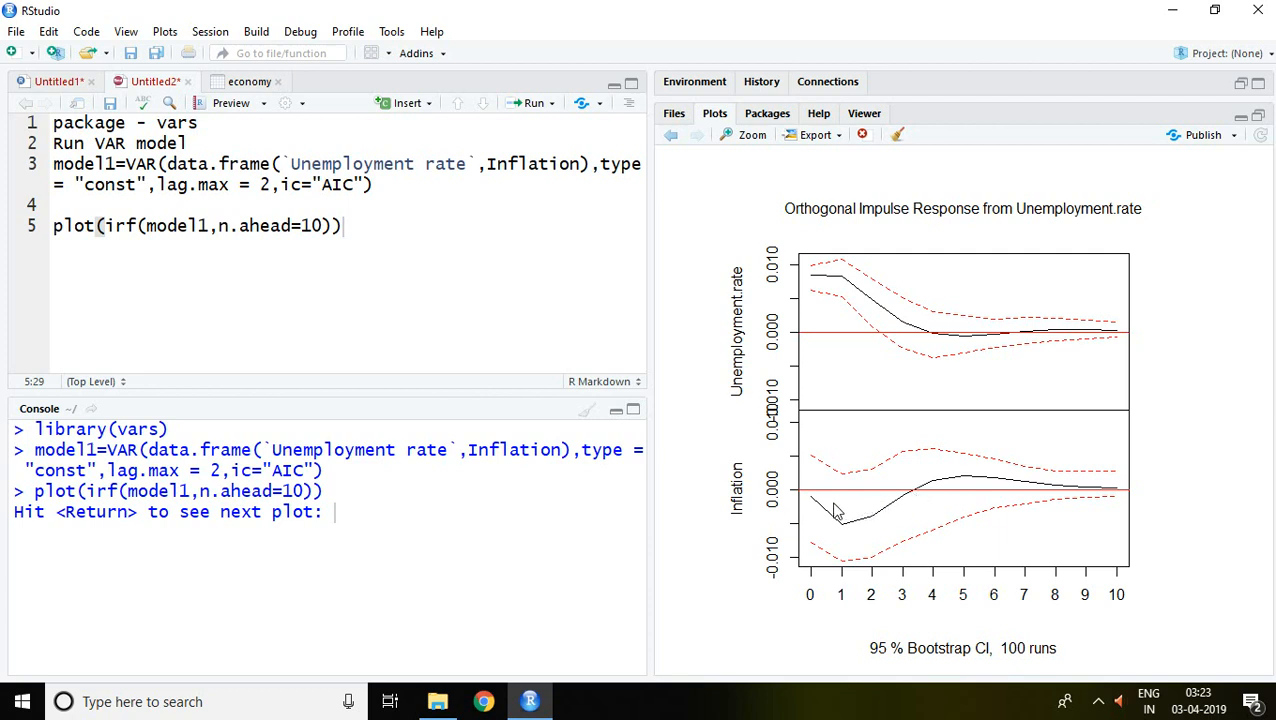
mouse_move(918, 496)
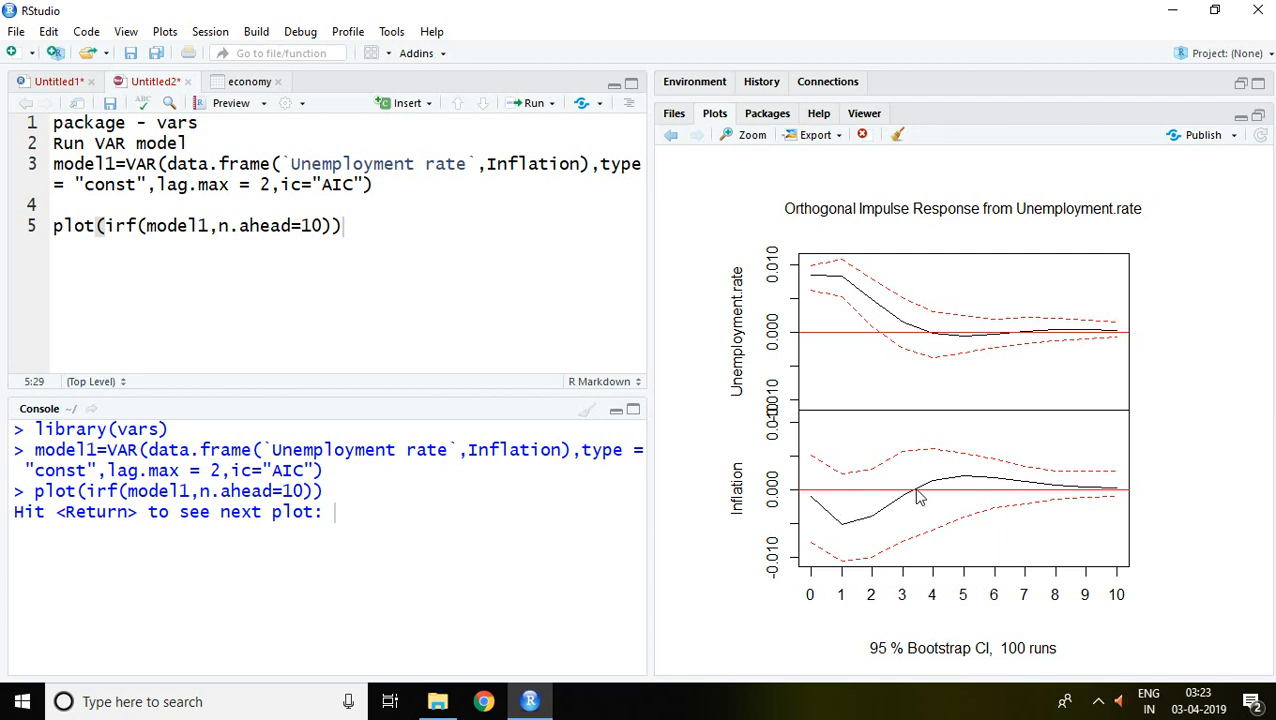
mouse_move(920, 492)
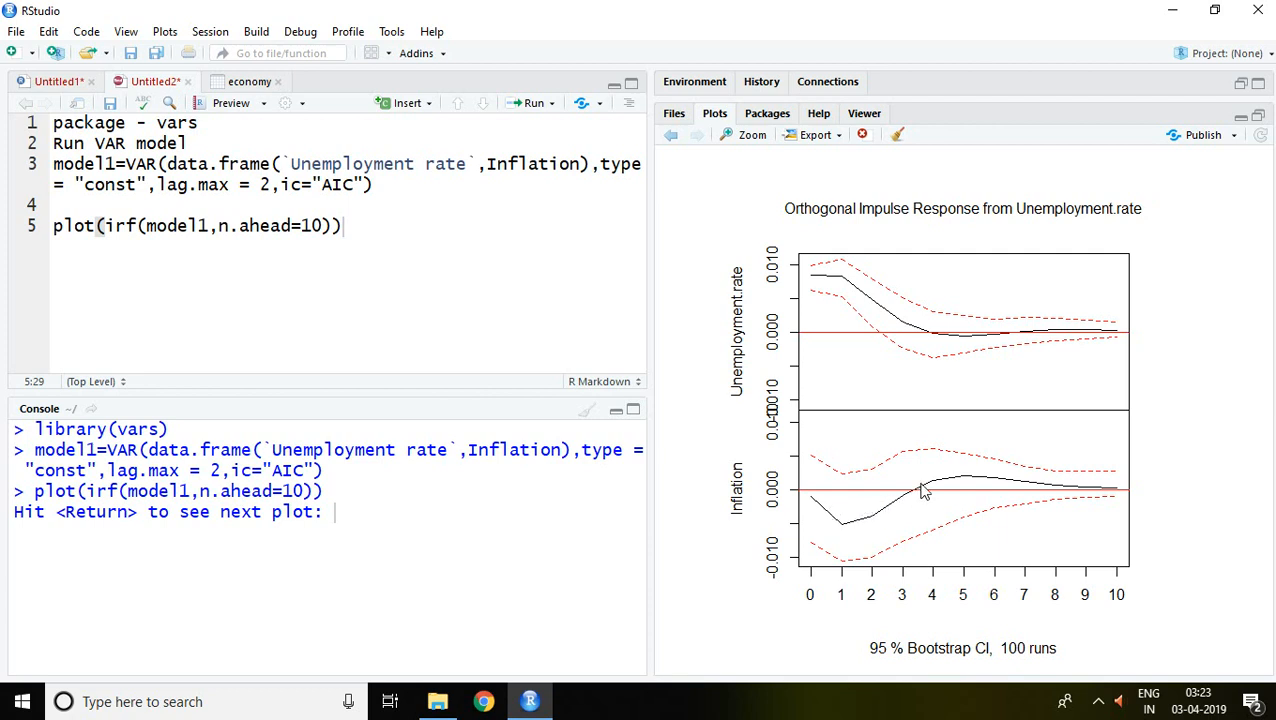
mouse_move(964, 482)
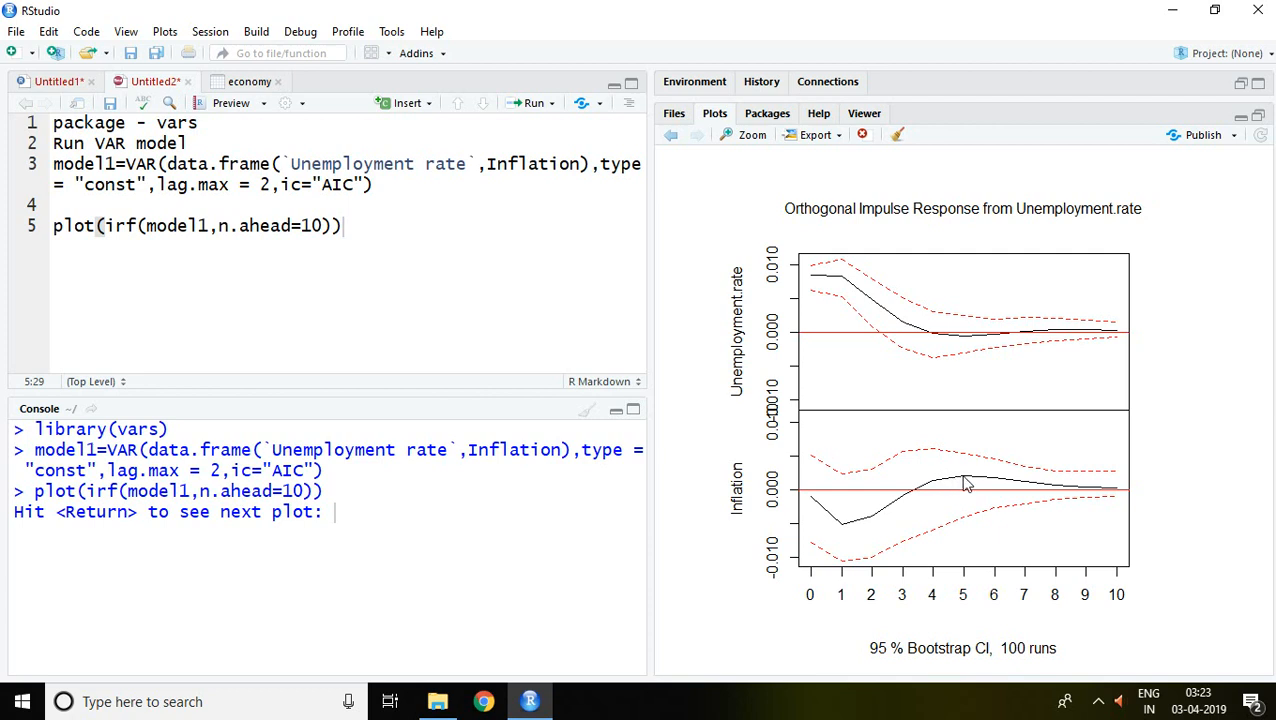
mouse_move(976, 486)
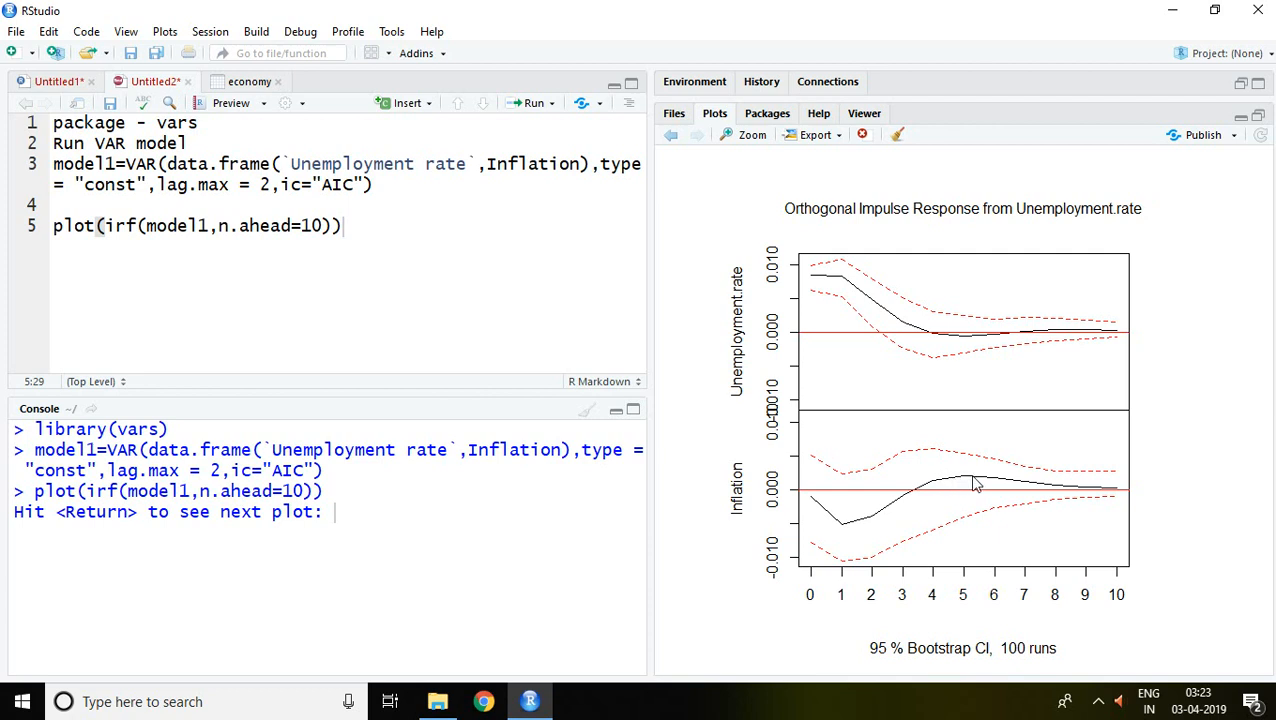
mouse_move(990, 486)
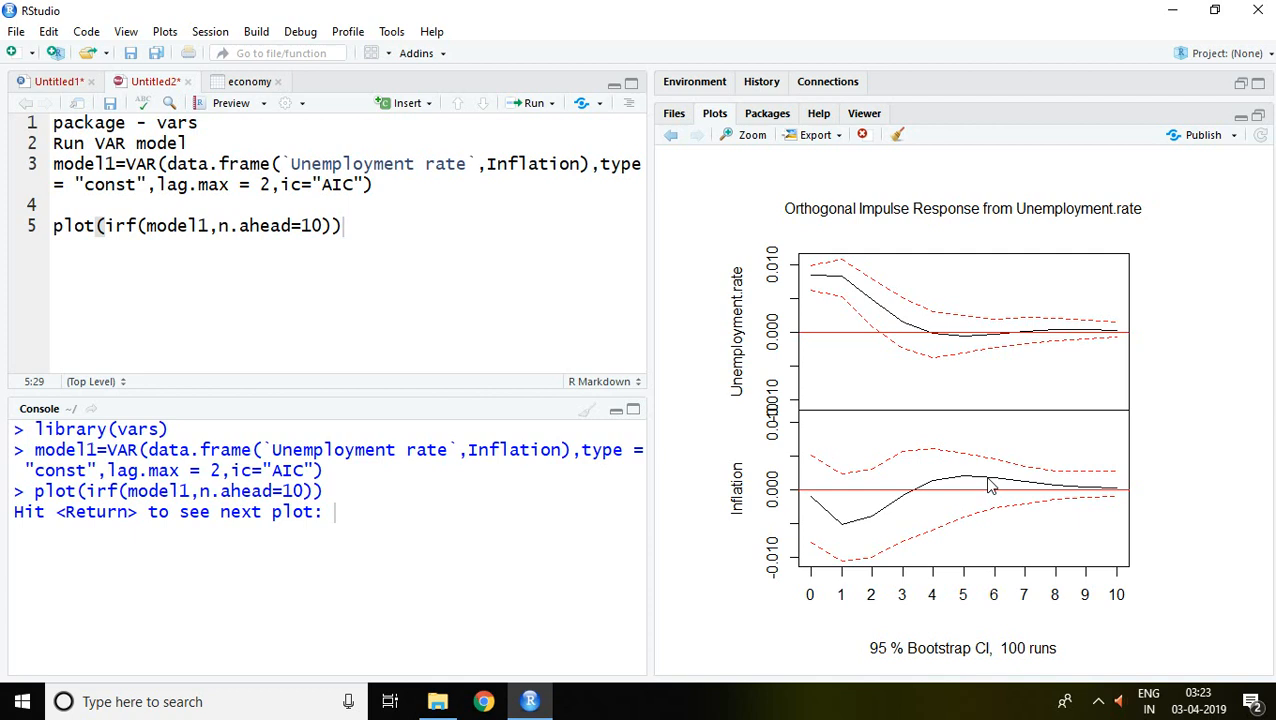
mouse_move(1004, 488)
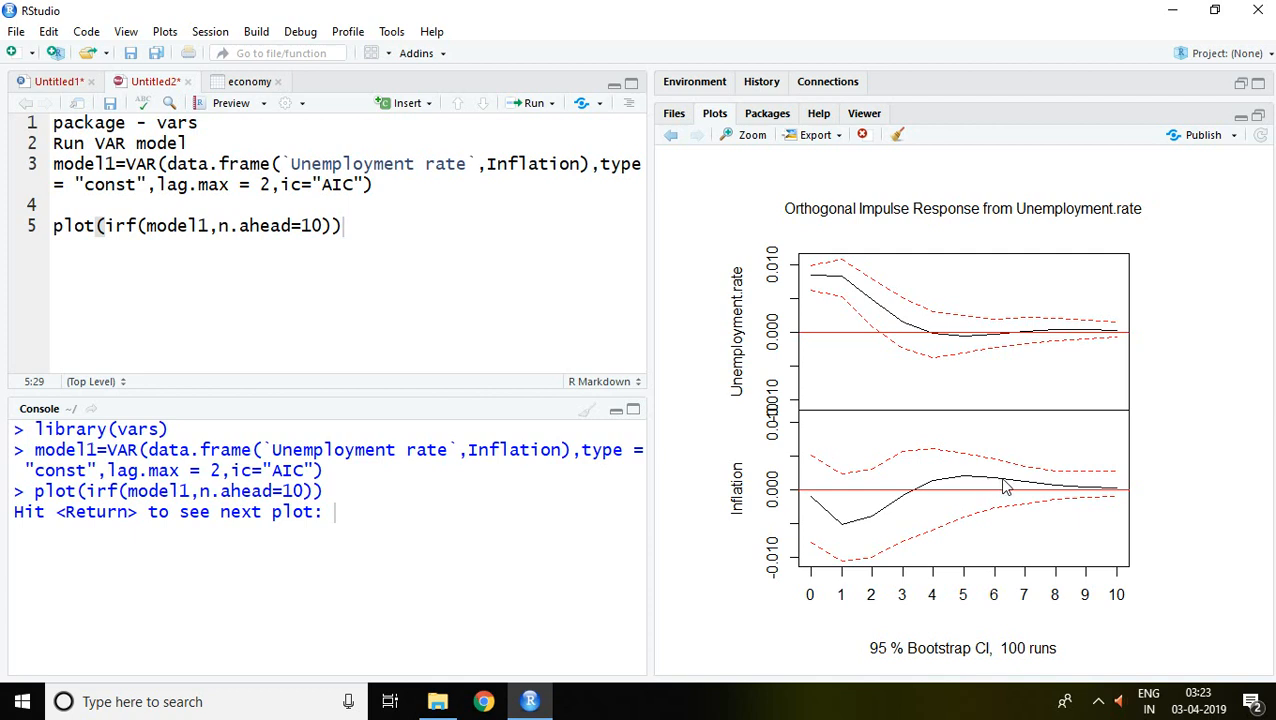
mouse_move(1036, 488)
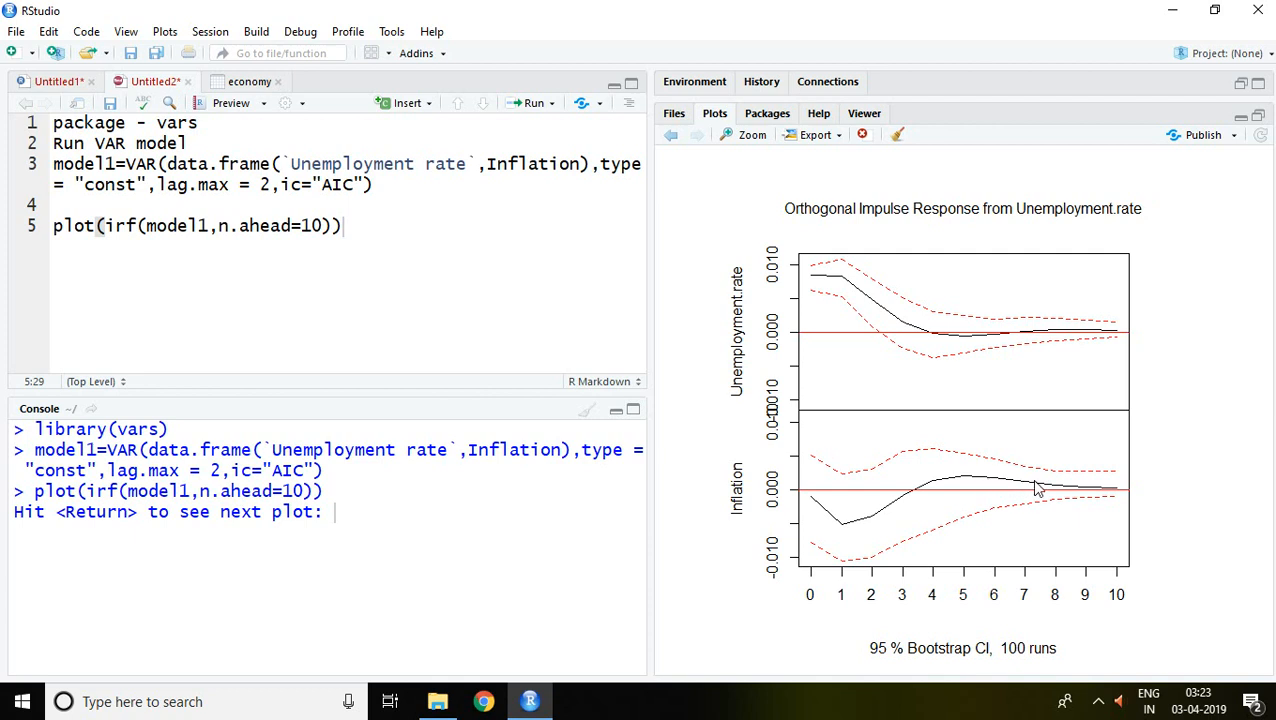
mouse_move(1116, 496)
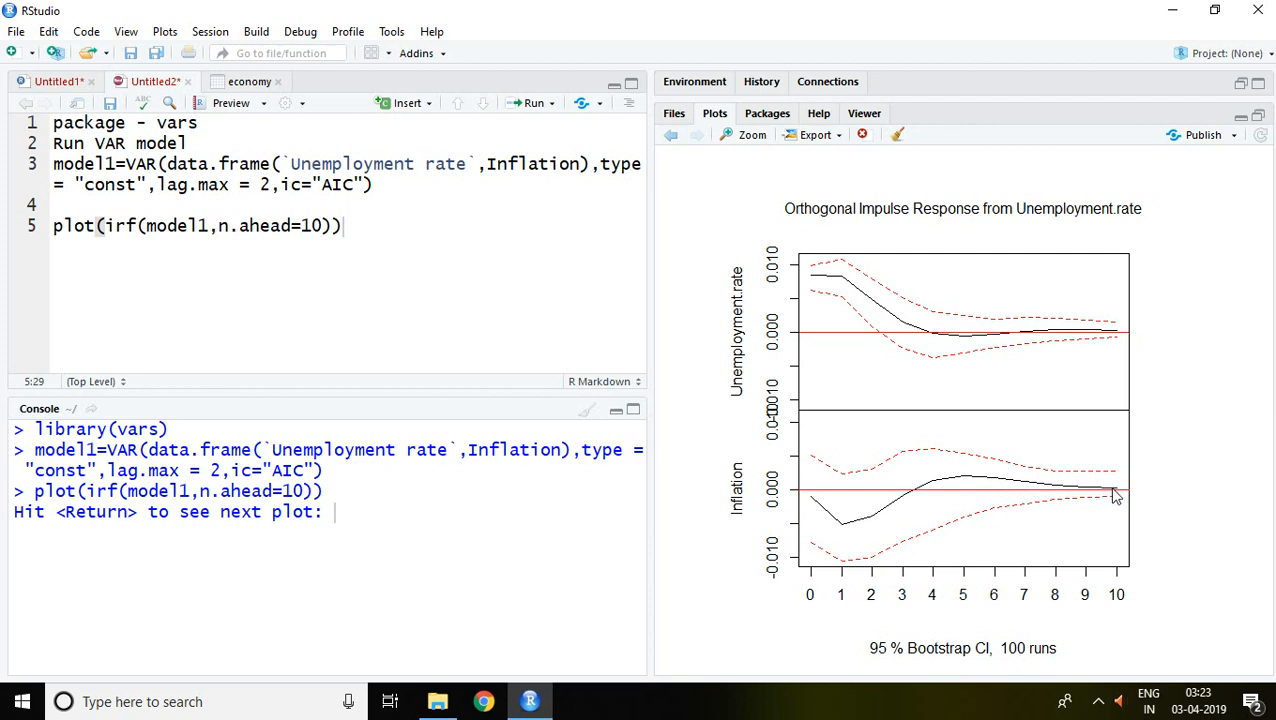
mouse_move(1032, 560)
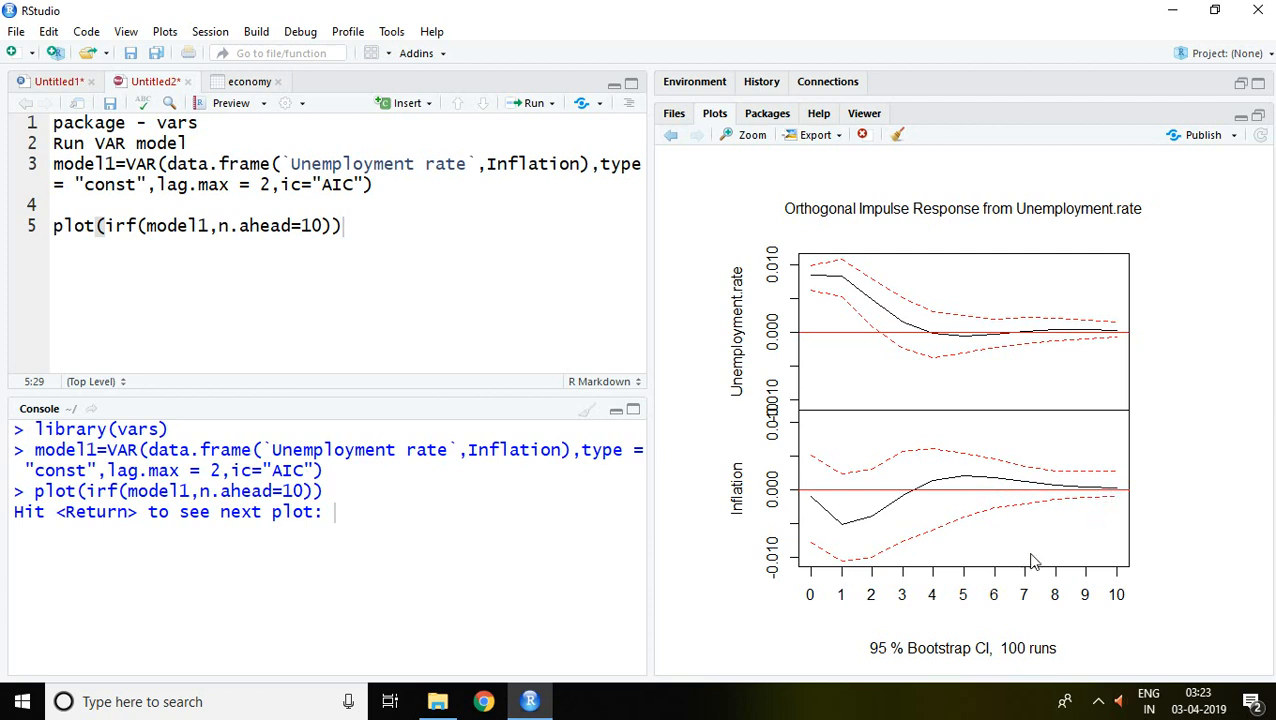
mouse_move(1150, 592)
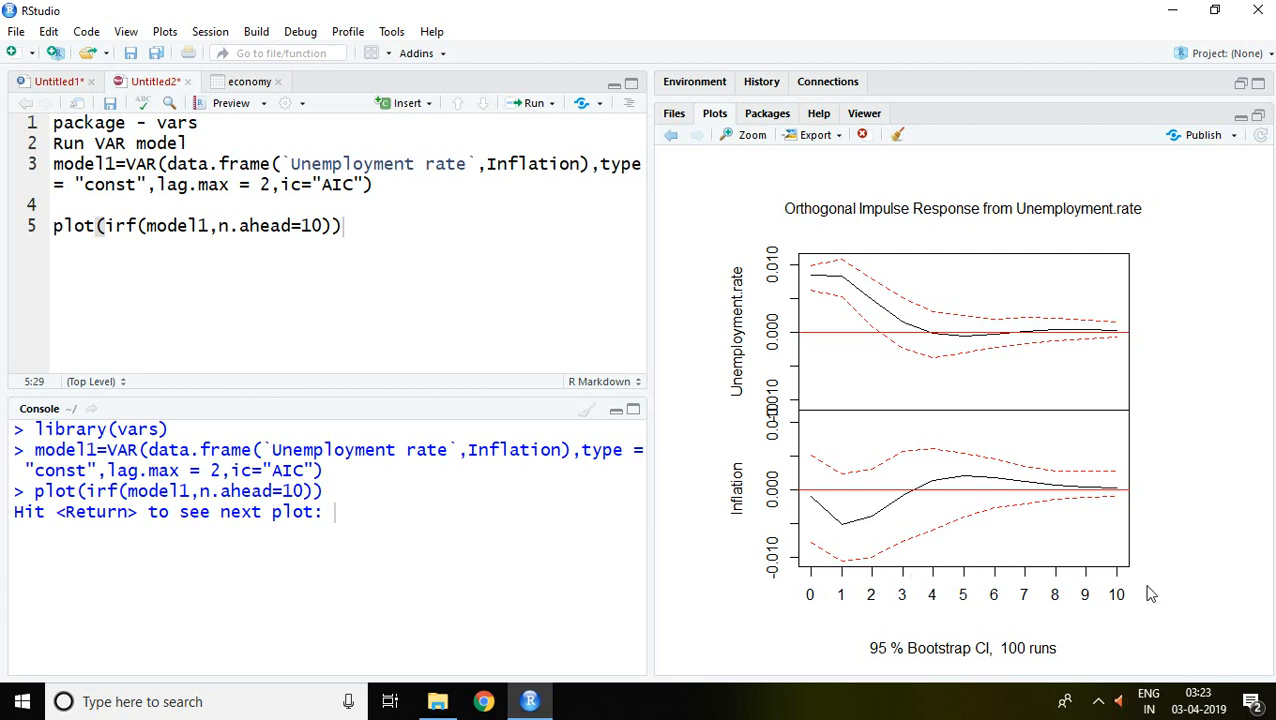